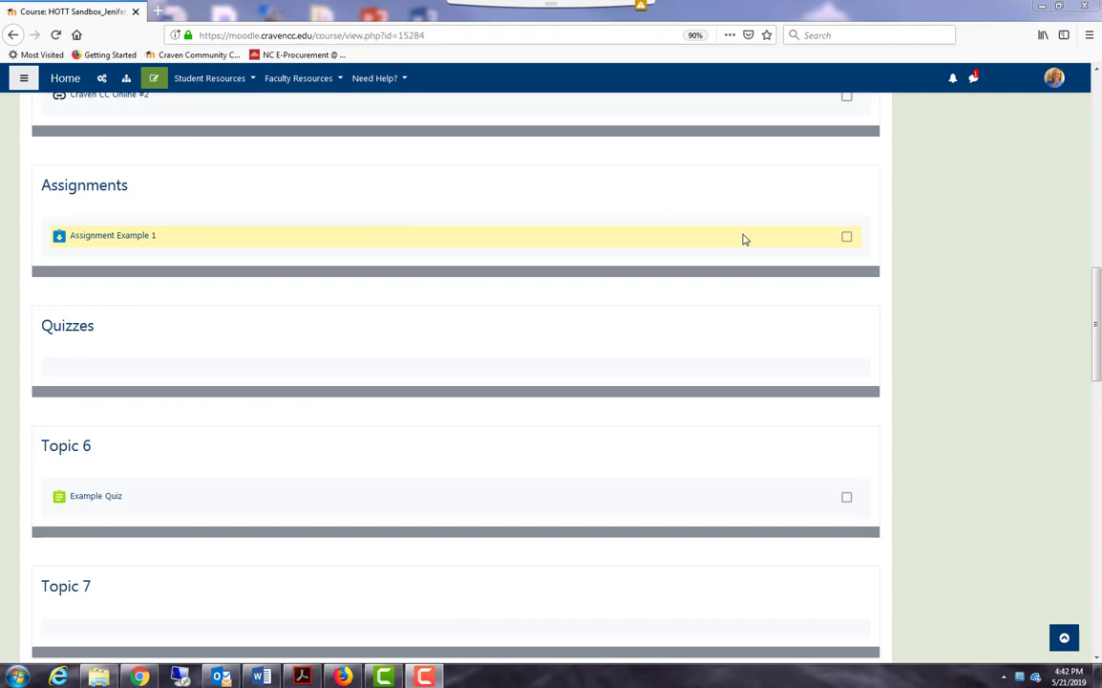
mouse_move(153, 79)
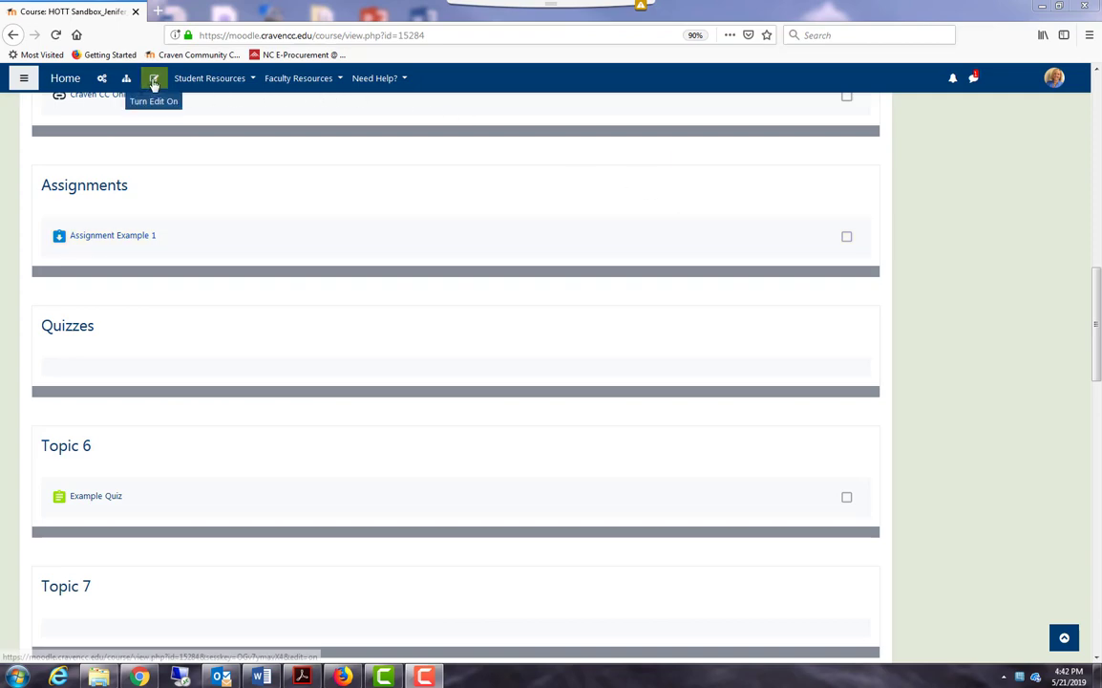
Turn course editing on and add a new Quiz activity in the Quizzes section
left_click(152, 79)
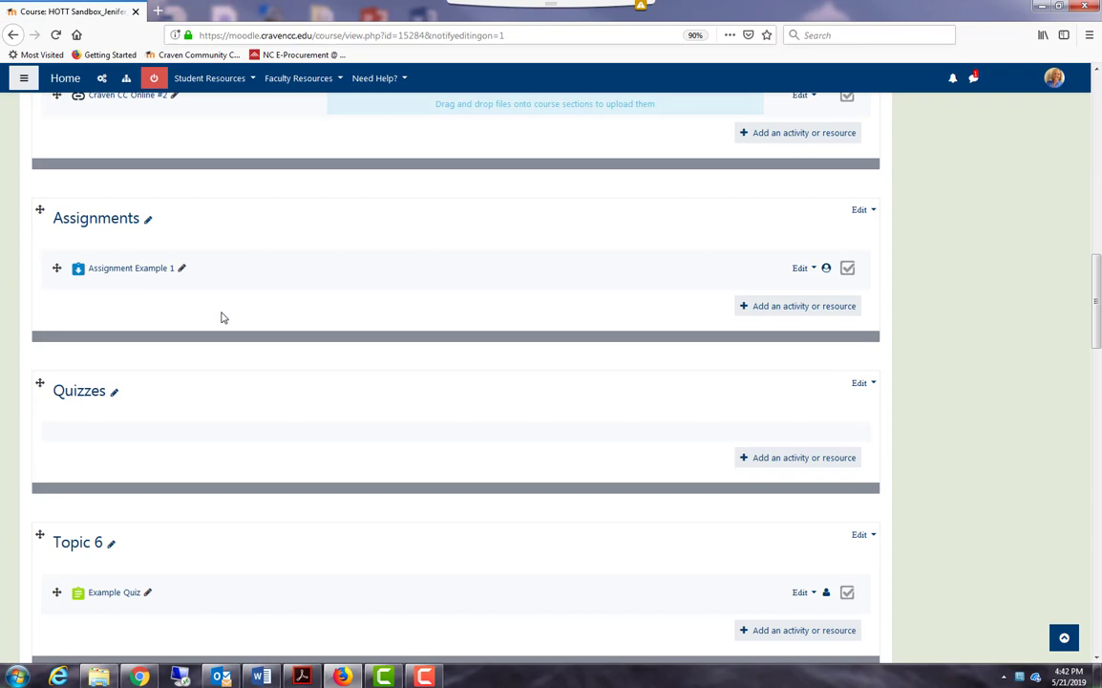
mouse_move(727, 457)
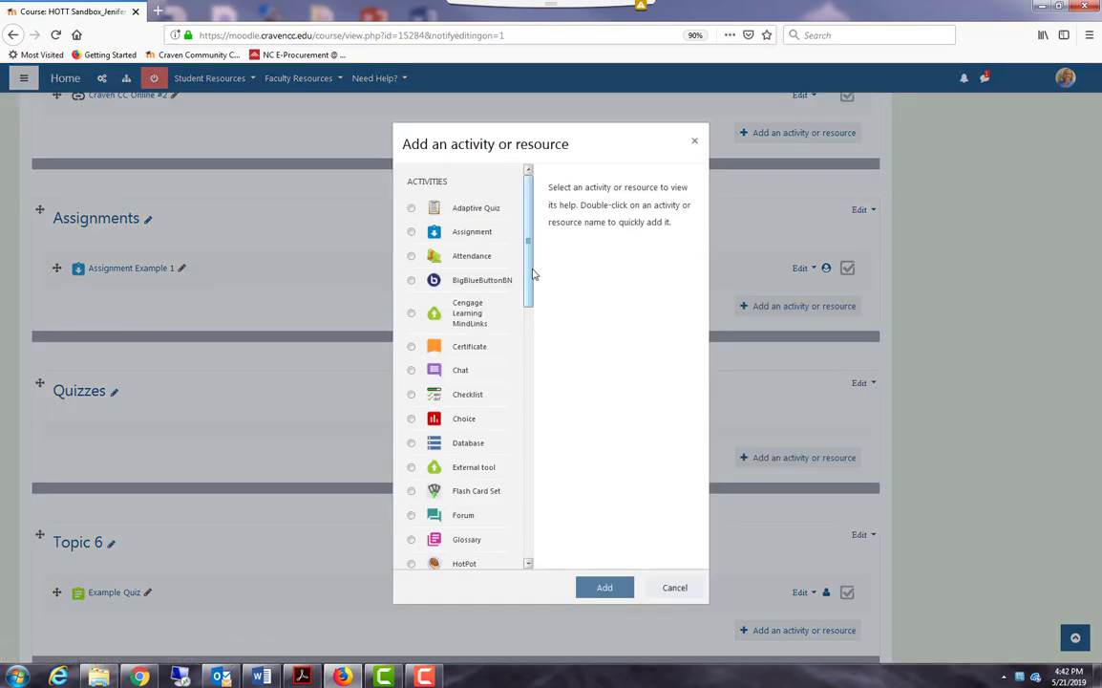
left_click(410, 441)
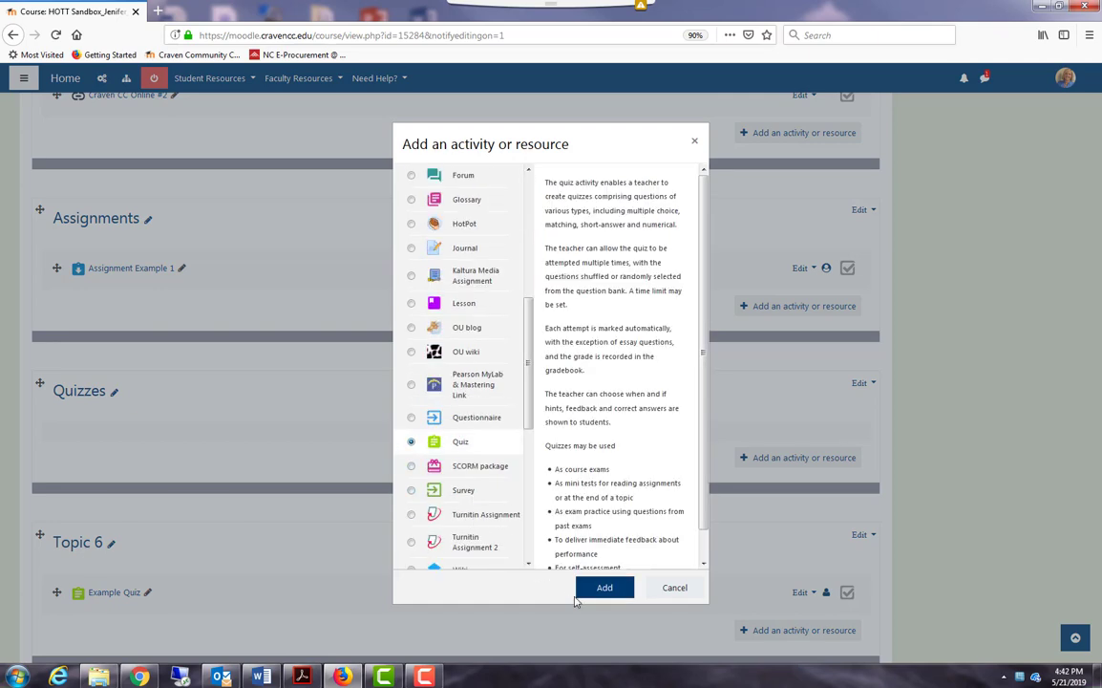
left_click(604, 586)
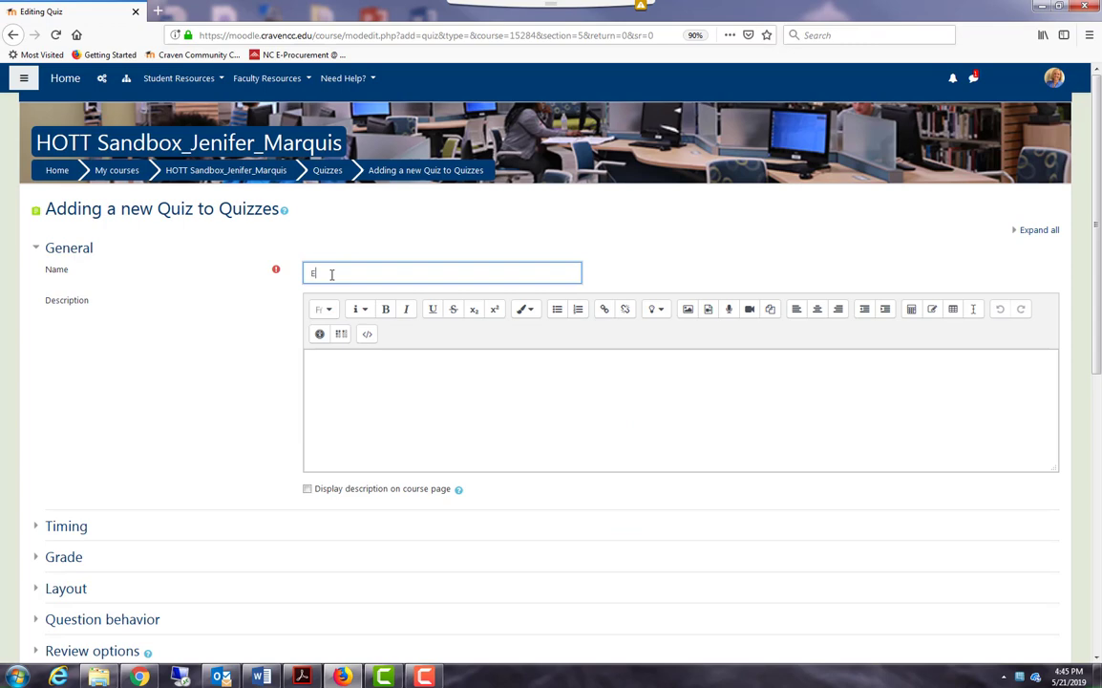
Name the new quiz 'Example Quiz' and move to the description editor
type("Example Quiz")
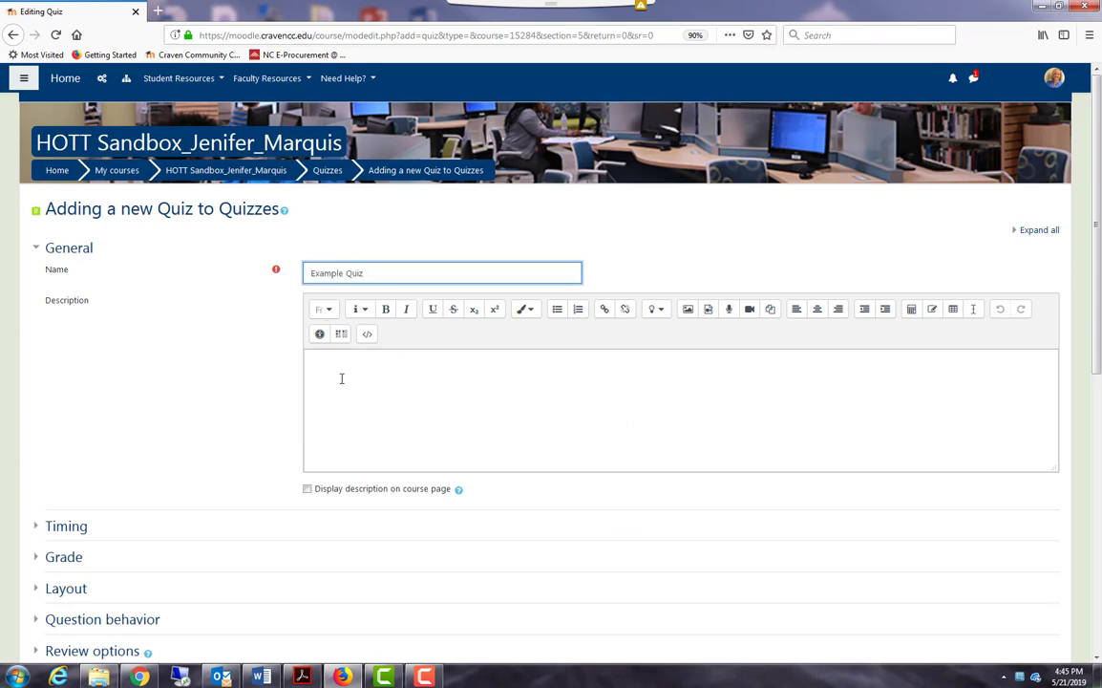
left_click(1038, 229)
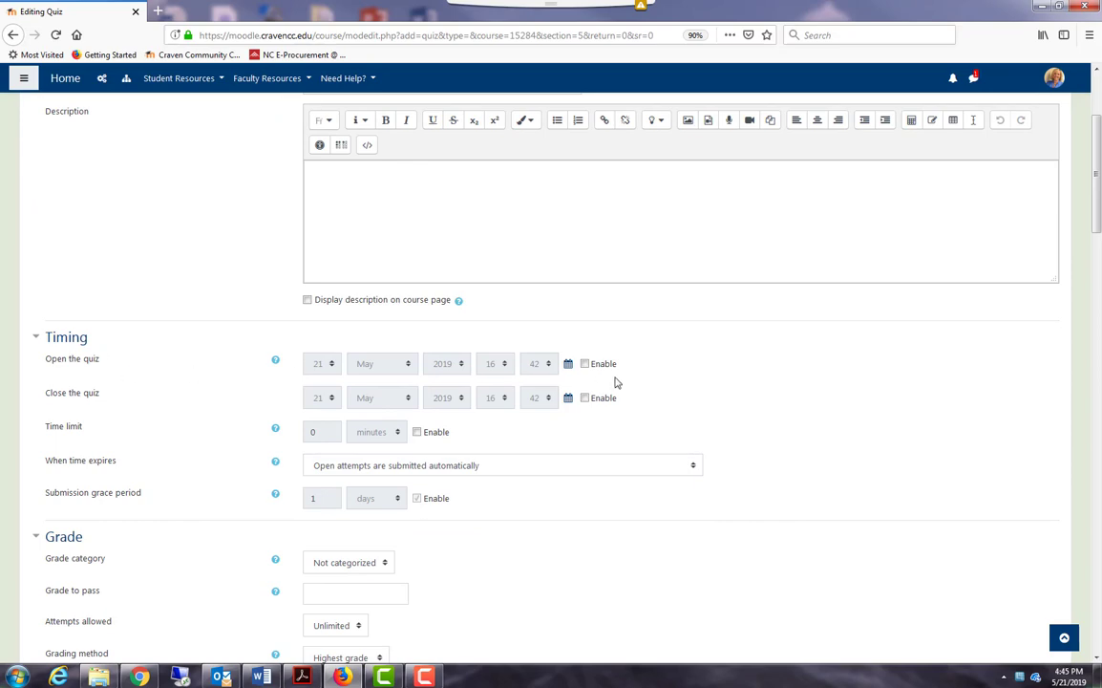
Enable the opening and closing dates for the quiz
left_click(585, 363)
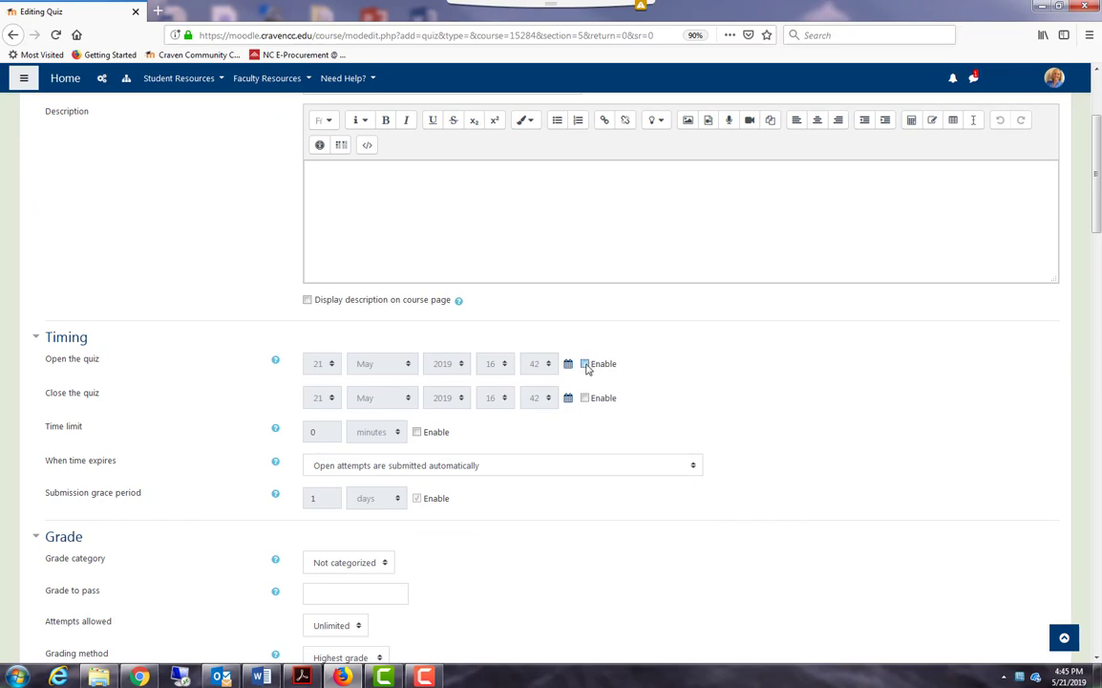
left_click(585, 363)
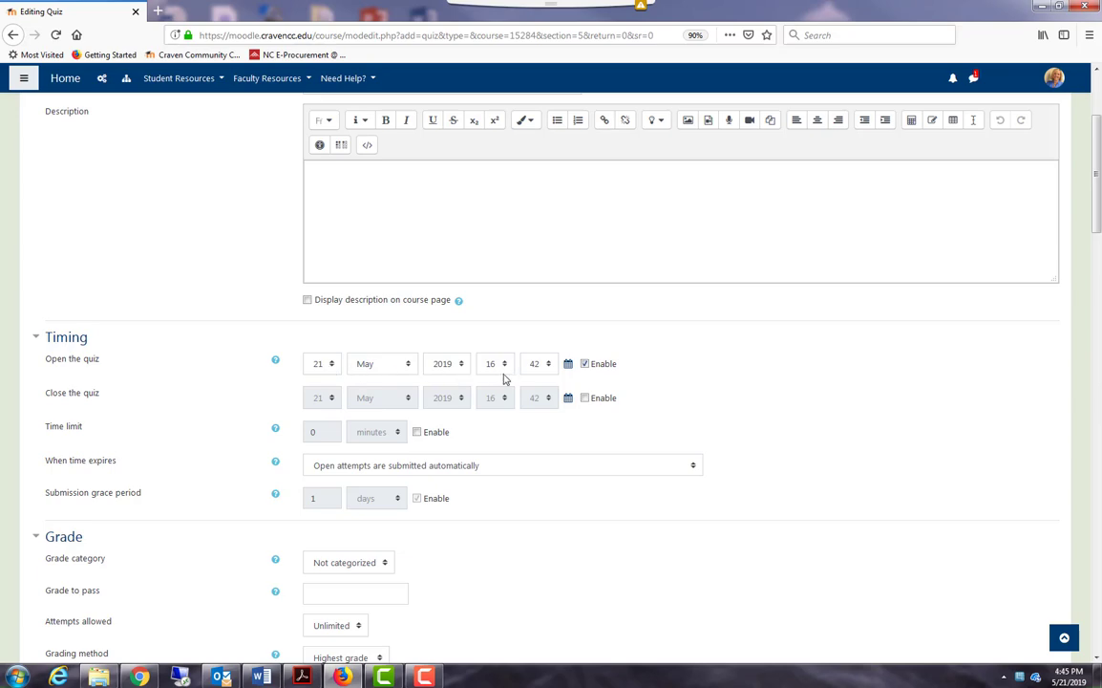
left_click(584, 397)
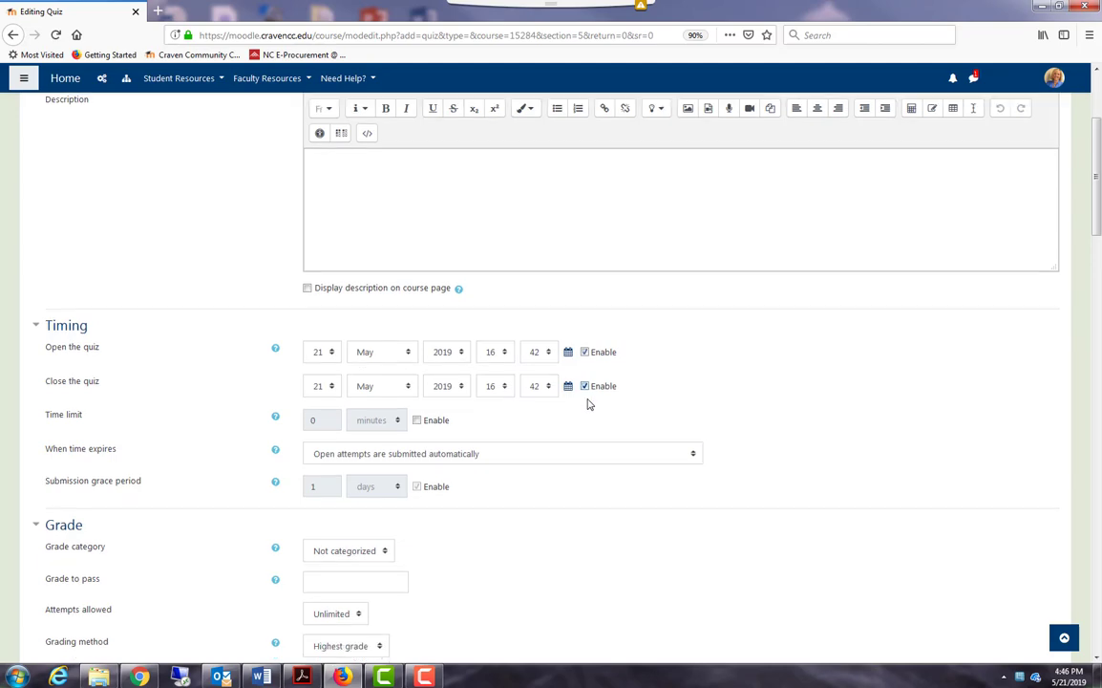
Enable a time limit for the quiz and set it to 20 minutes
scroll("down", 3)
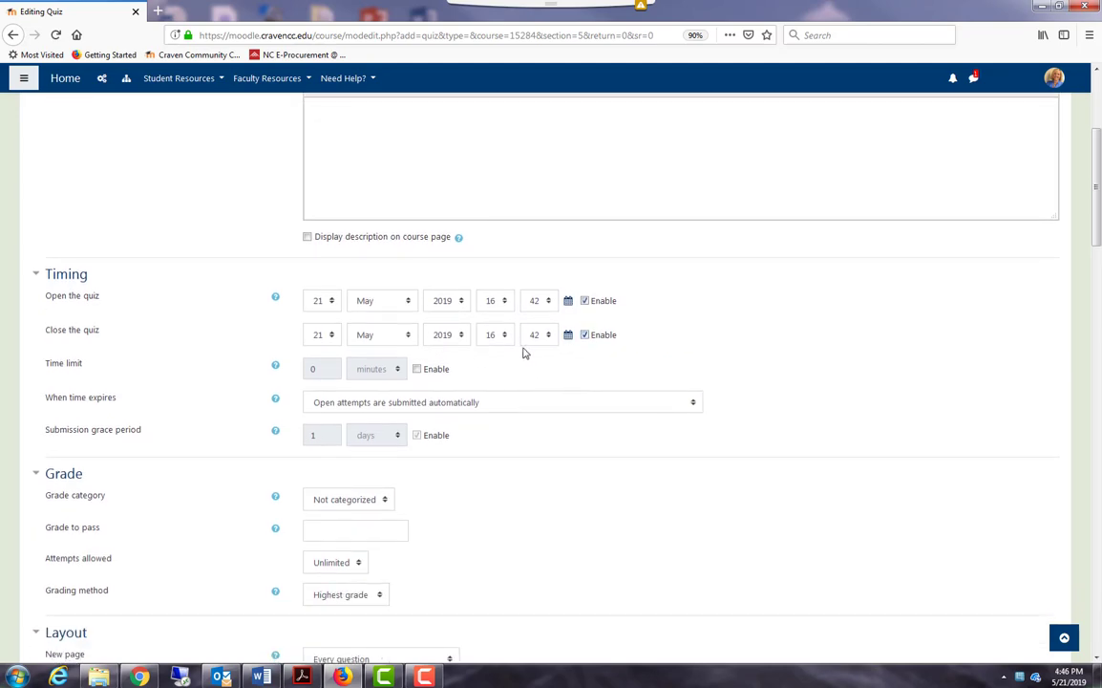
left_click(416, 368)
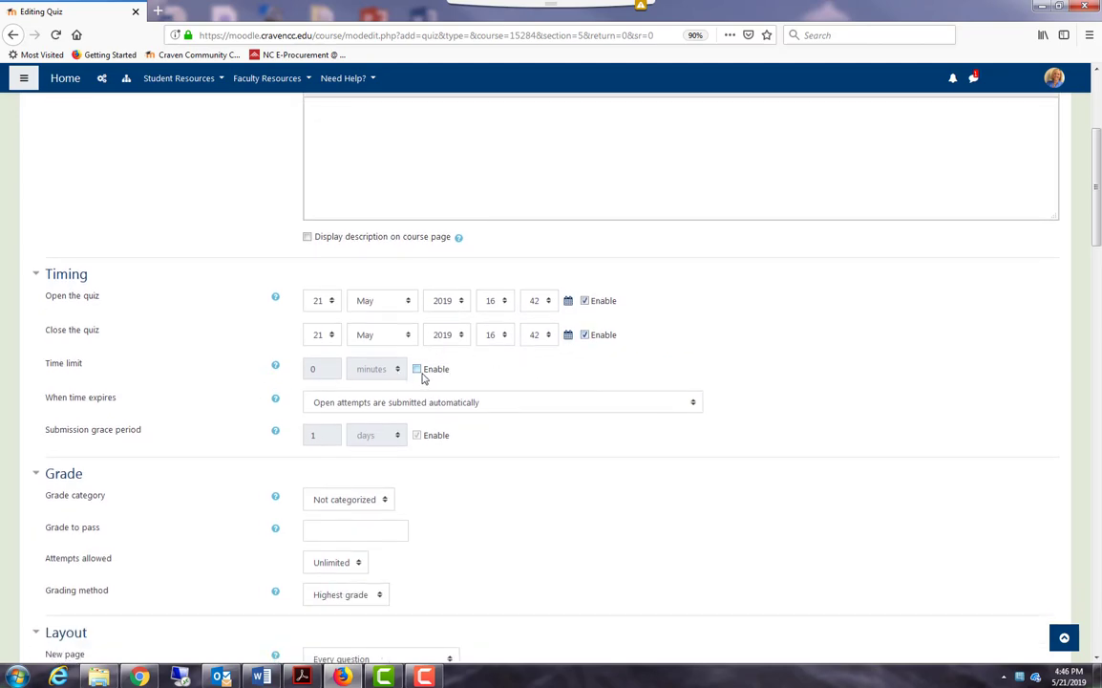
left_click(416, 369)
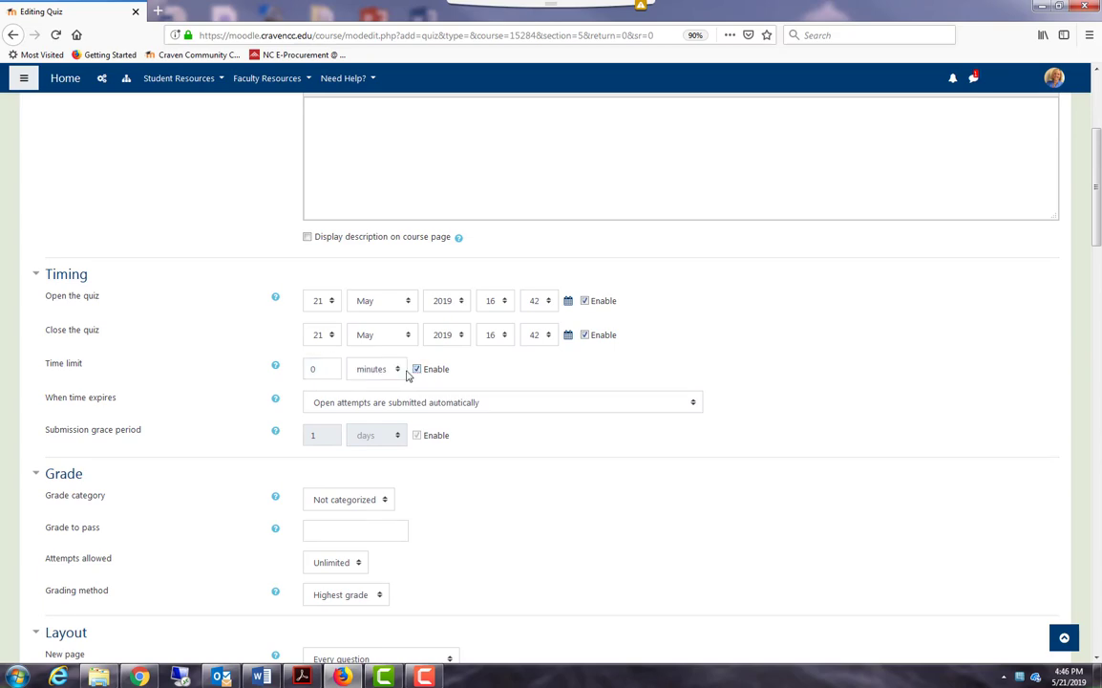
left_click(322, 369)
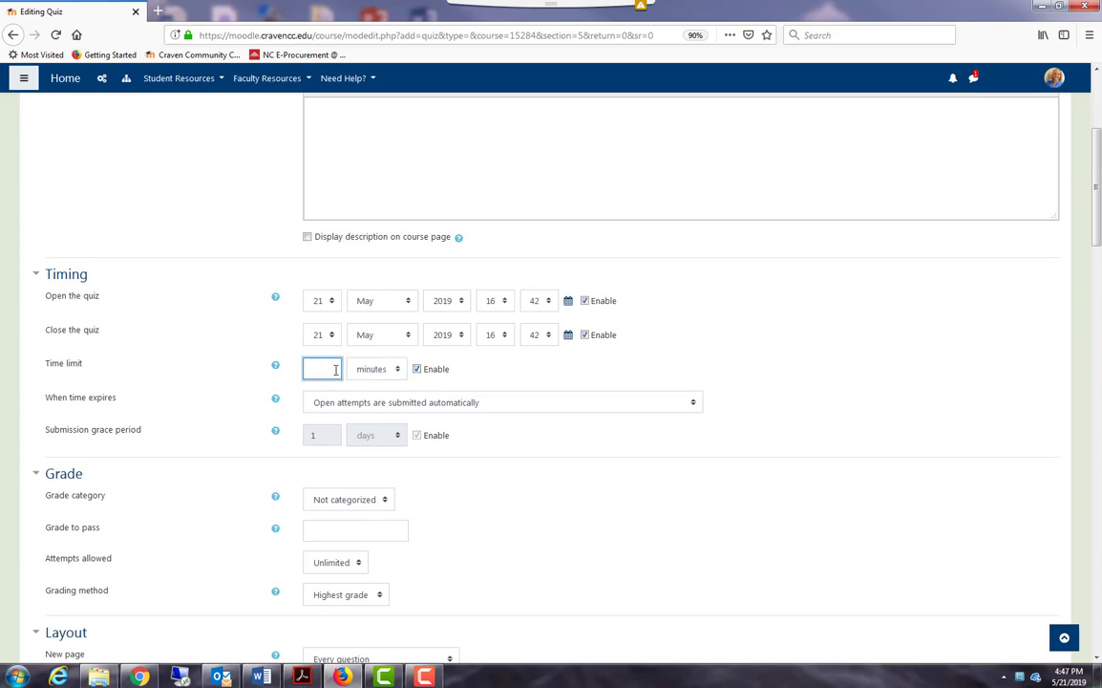
left_click(322, 369)
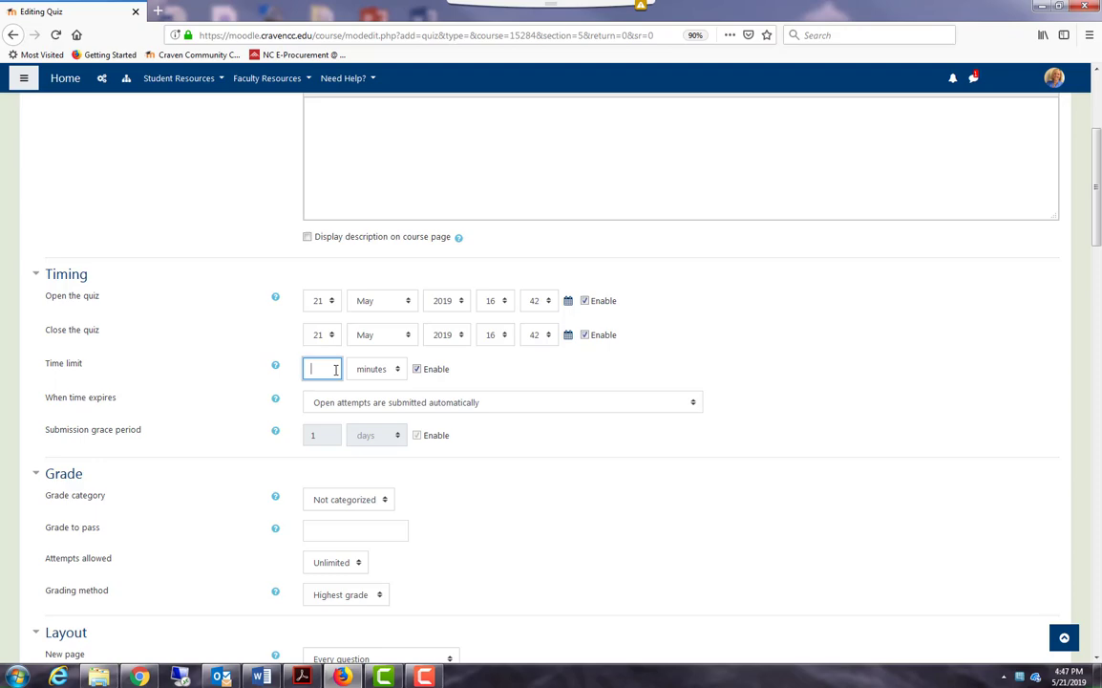
type("20")
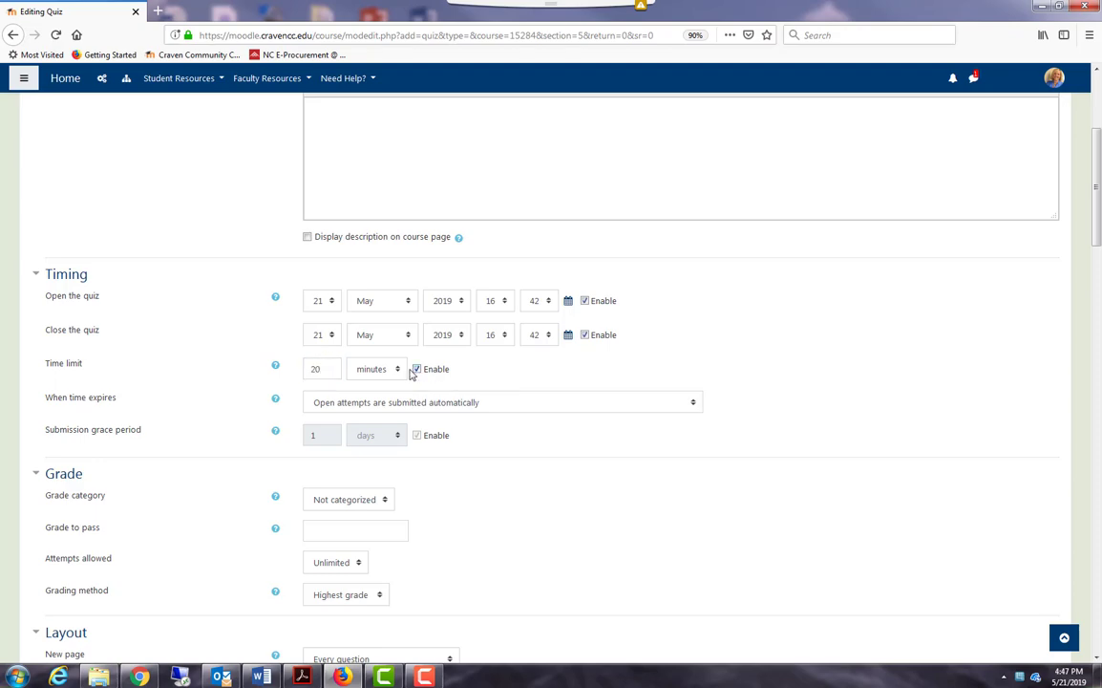
left_click(375, 369)
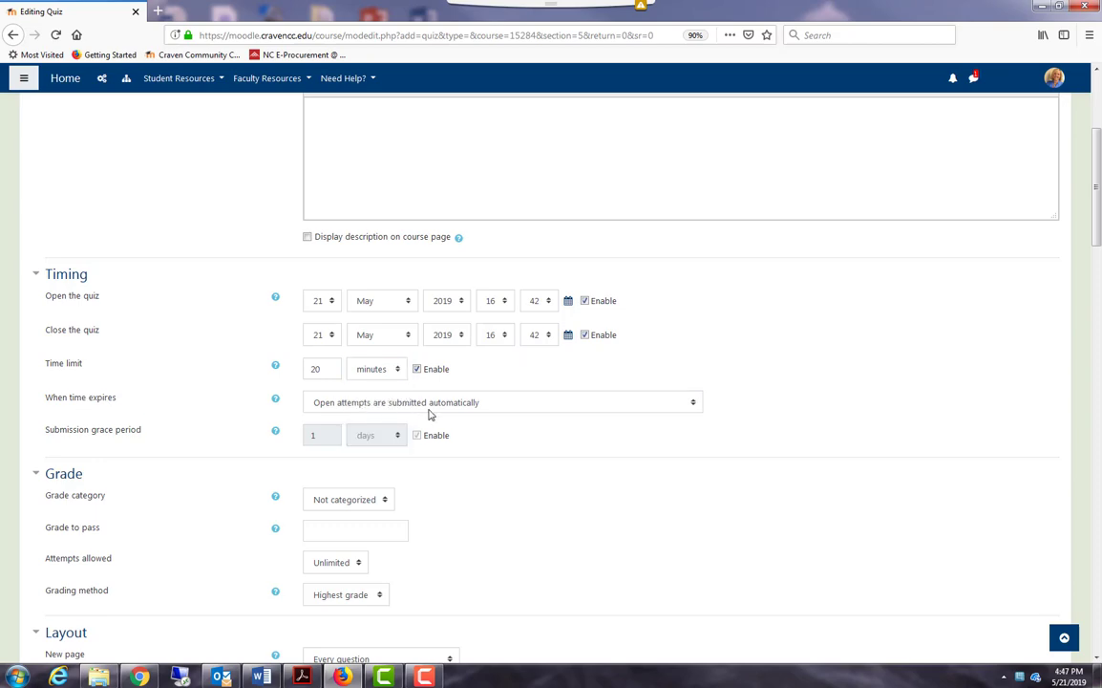
mouse_move(488, 409)
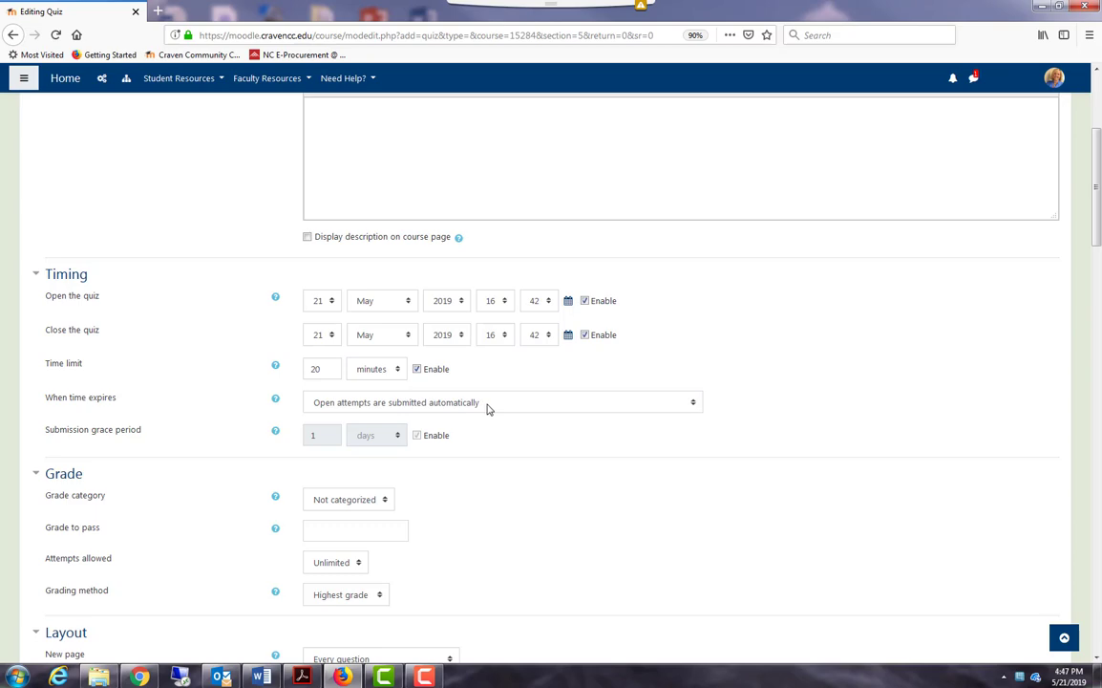
Keep automatic submission when time expires and switch the time limit off again
left_click(501, 402)
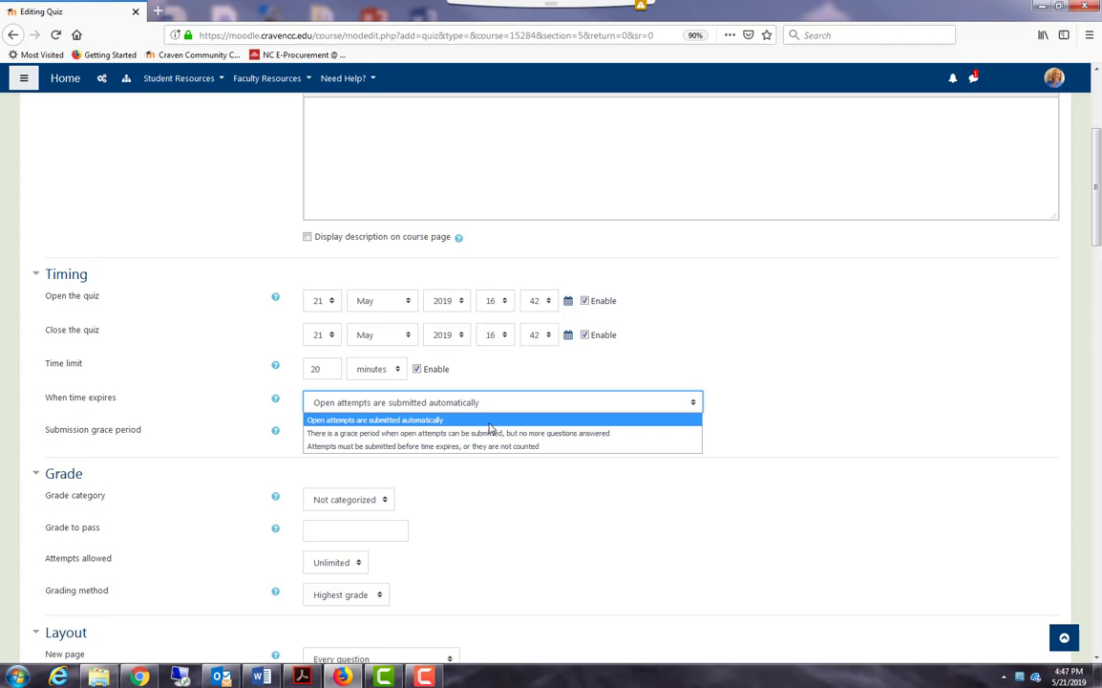
mouse_move(490, 433)
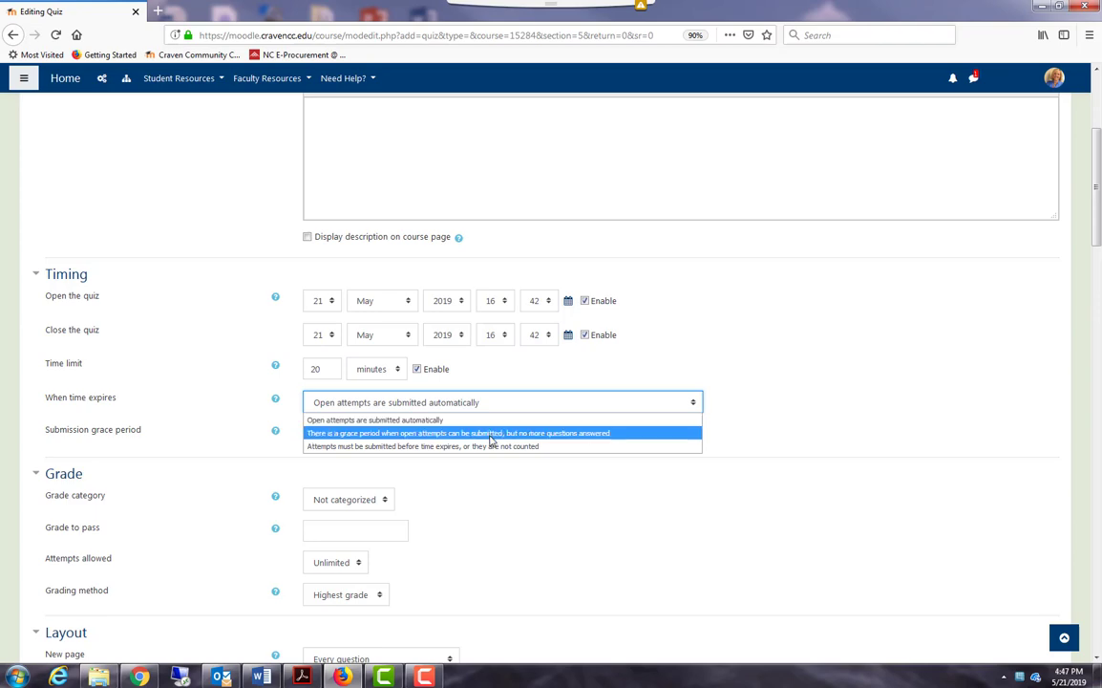
mouse_move(415, 446)
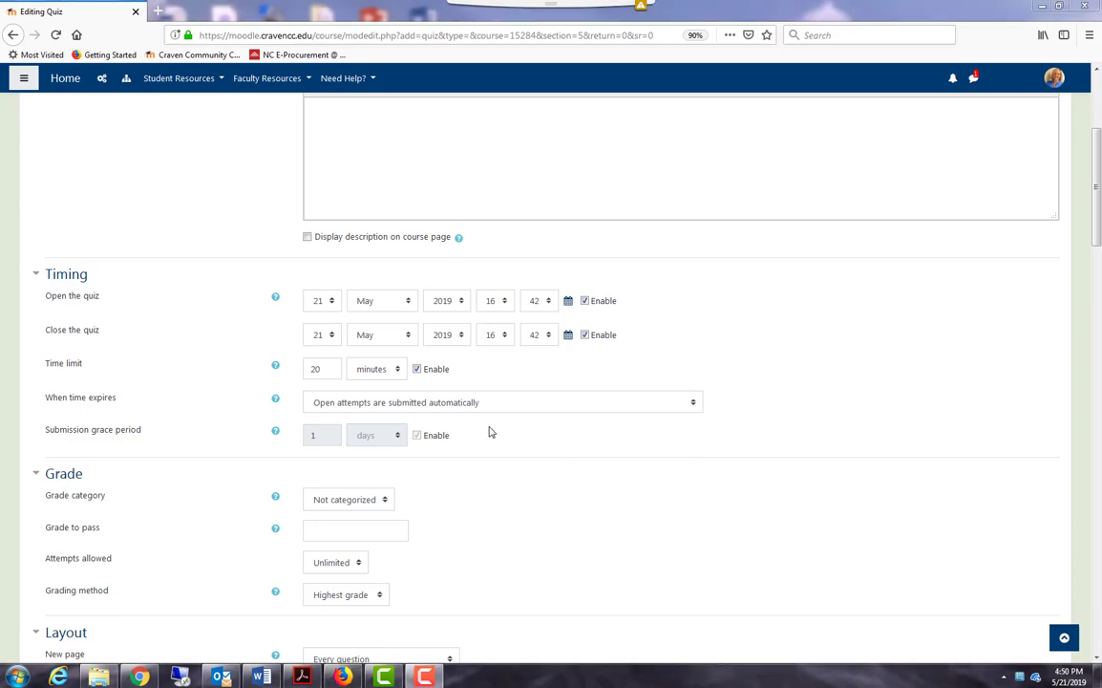
left_click(416, 369)
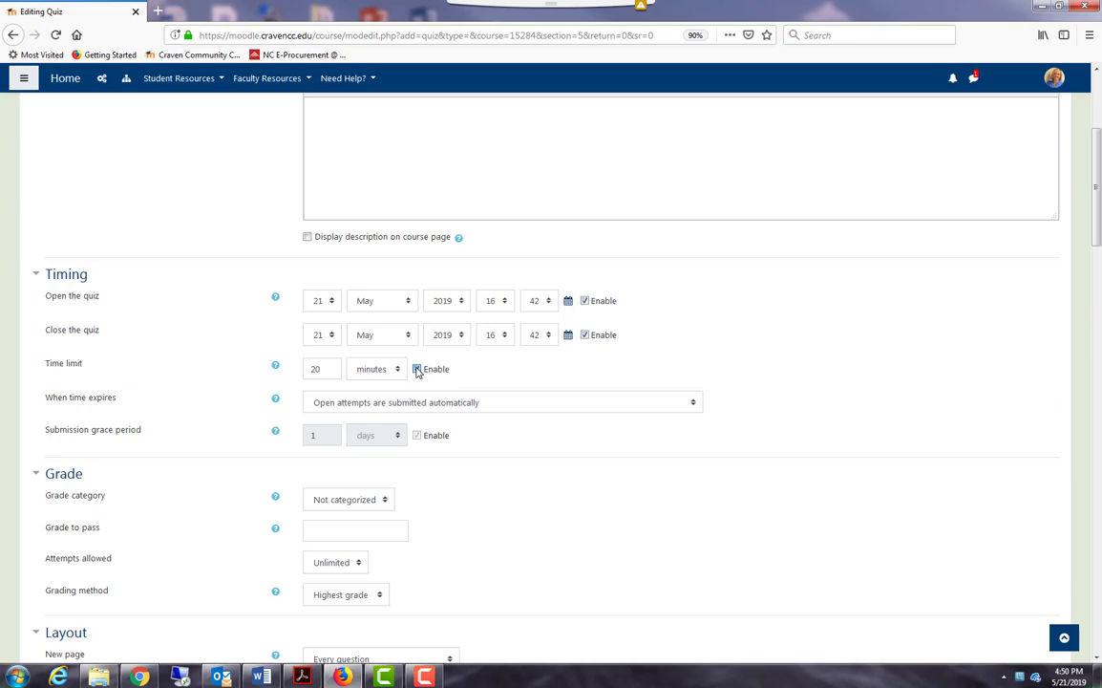
left_click(417, 369)
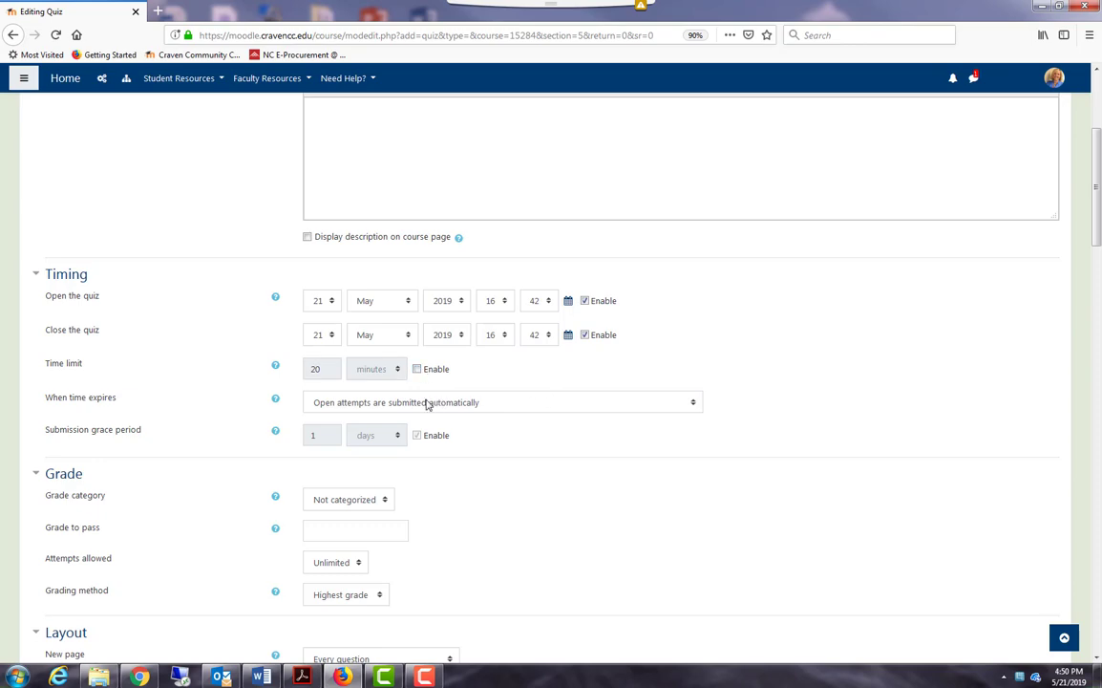
mouse_move(455, 402)
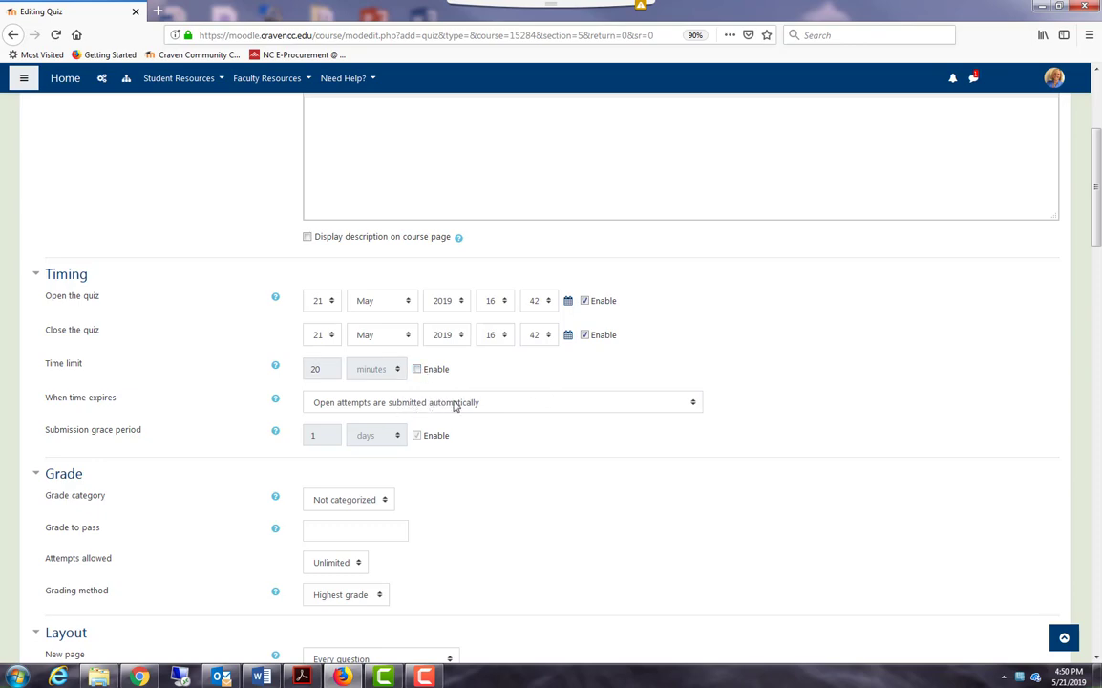
mouse_move(430, 402)
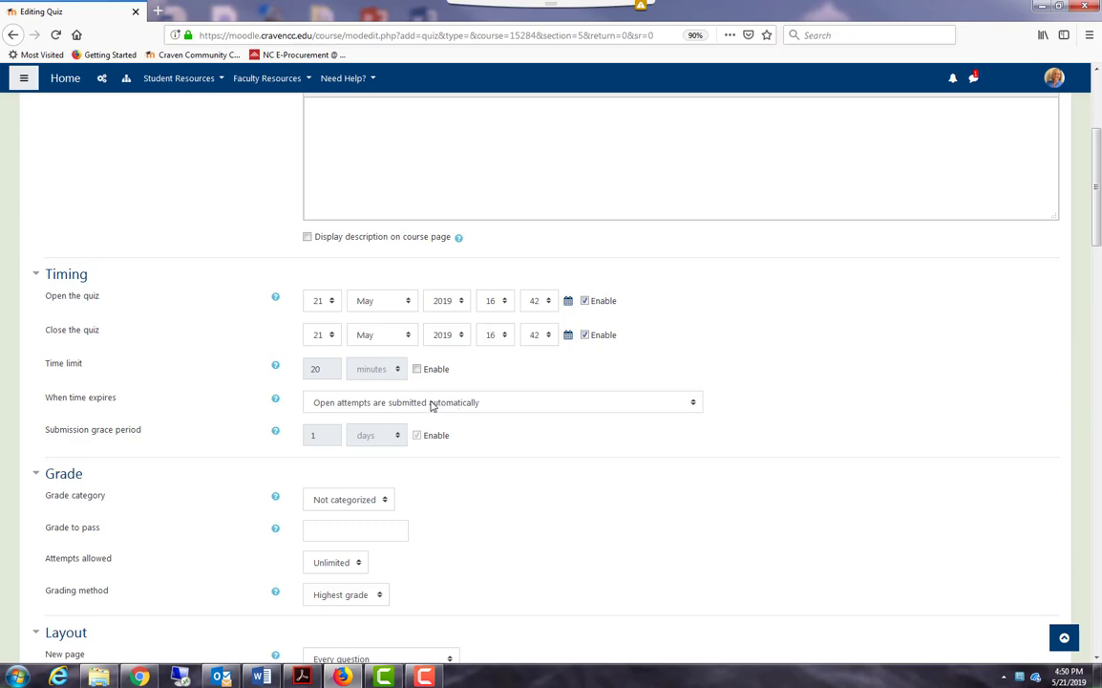
mouse_move(411, 409)
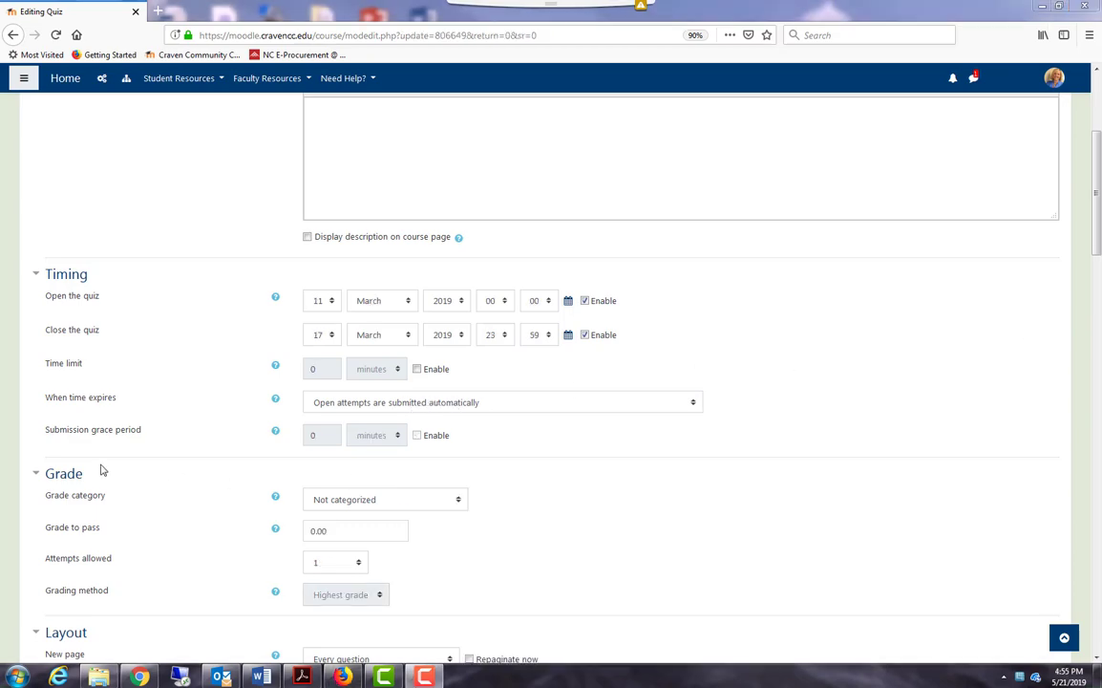
mouse_move(358, 495)
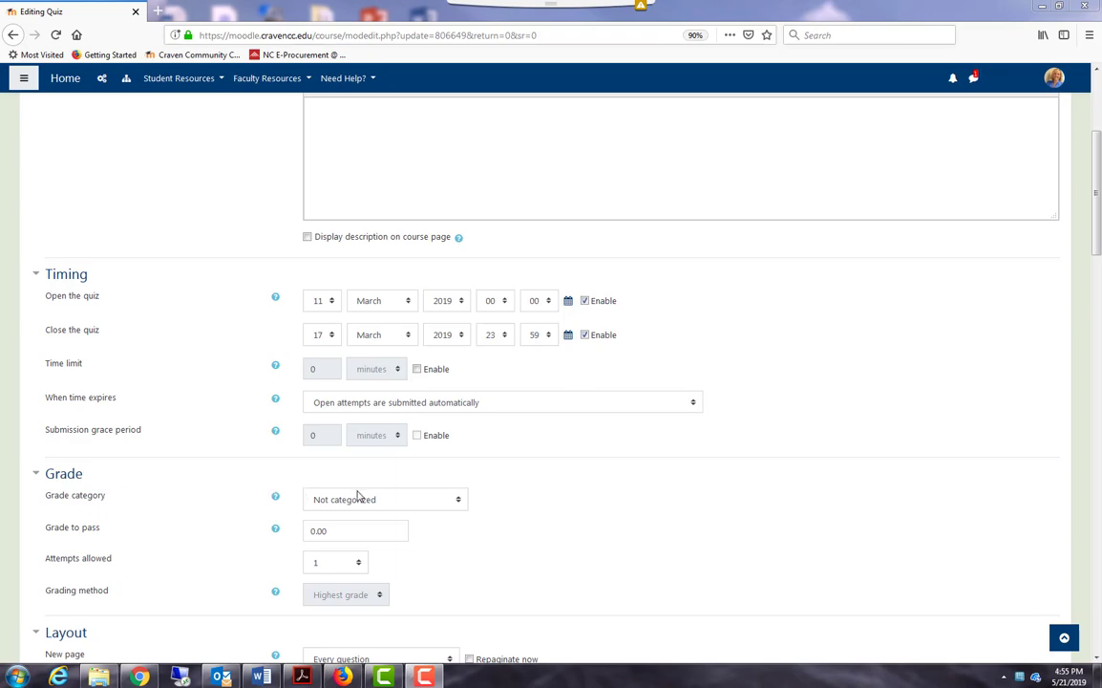
mouse_move(456, 505)
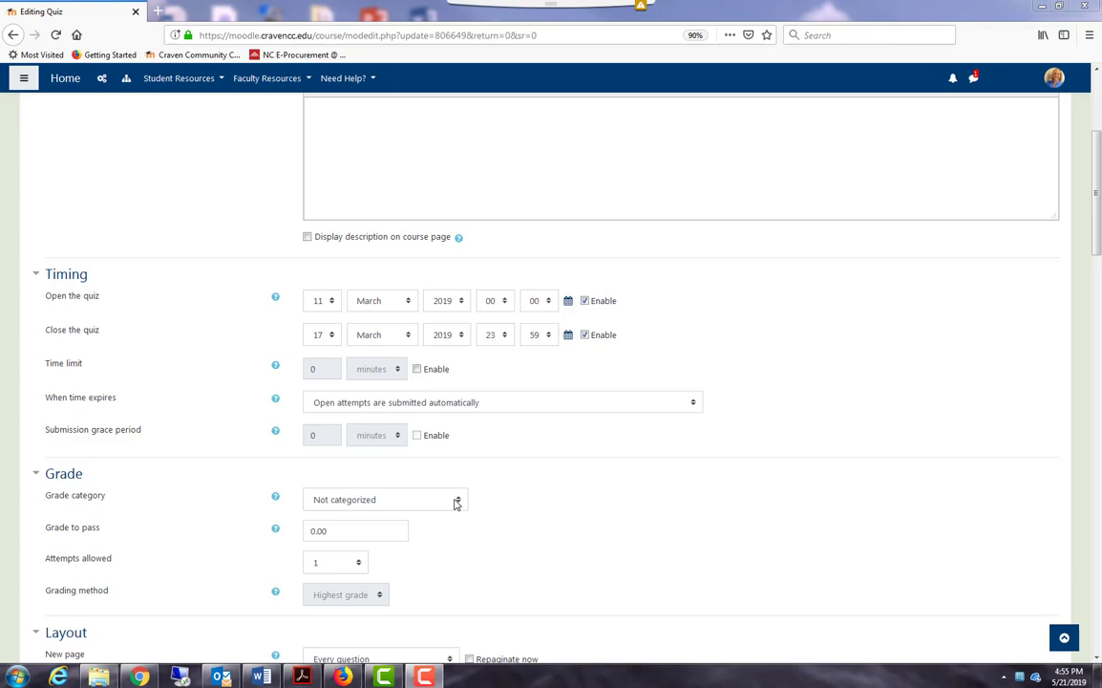
Put the quiz in the Revel Quizzes grade category
left_click(385, 498)
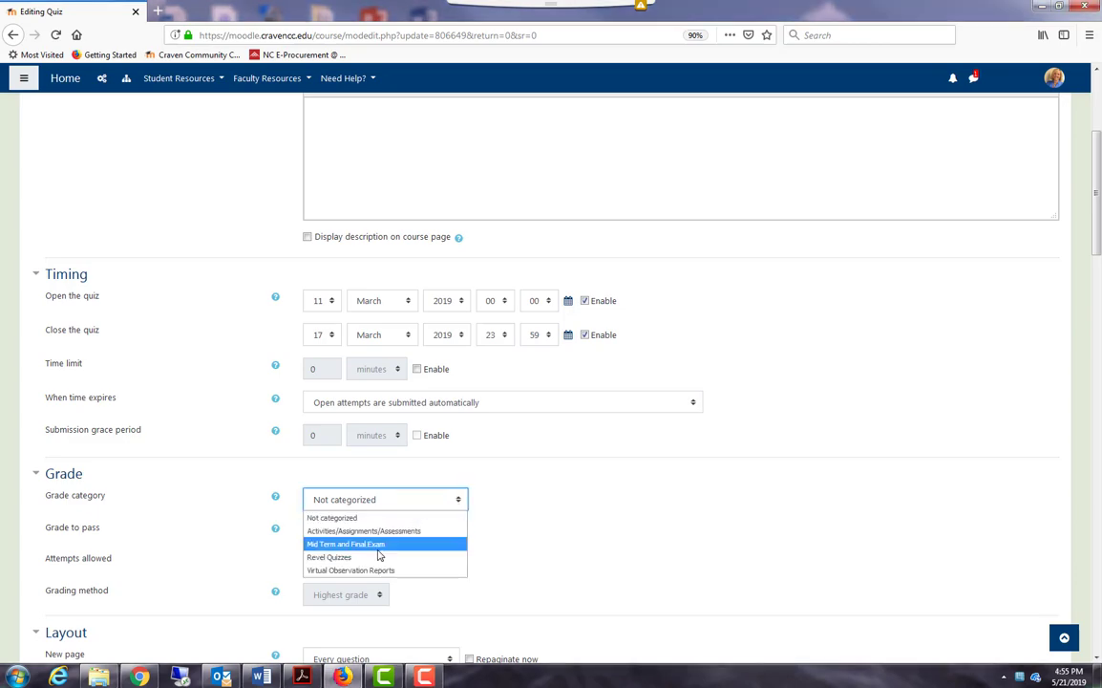
left_click(328, 557)
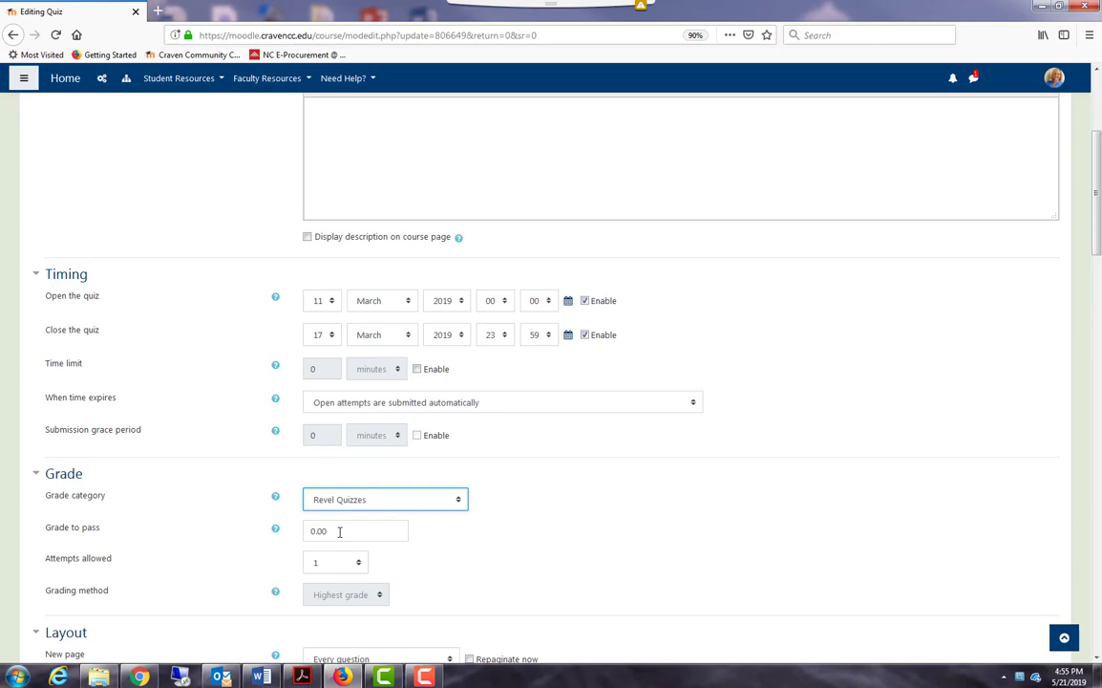
Set the quiz's grade to pass to 0.80
left_click(354, 530)
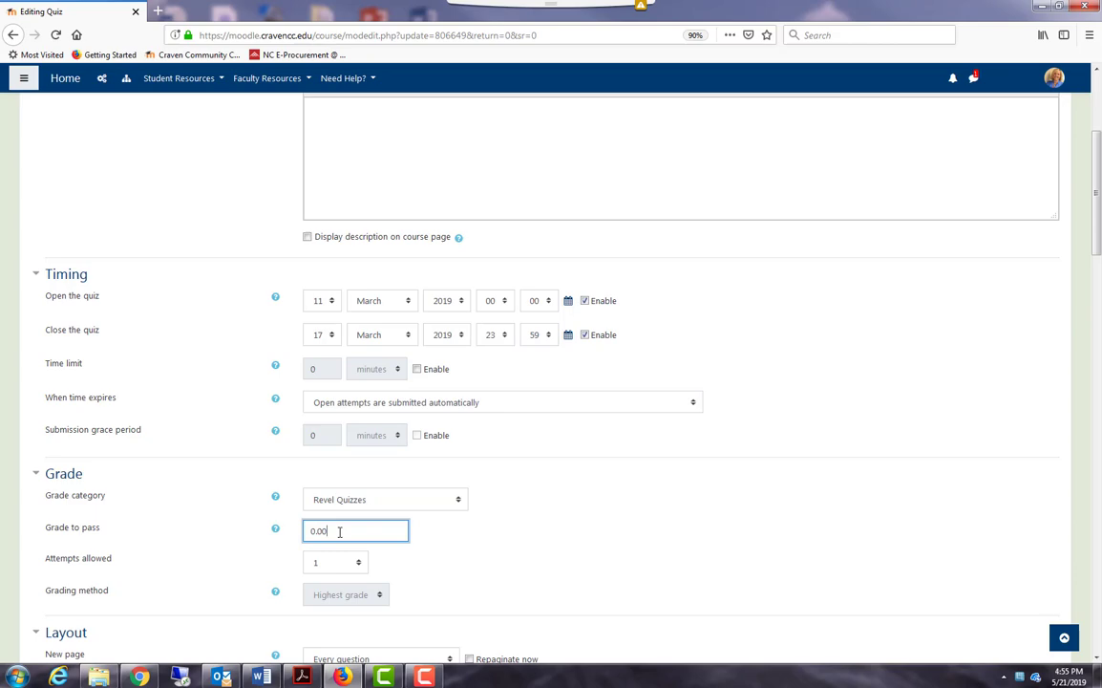
type("0")
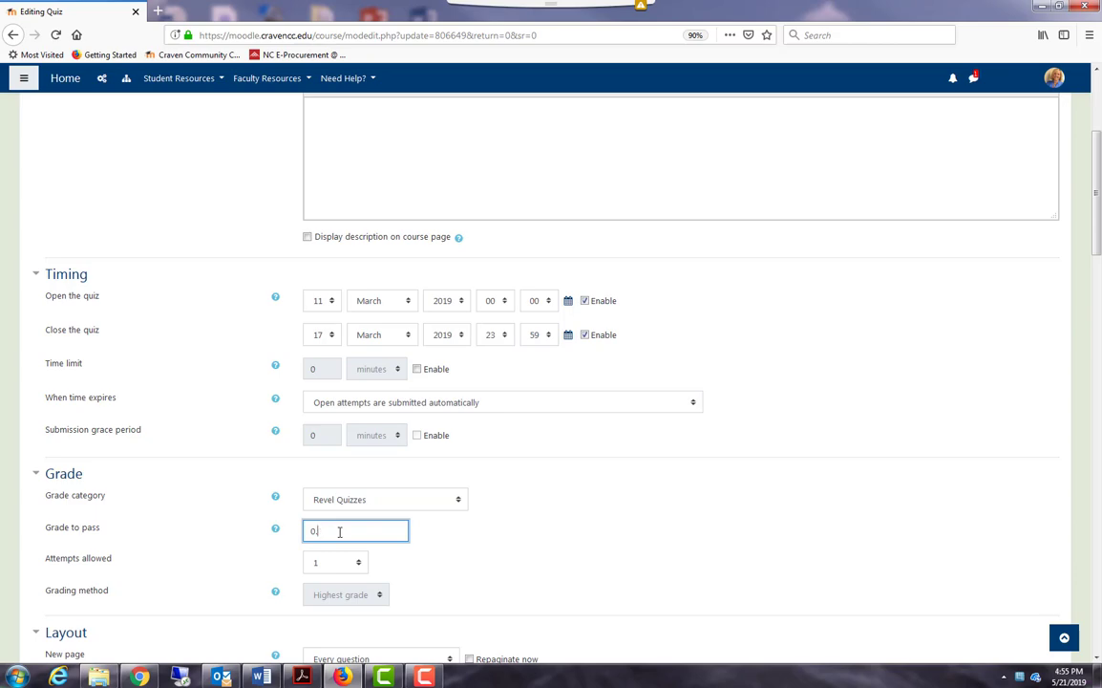
type(".80")
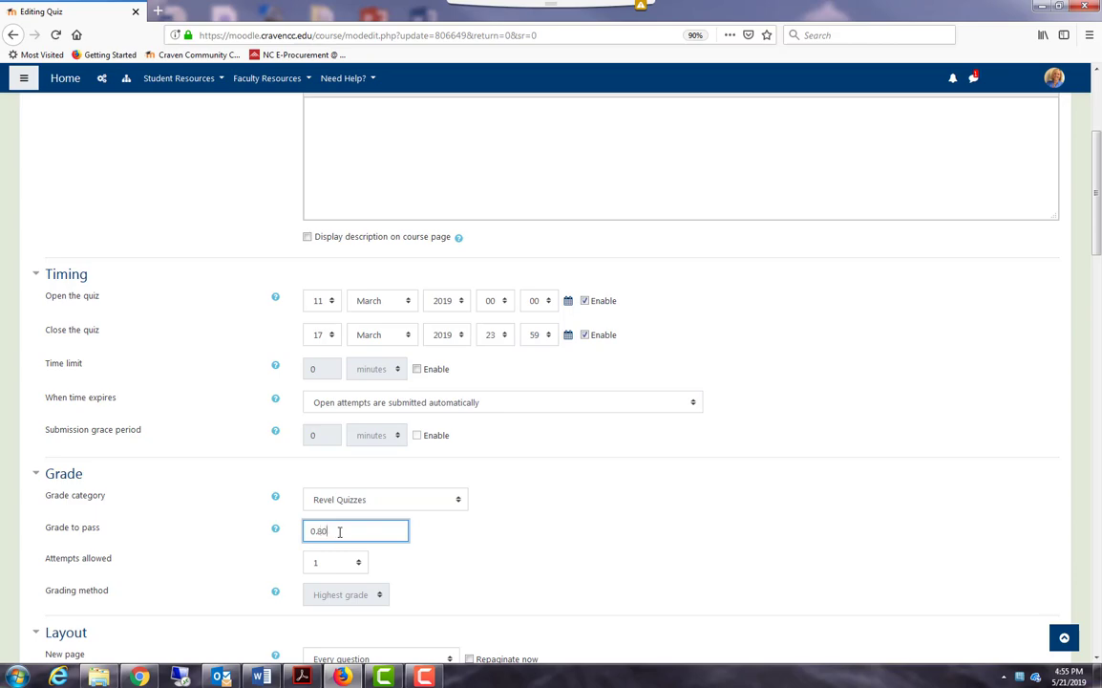
left_click(471, 544)
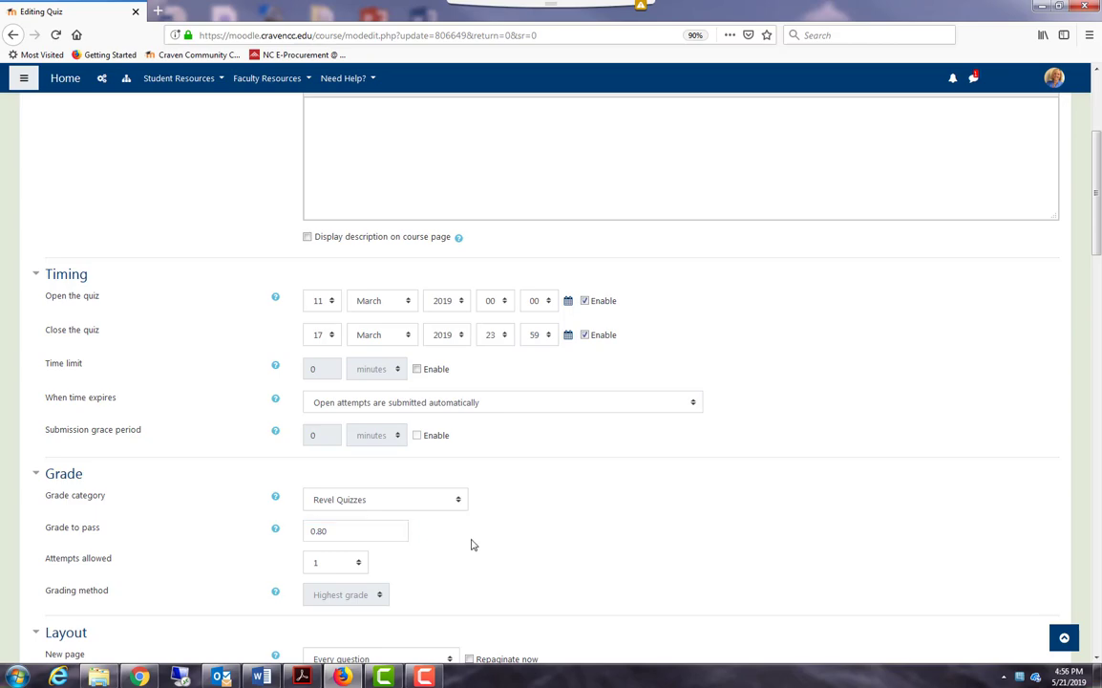
mouse_move(463, 556)
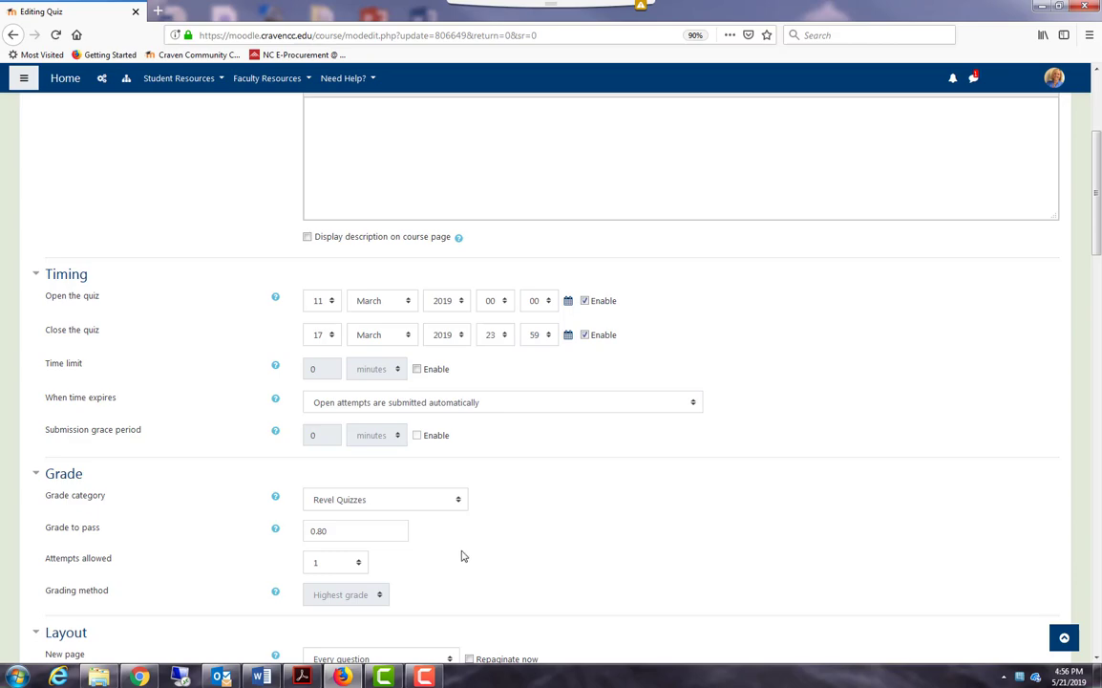
Reveal the extra Layout settings and review the navigation method choices, keeping Free
scroll("down", 3)
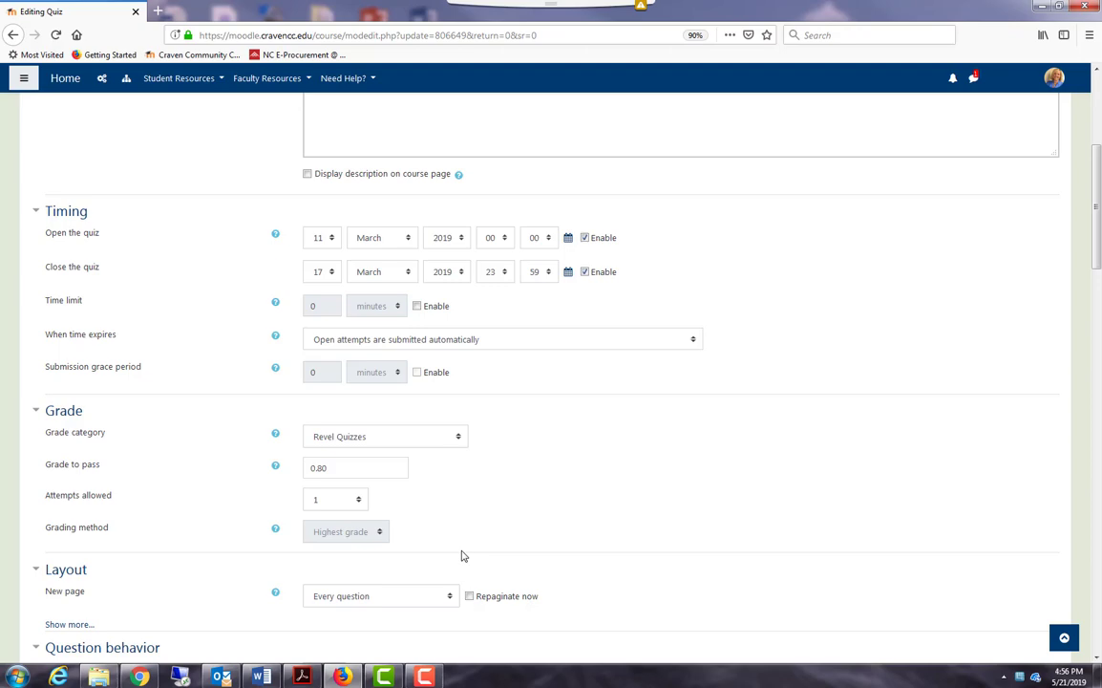
mouse_move(304, 507)
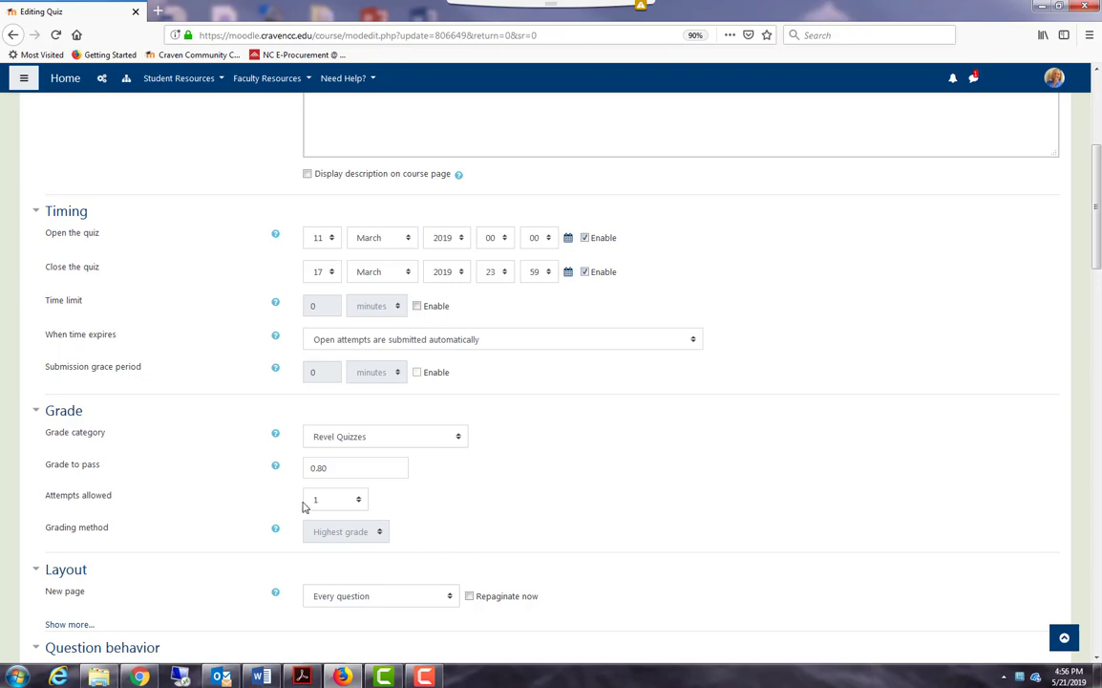
mouse_move(344, 510)
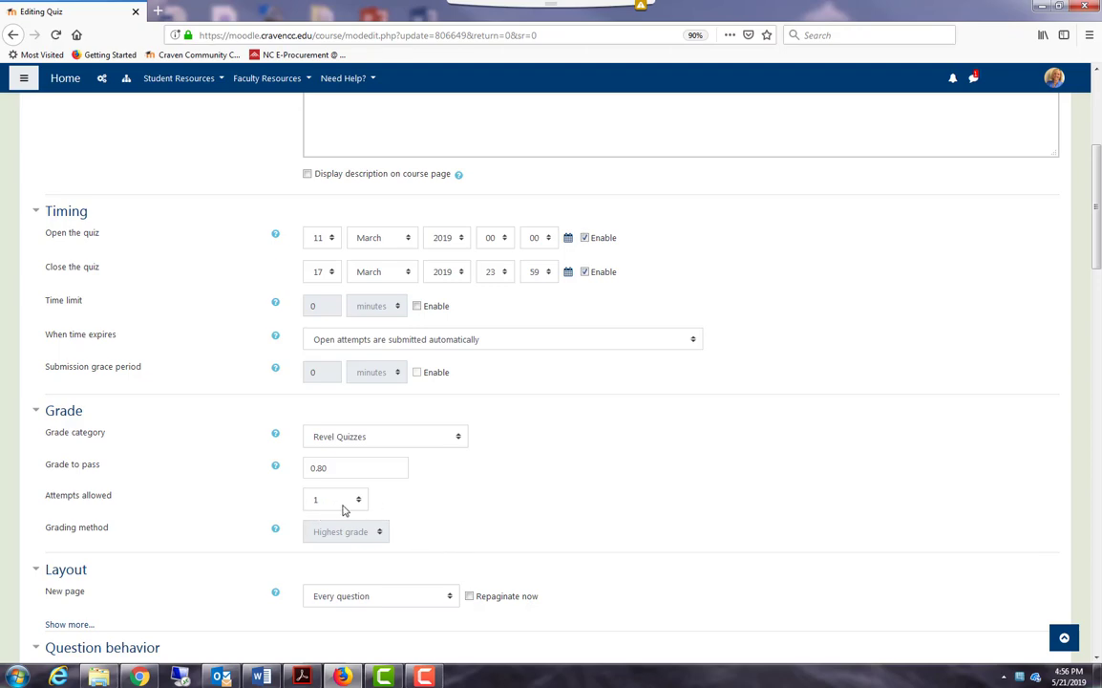
scroll("down", 3)
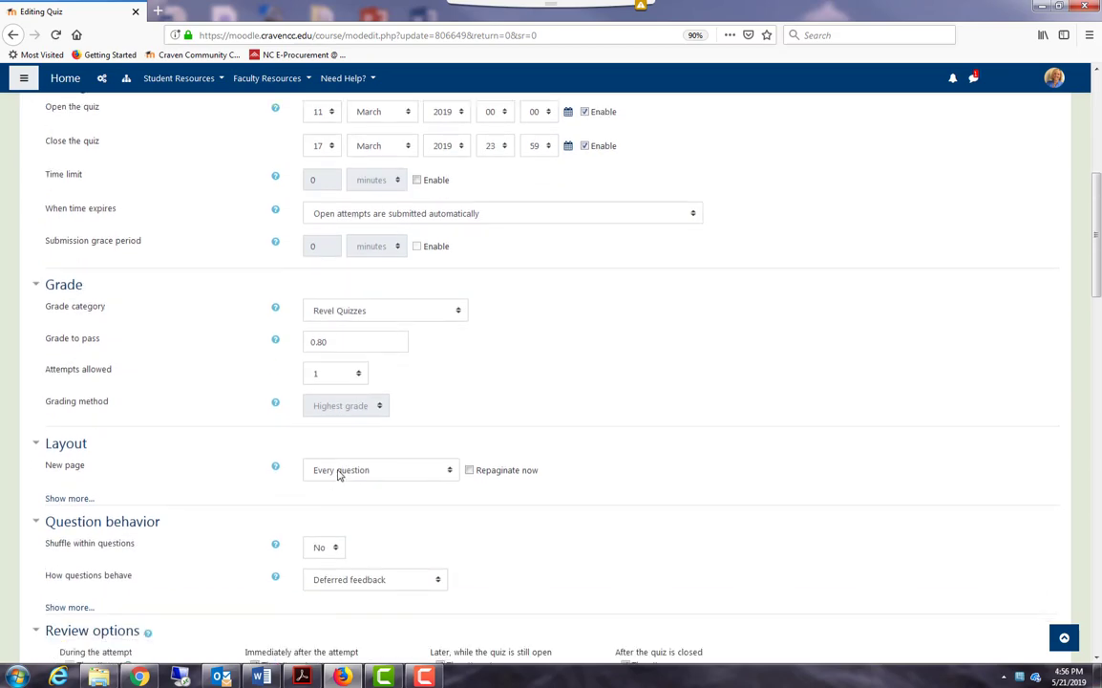
mouse_move(352, 483)
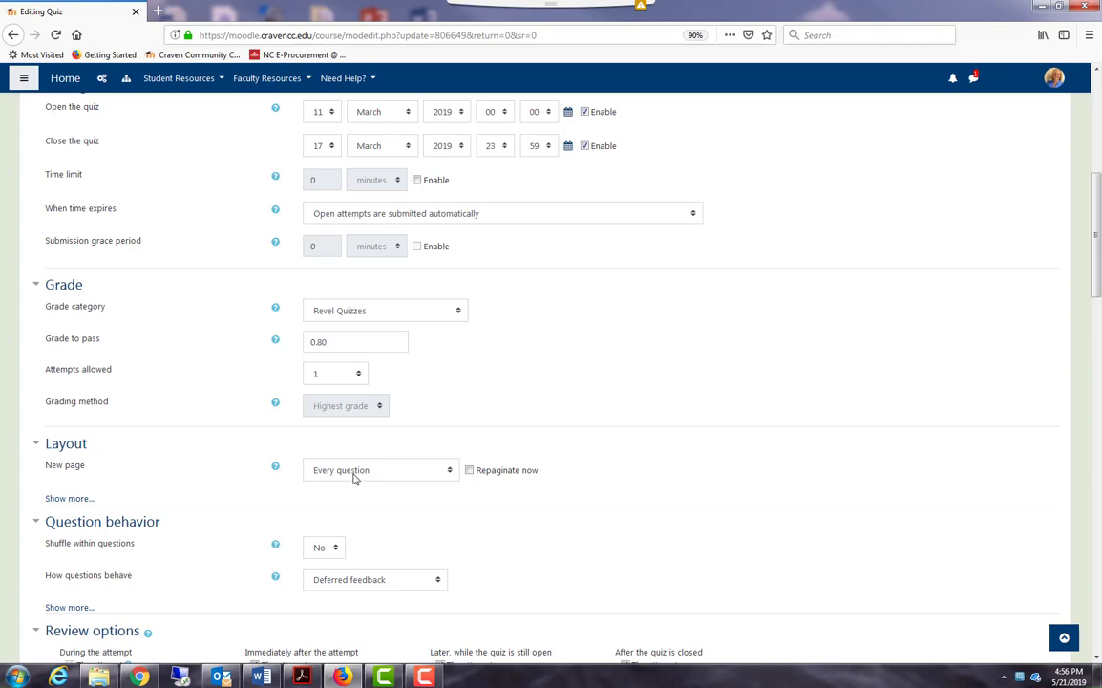
left_click(380, 469)
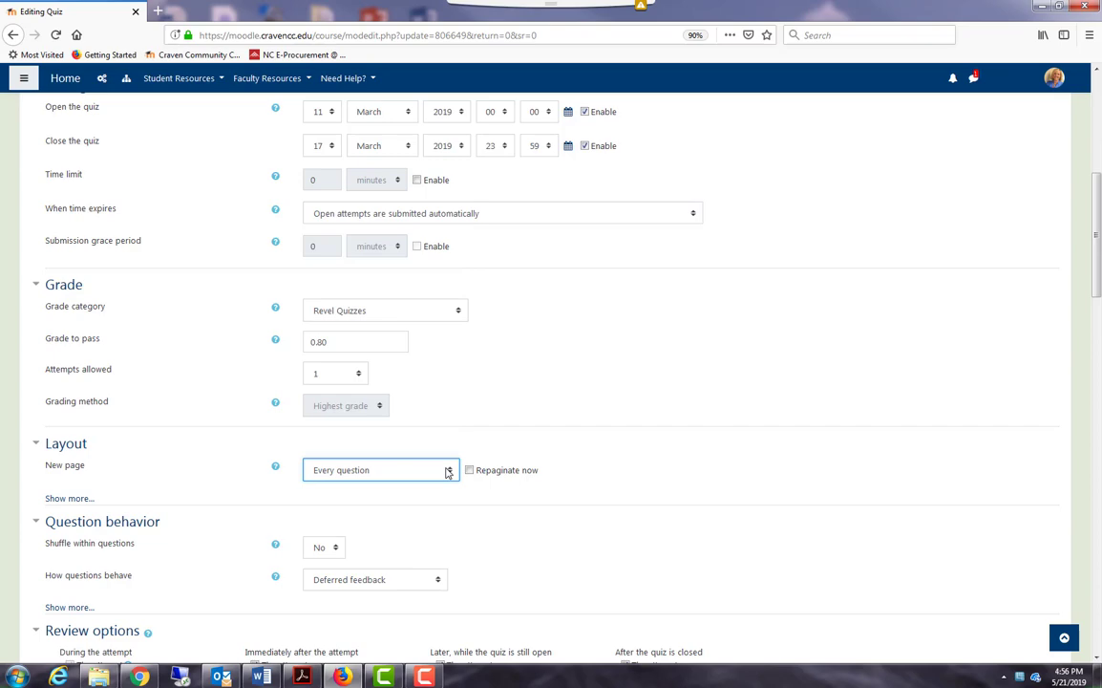
mouse_move(240, 501)
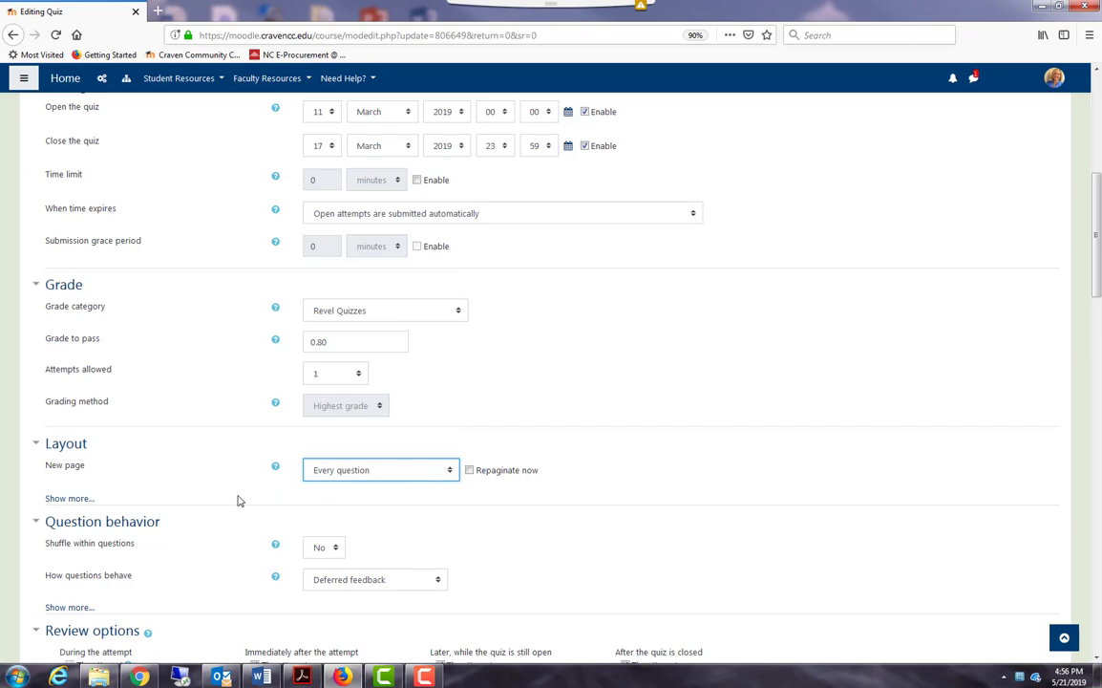
left_click(70, 498)
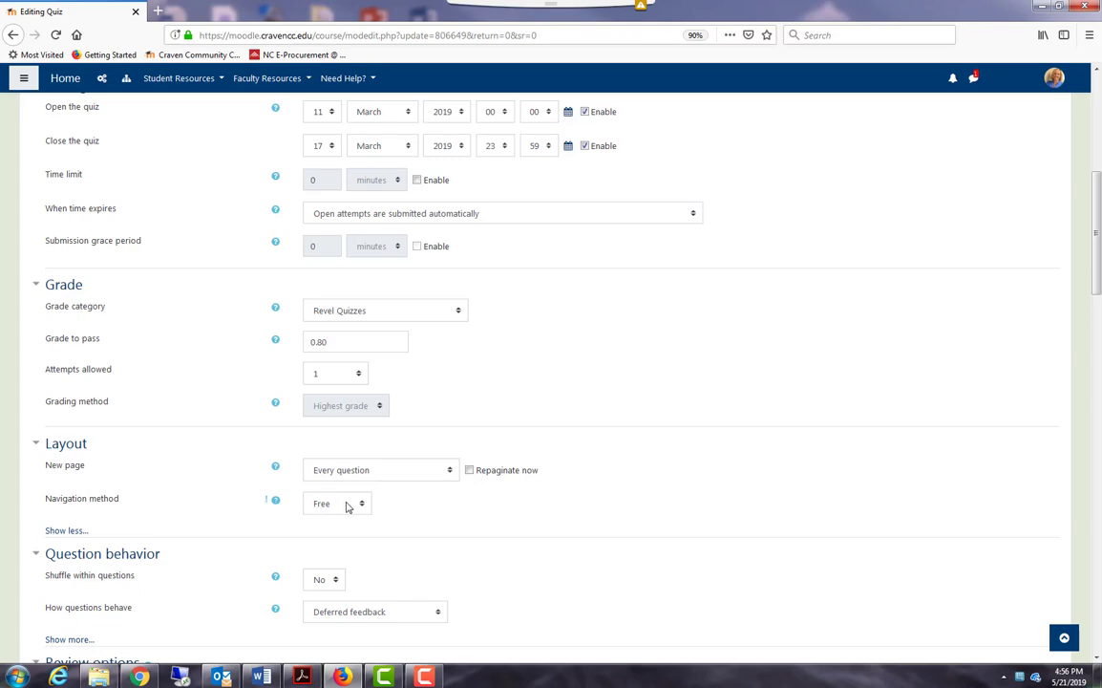
left_click(336, 504)
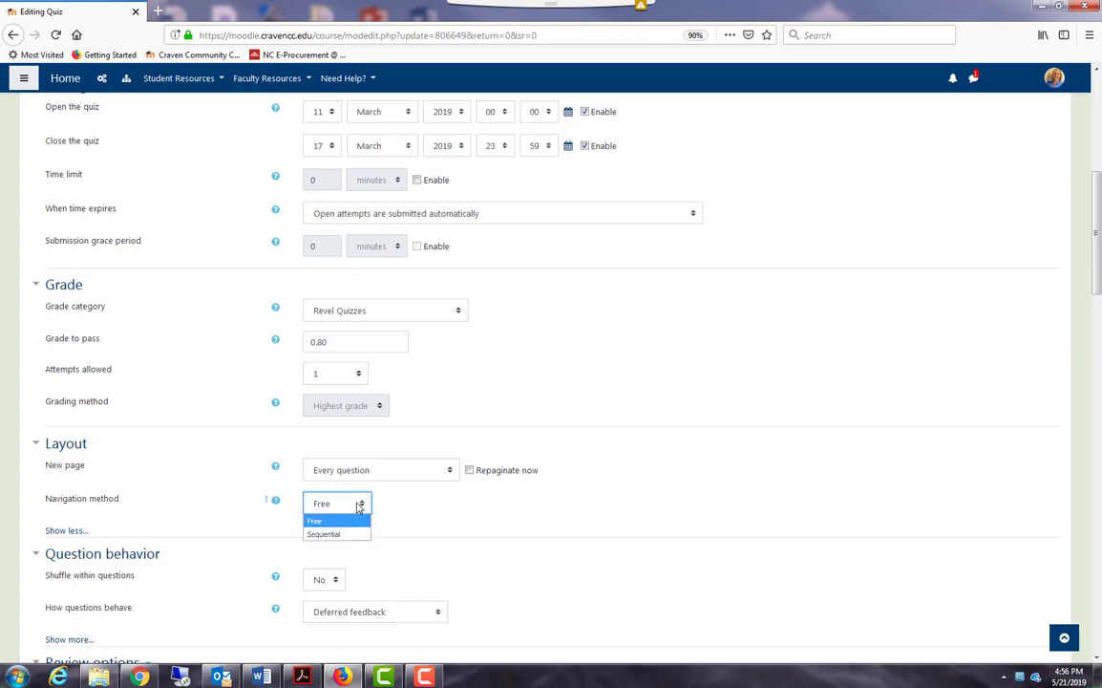
mouse_move(350, 525)
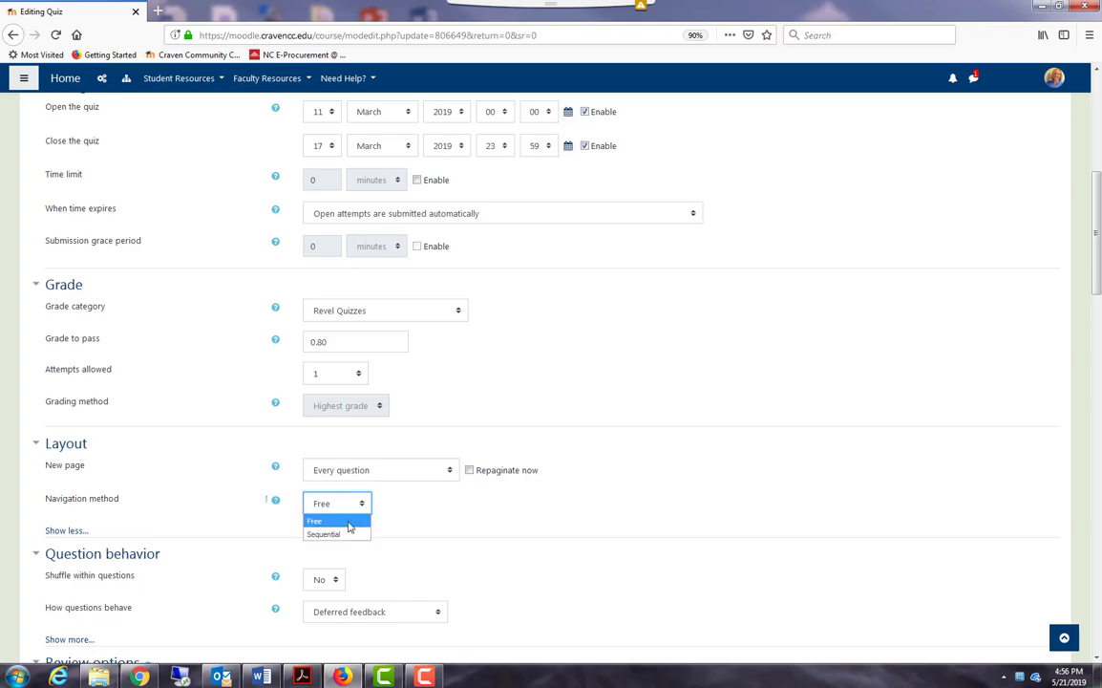
mouse_move(336, 534)
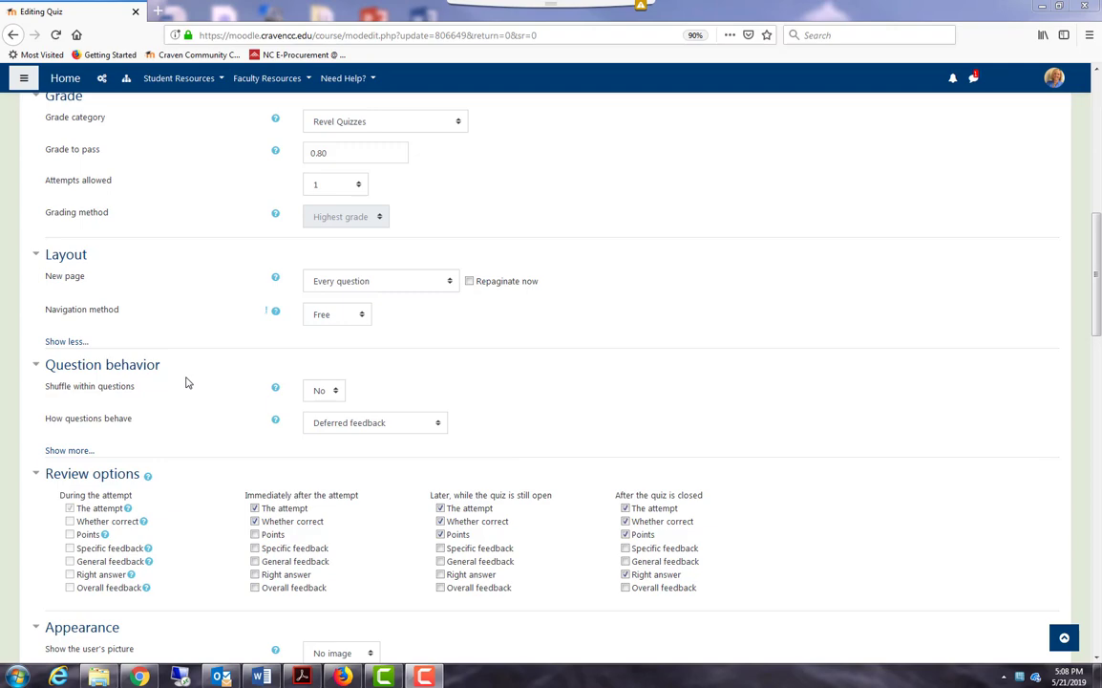
mouse_move(167, 394)
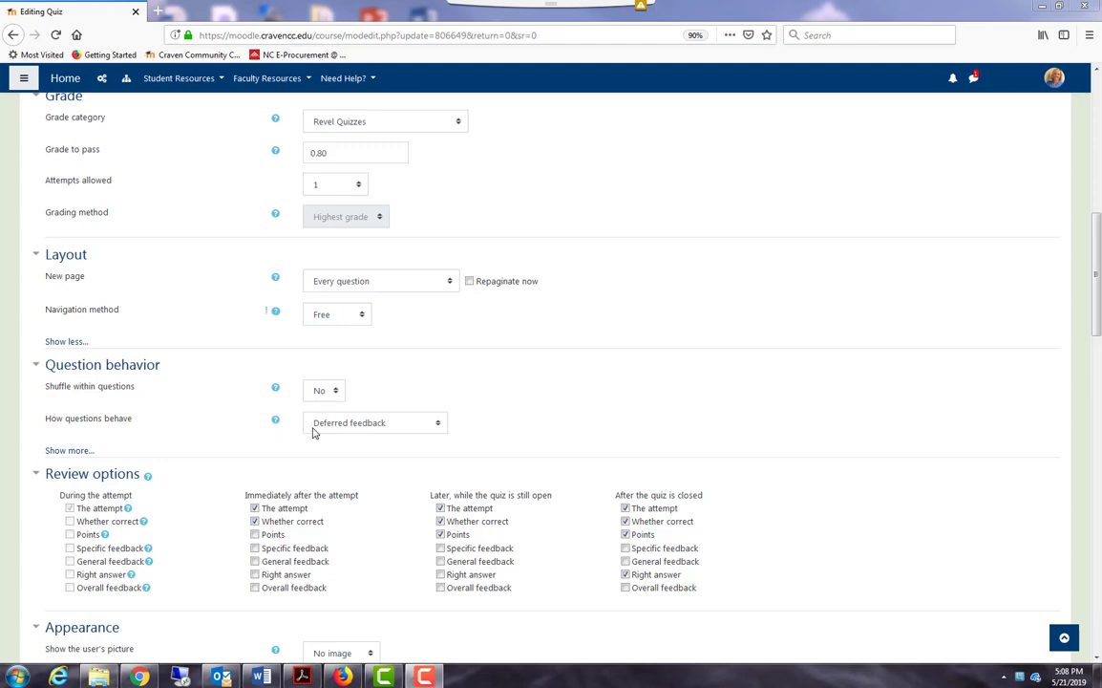
mouse_move(387, 433)
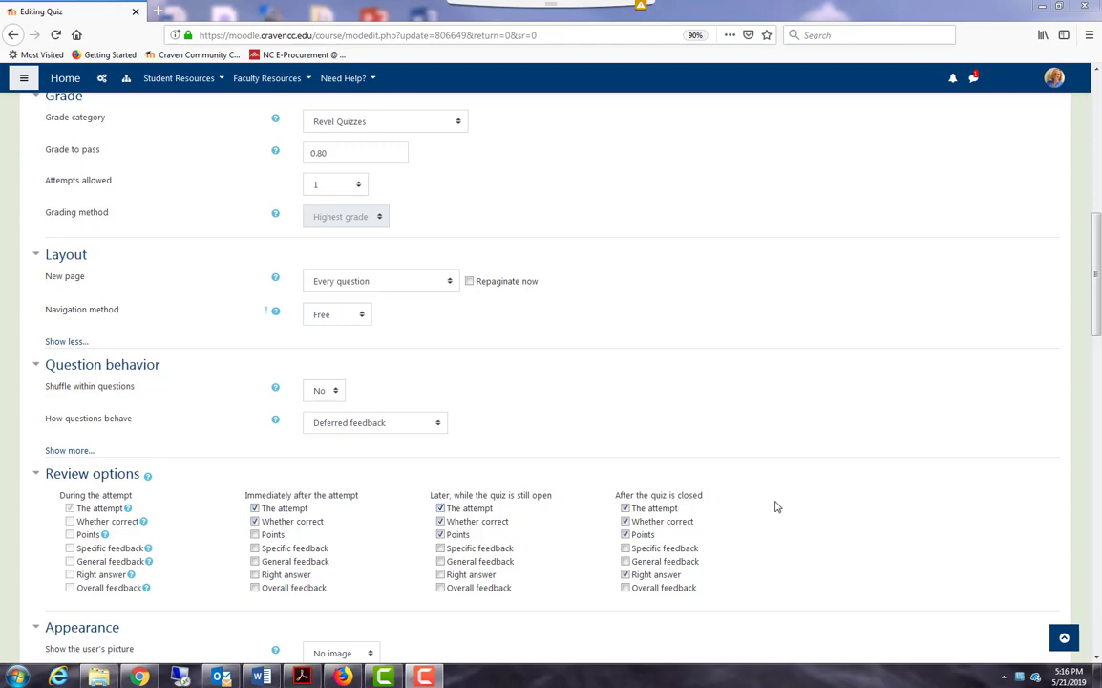
Scroll through the remaining quiz settings to Activity completion requiring a student grade
scroll("down", 3)
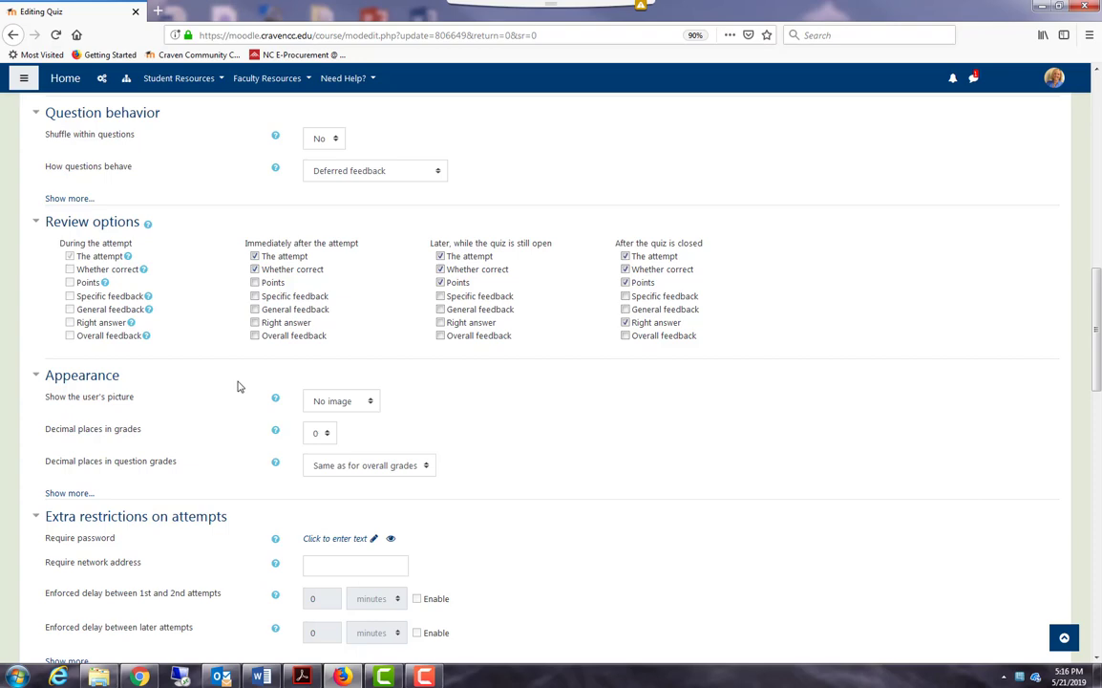
scroll("down", 3)
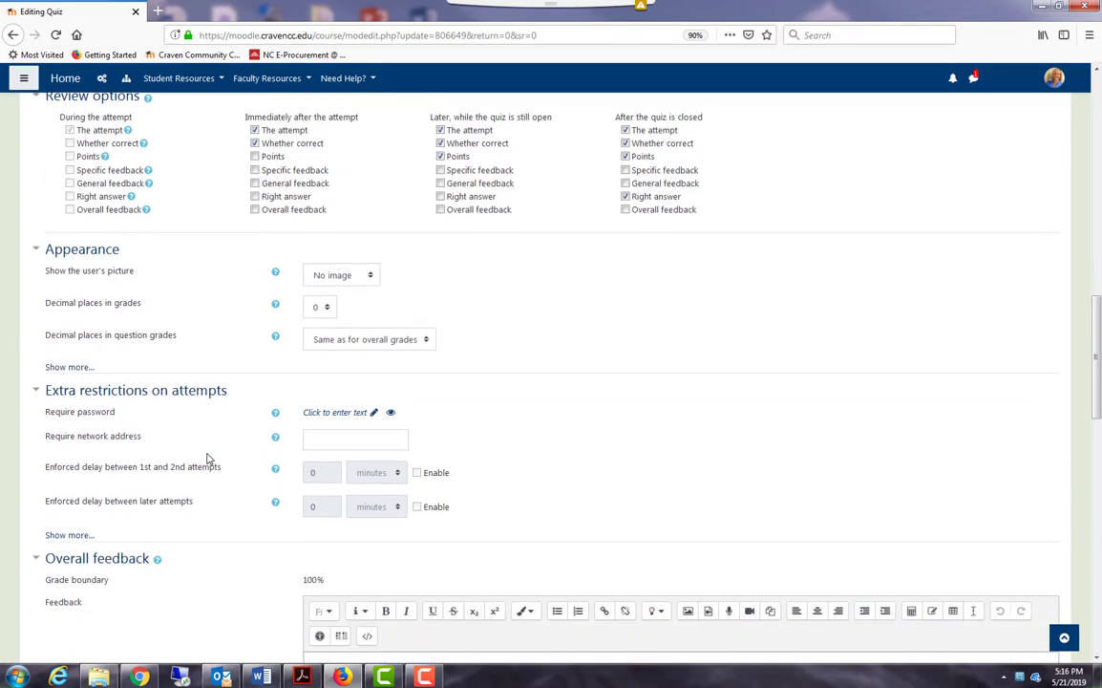
scroll("down", 3)
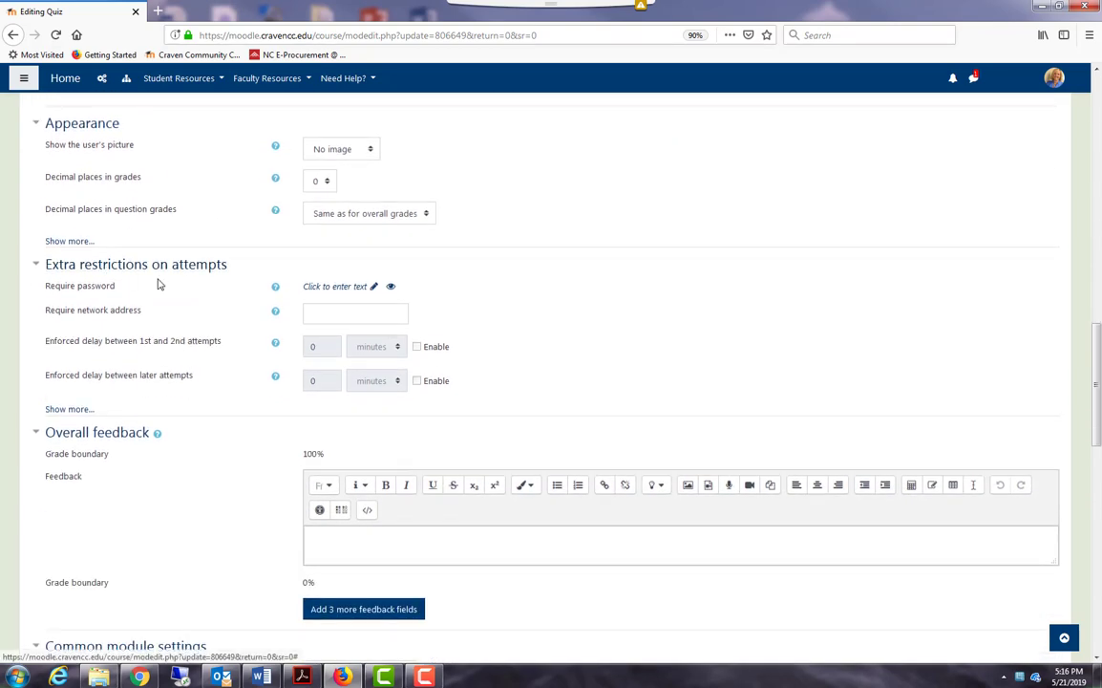
scroll("down", 3)
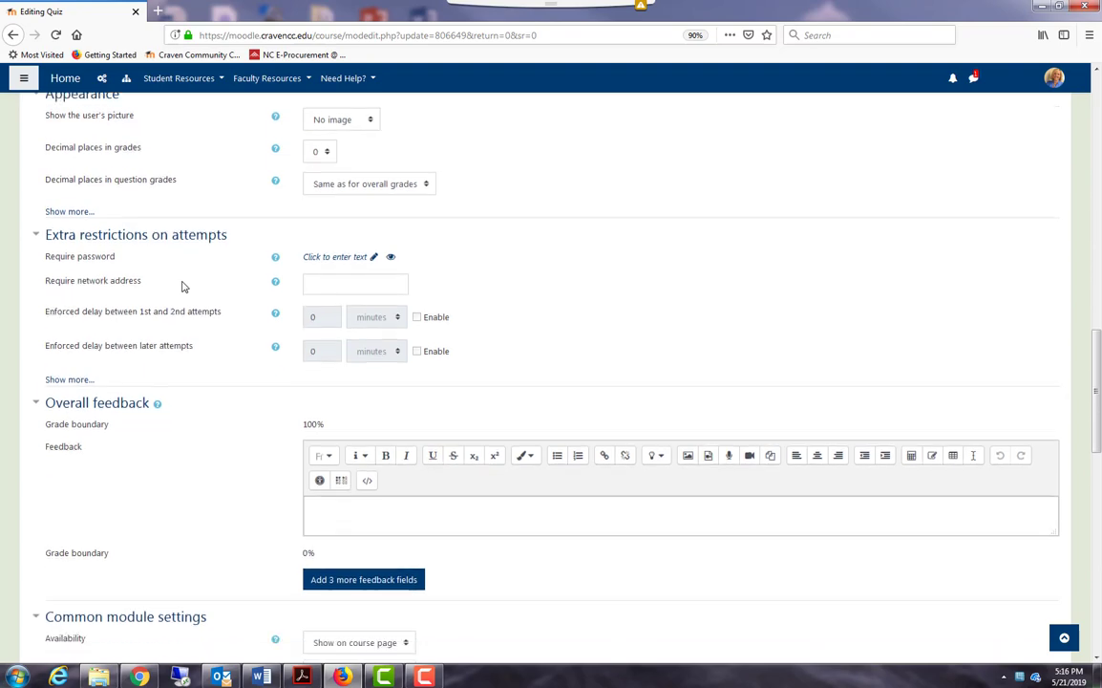
scroll("down", 3)
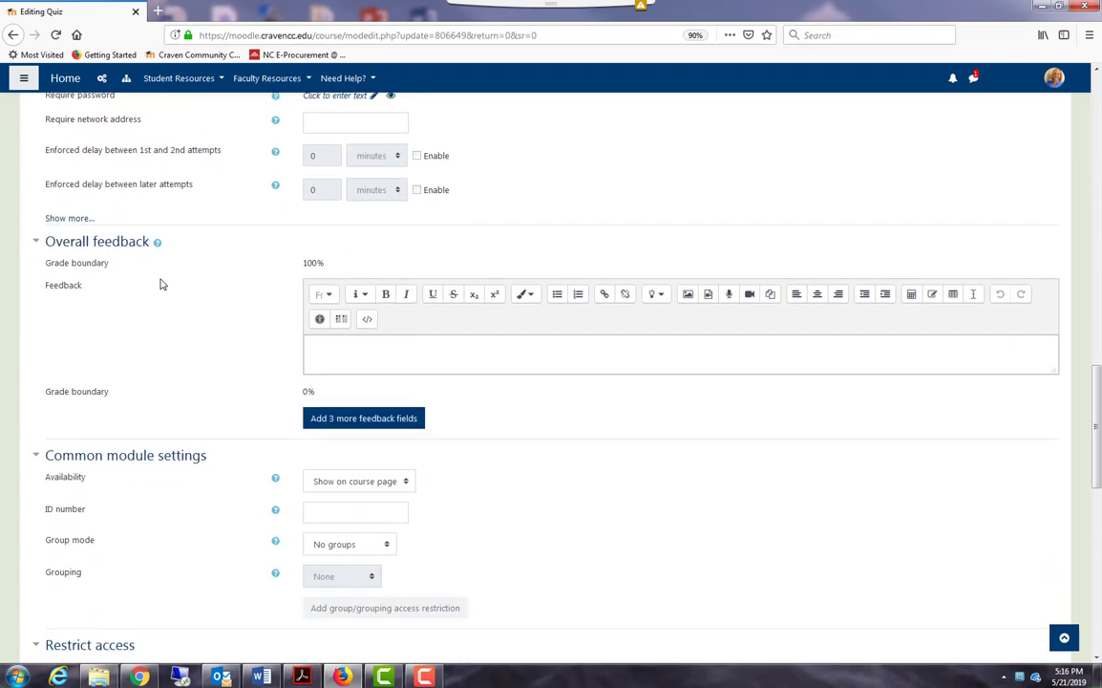
scroll("down", 3)
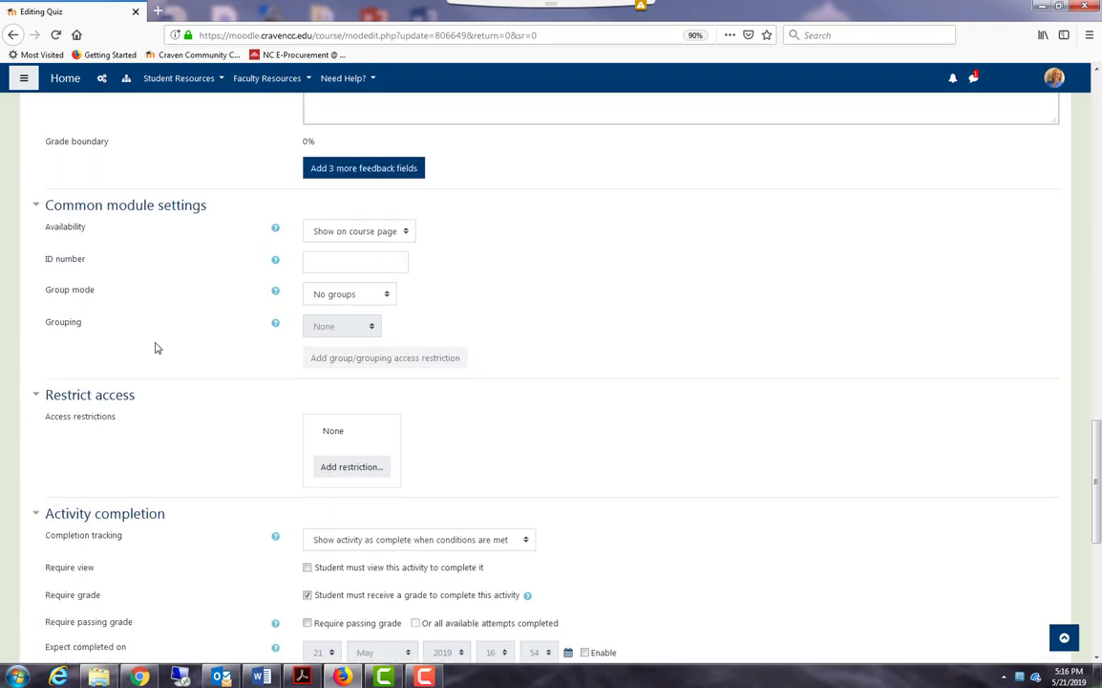
scroll("down", 3)
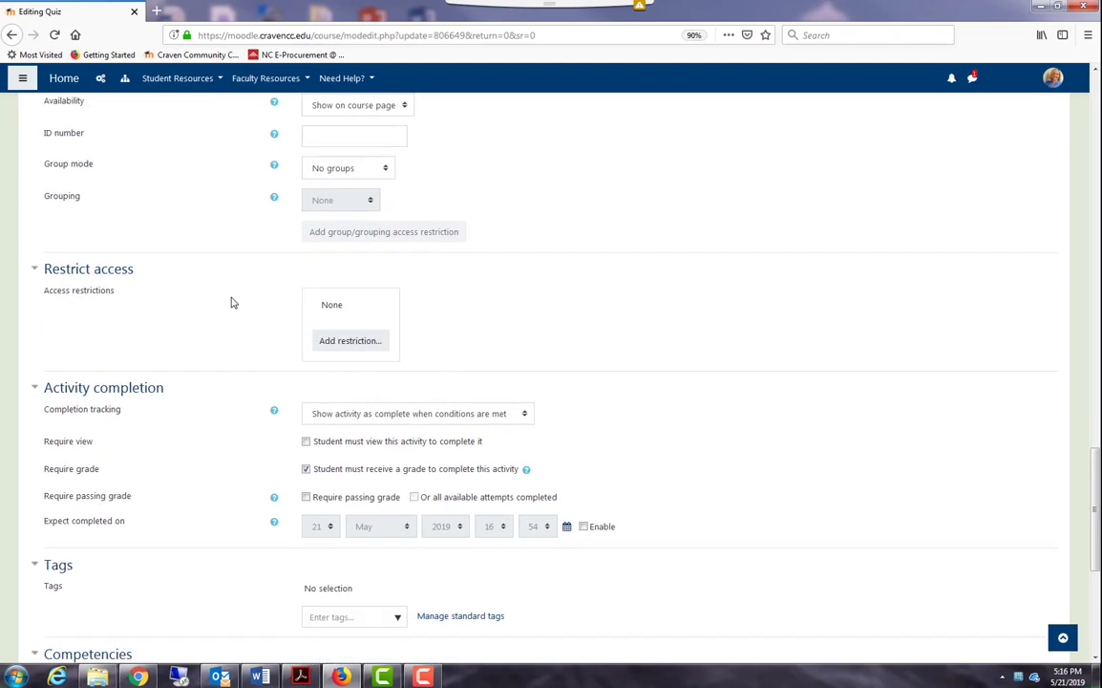
scroll("down", 3)
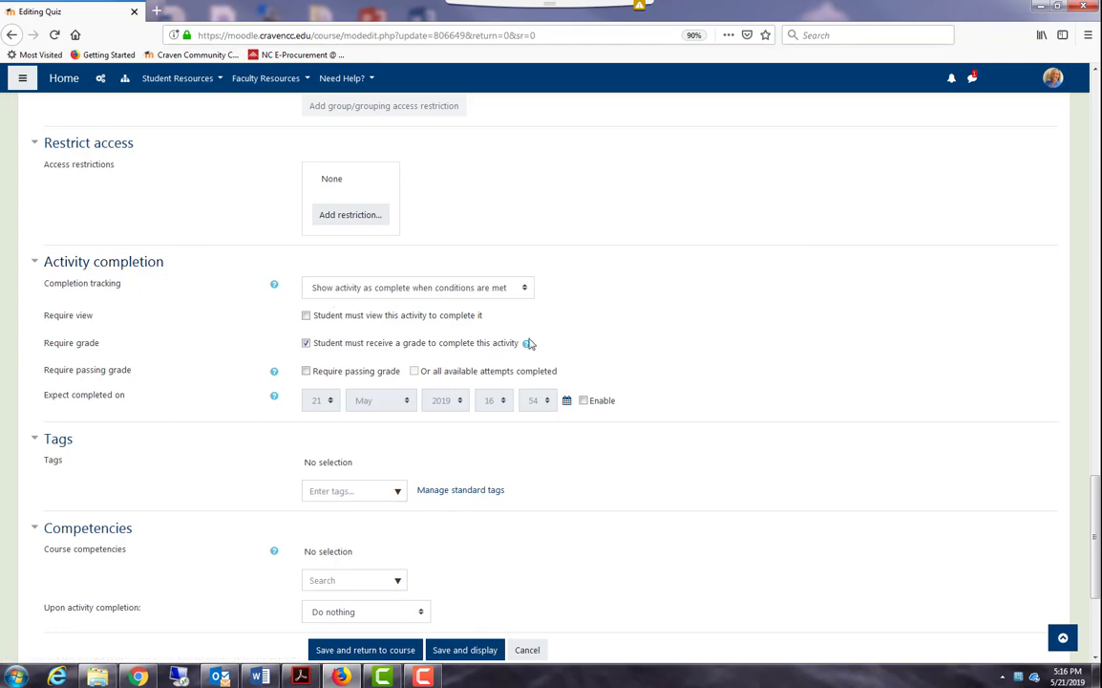
mouse_move(251, 392)
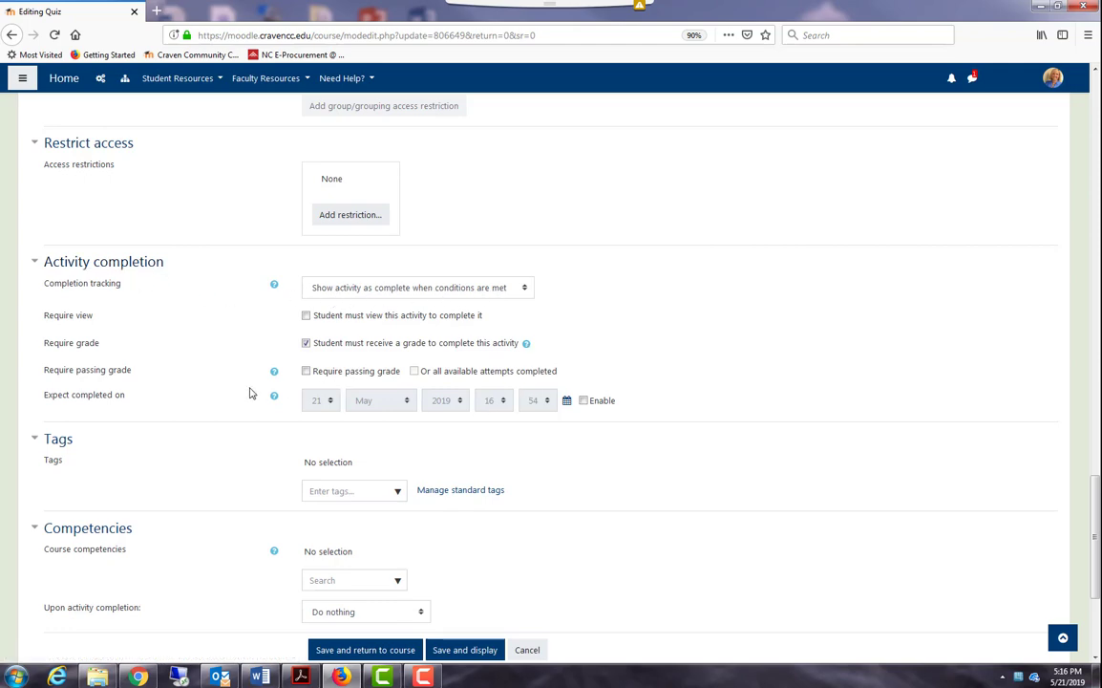
scroll("down", 3)
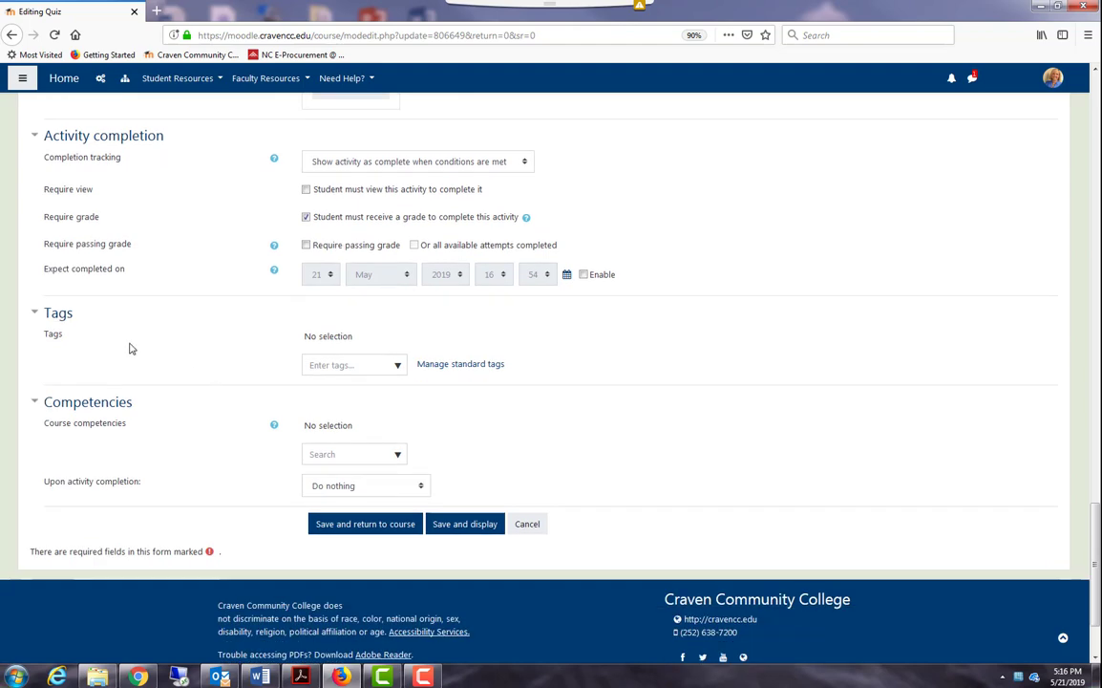
mouse_move(215, 368)
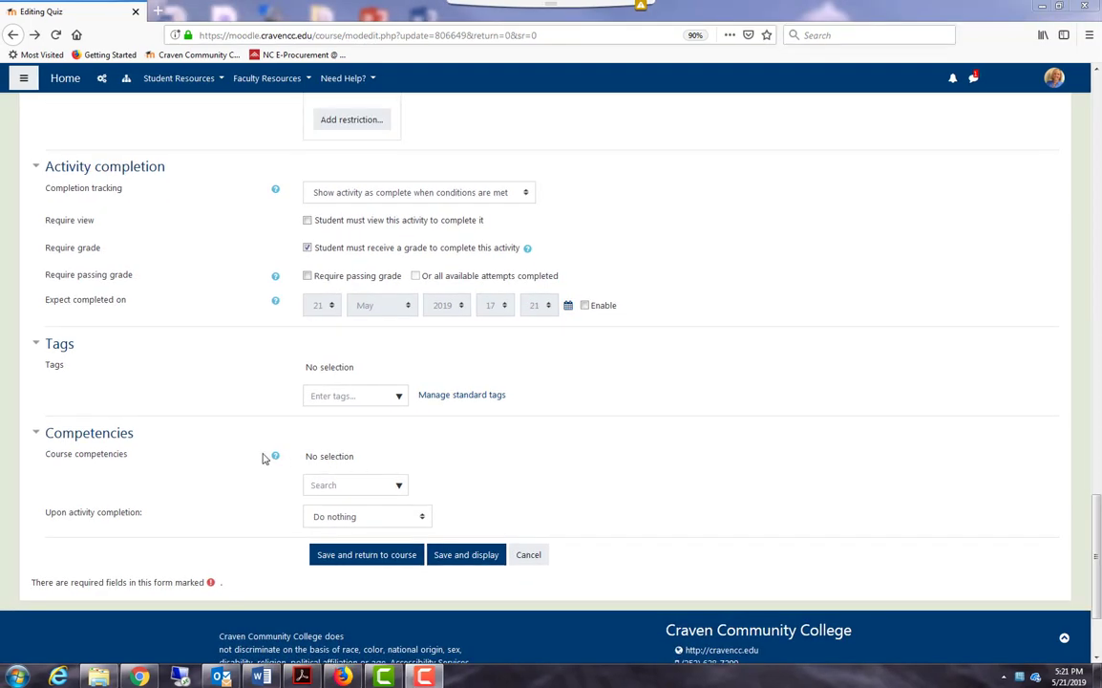
mouse_move(210, 459)
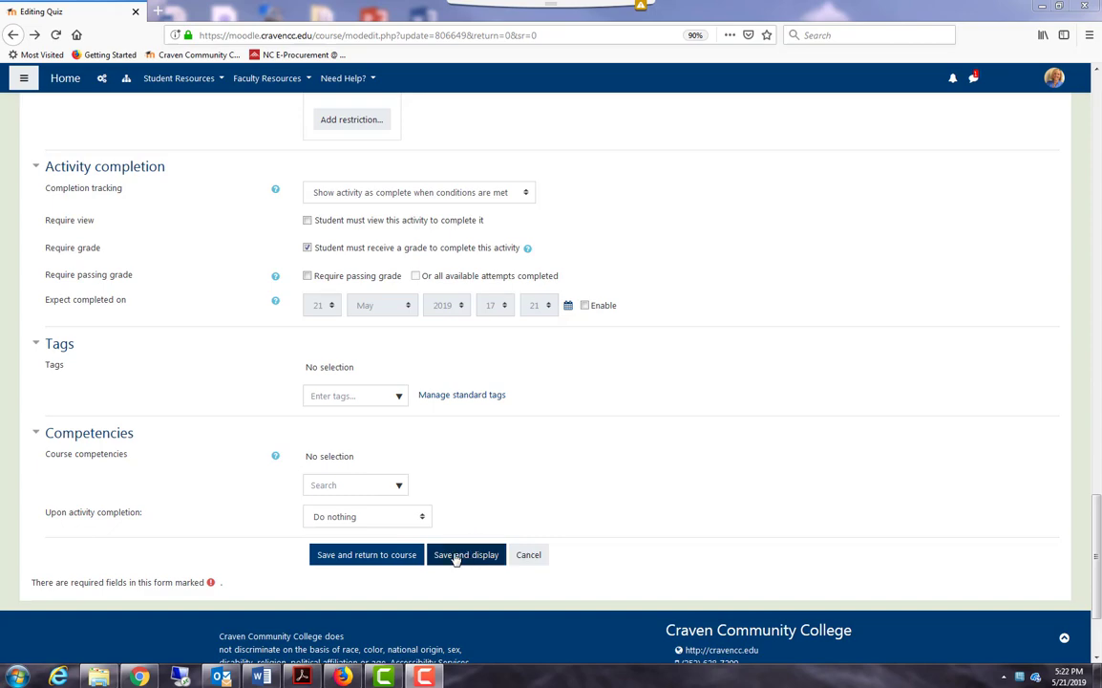
Save and display Example Quiz, then show its Edit quiz page's question-adding choices
left_click(466, 554)
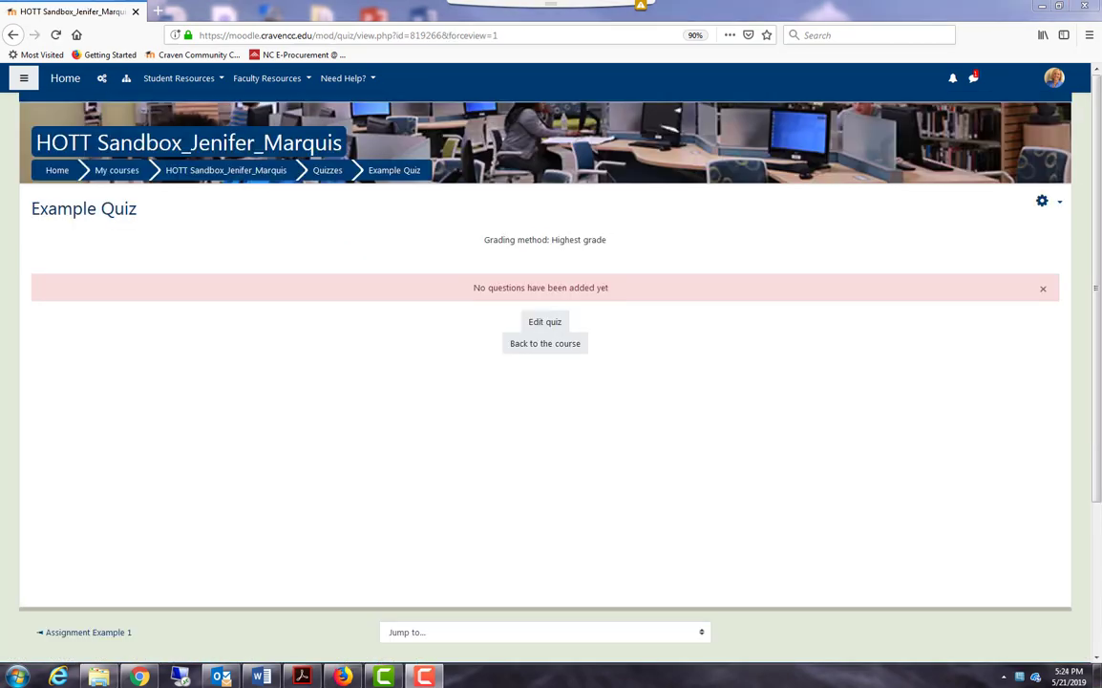
mouse_move(669, 323)
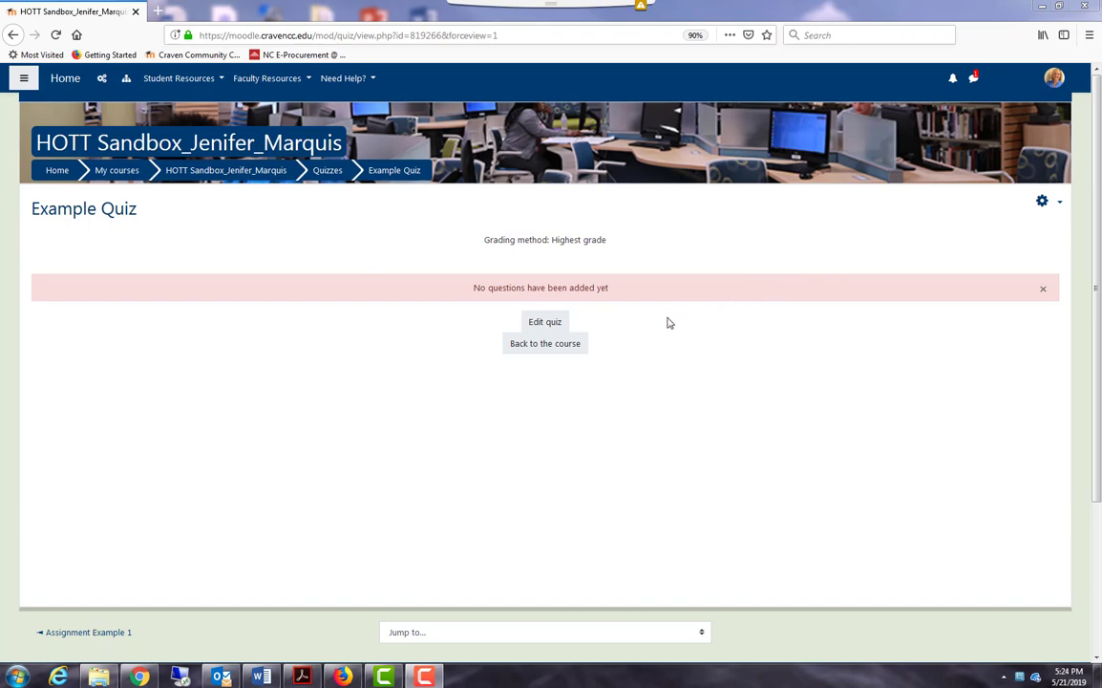
left_click(544, 322)
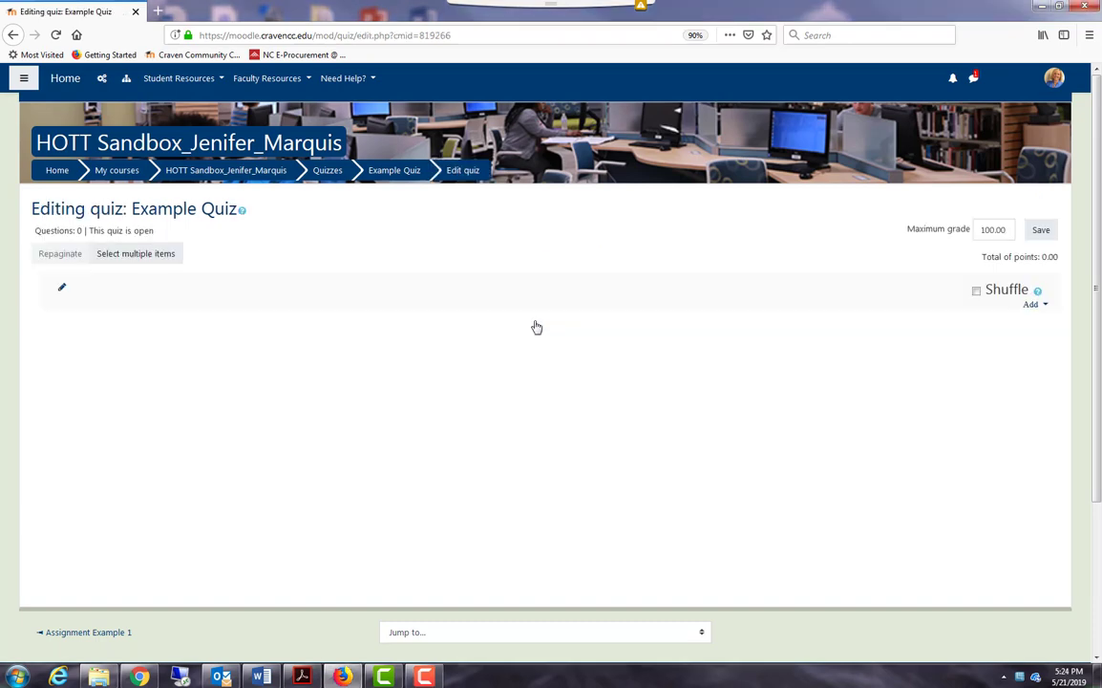
mouse_move(482, 316)
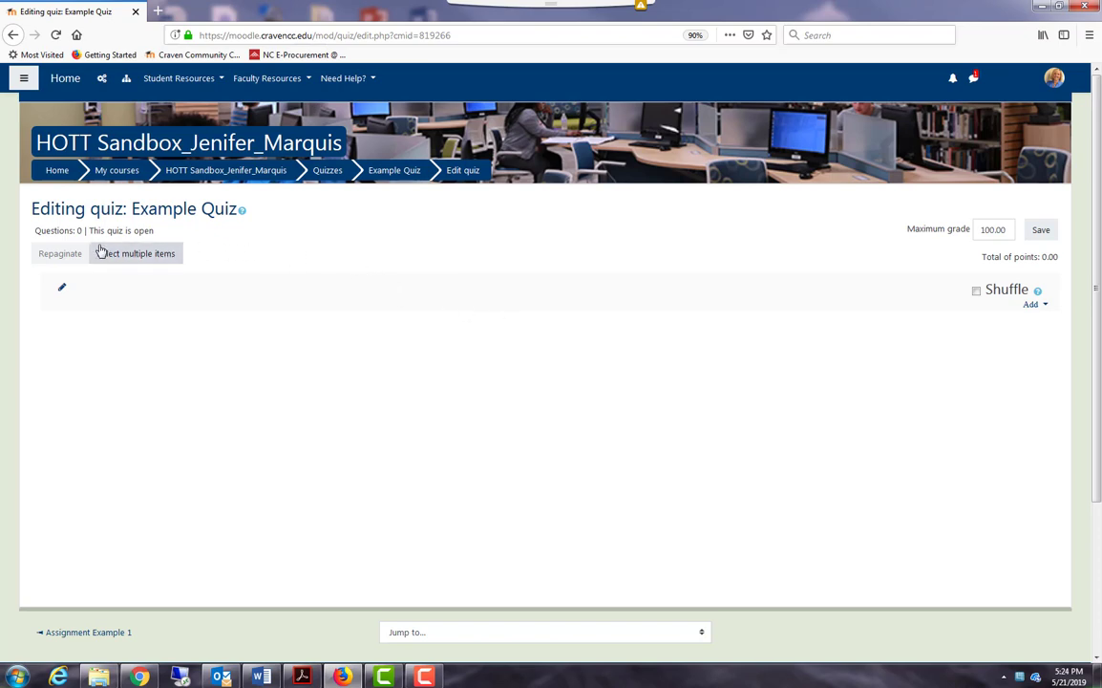
mouse_move(139, 236)
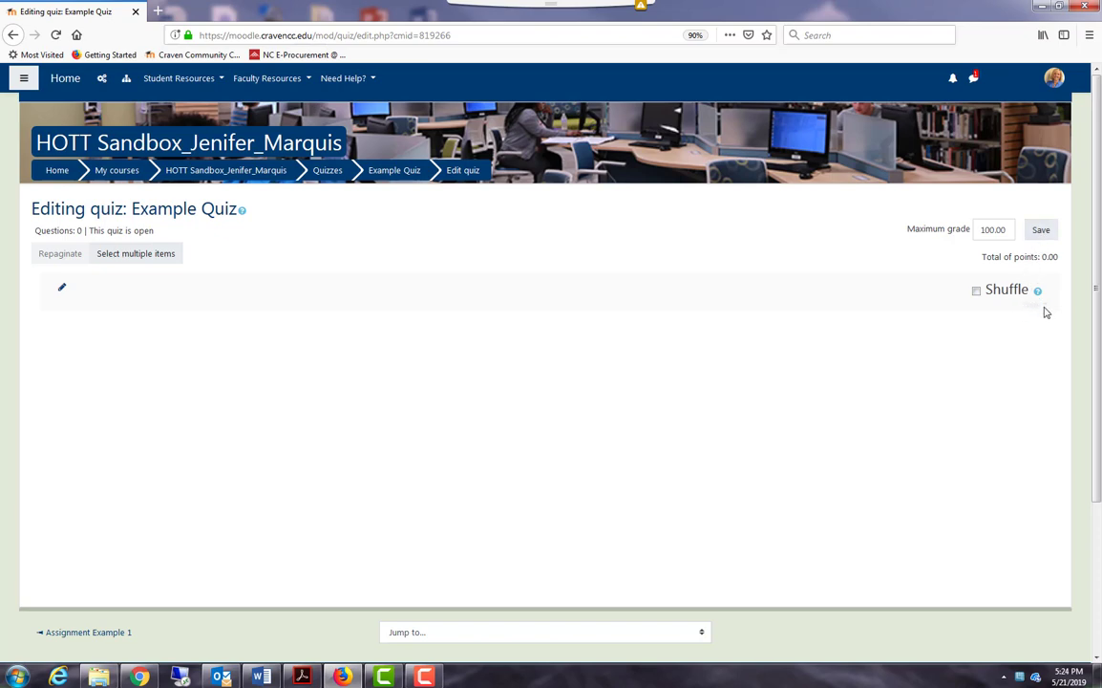
left_click(1032, 305)
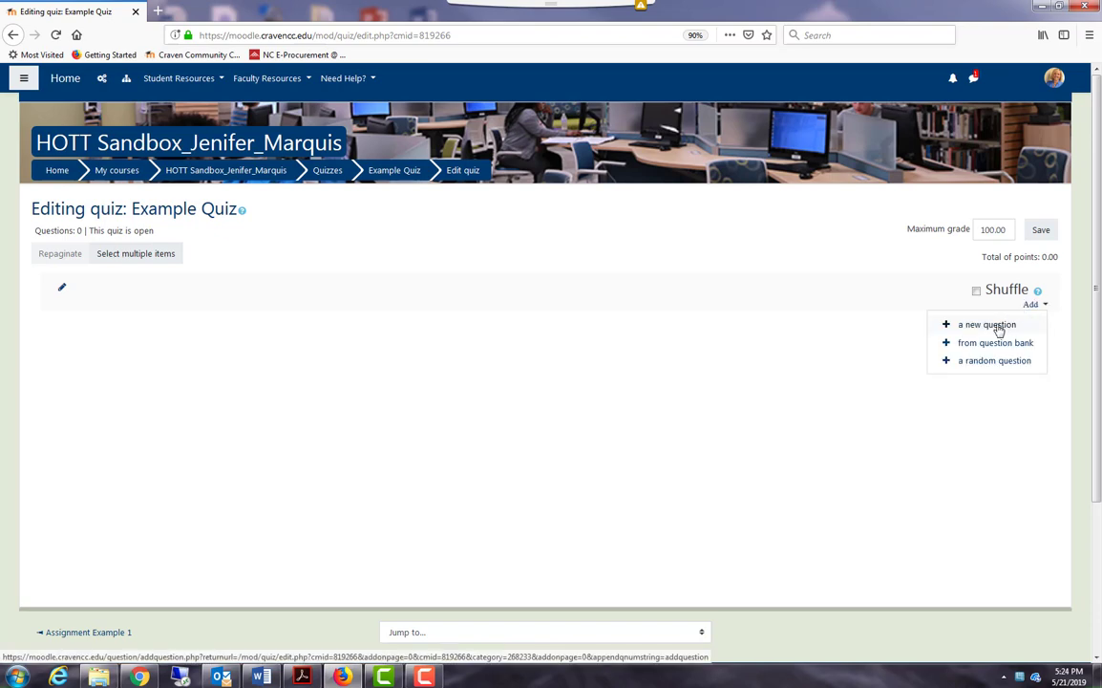
Add a brand-new Multiple choice question to the quiz
left_click(987, 324)
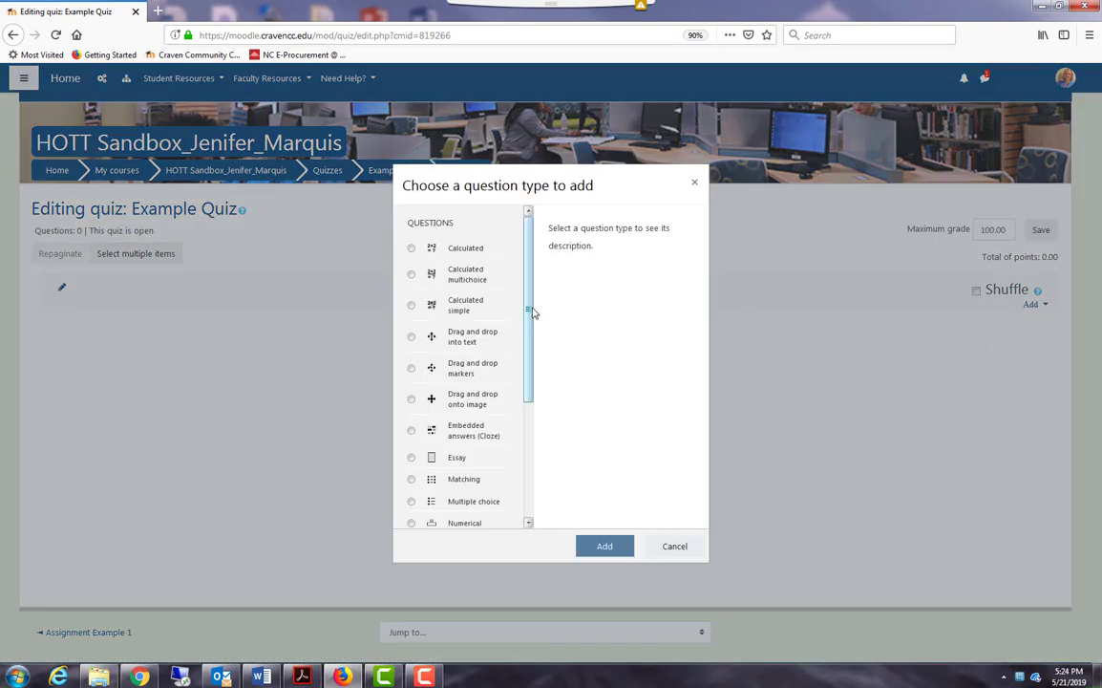
scroll("down", 3)
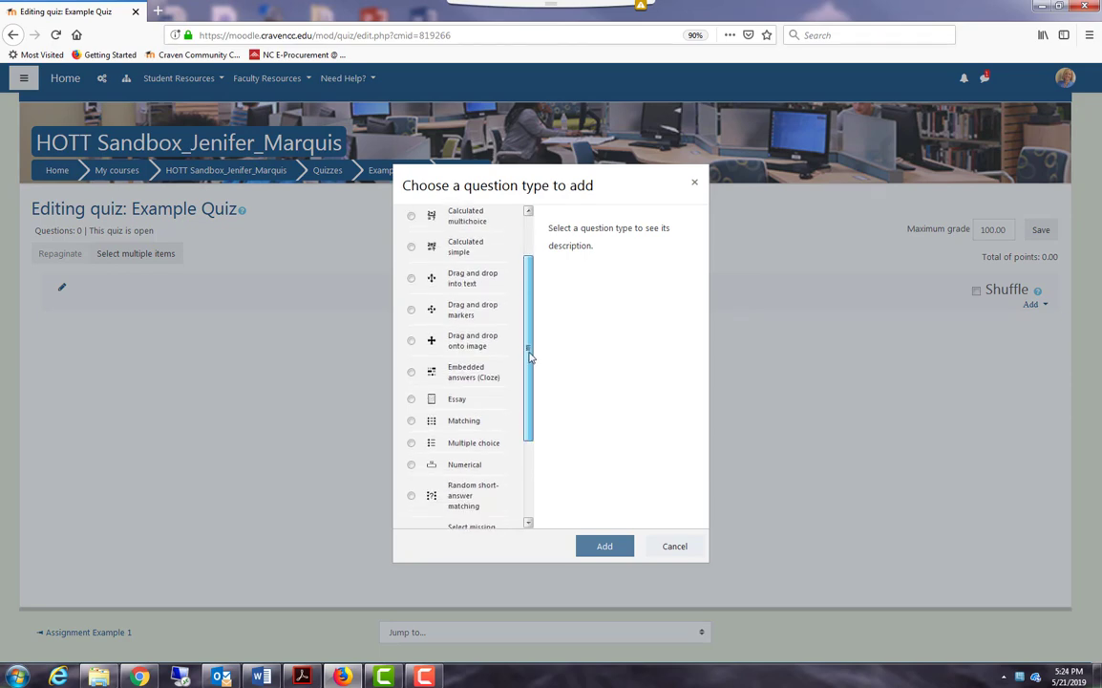
left_click(412, 413)
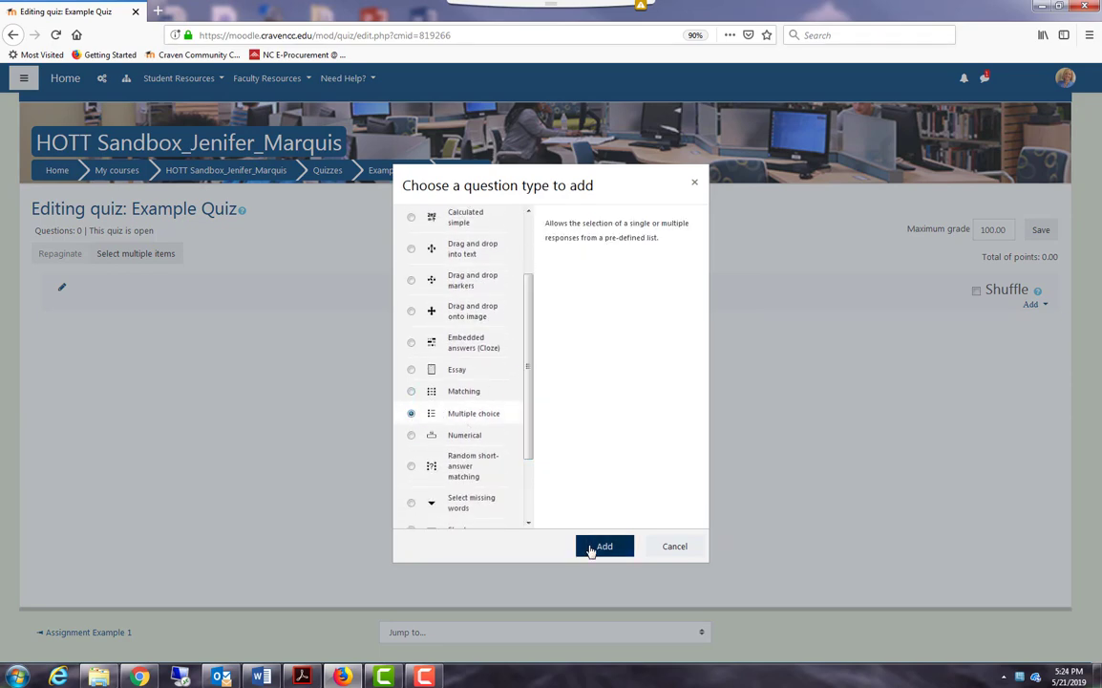
left_click(603, 546)
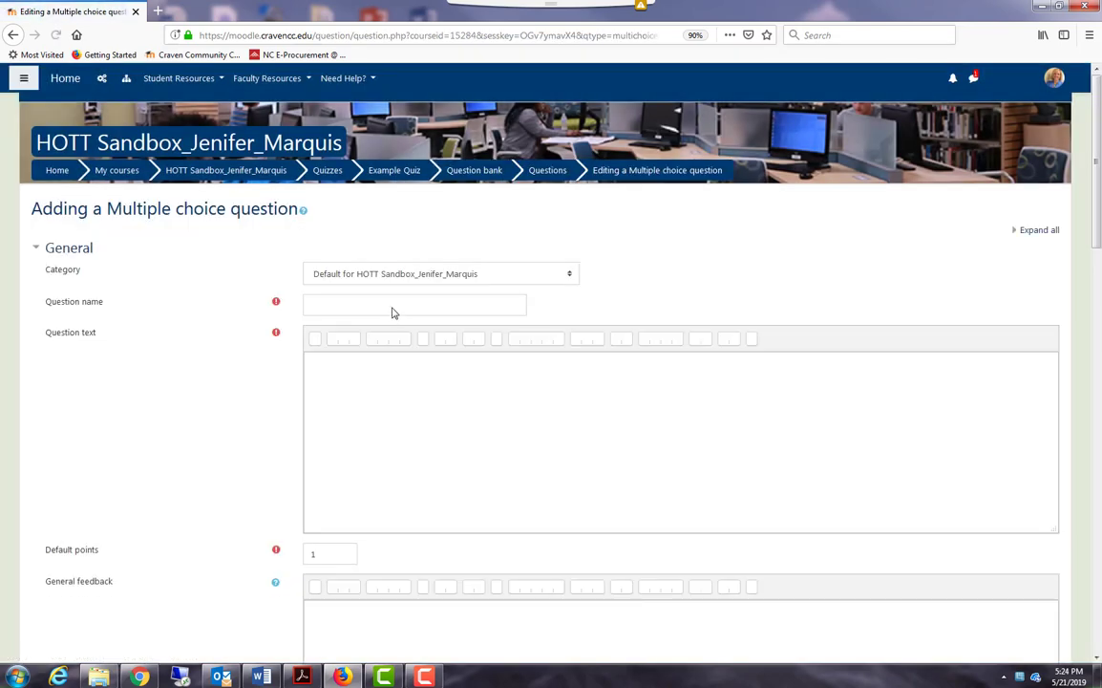
Name the question Q1 with the text 'Which college do you attend?'
left_click(414, 304)
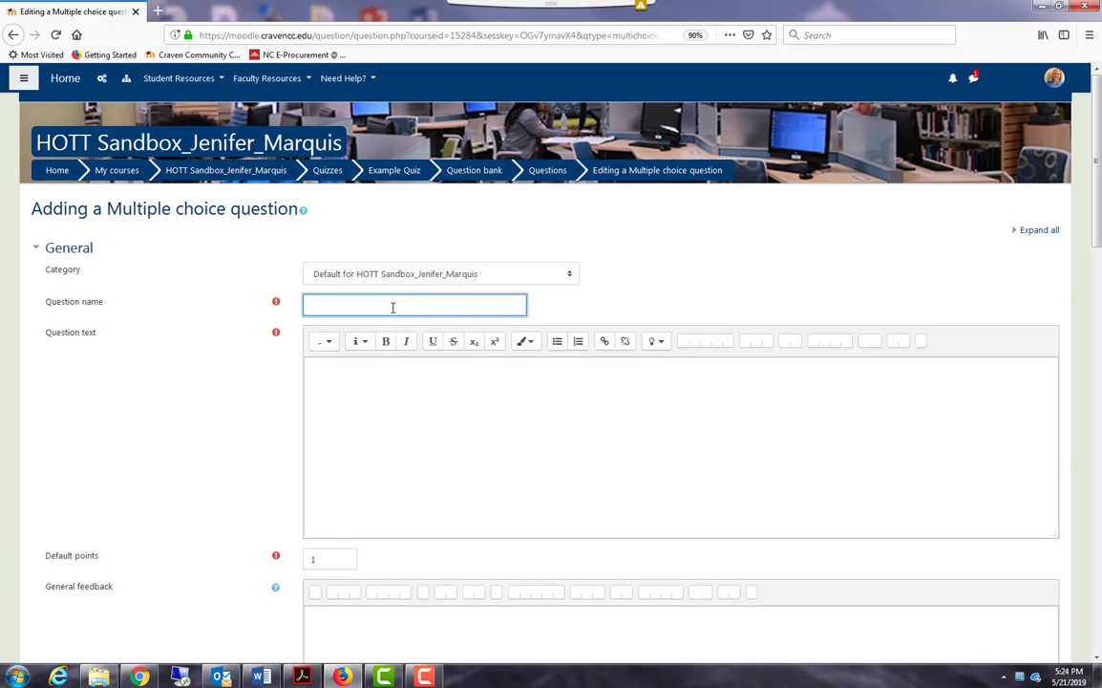
type("Q1")
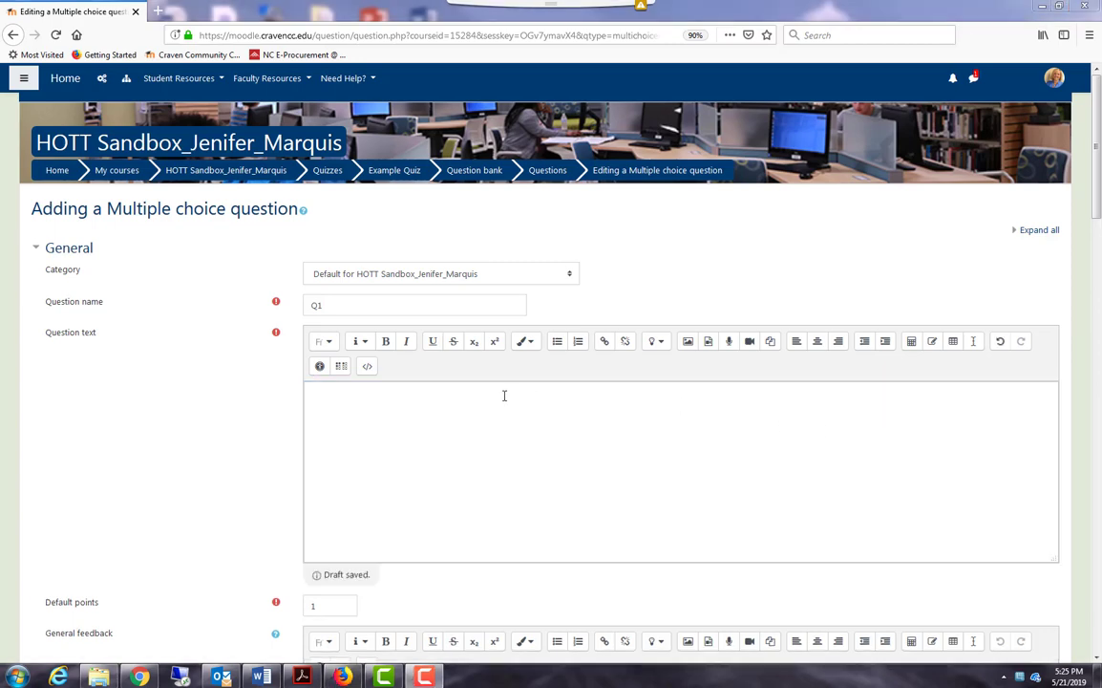
type("Which college do you attend?")
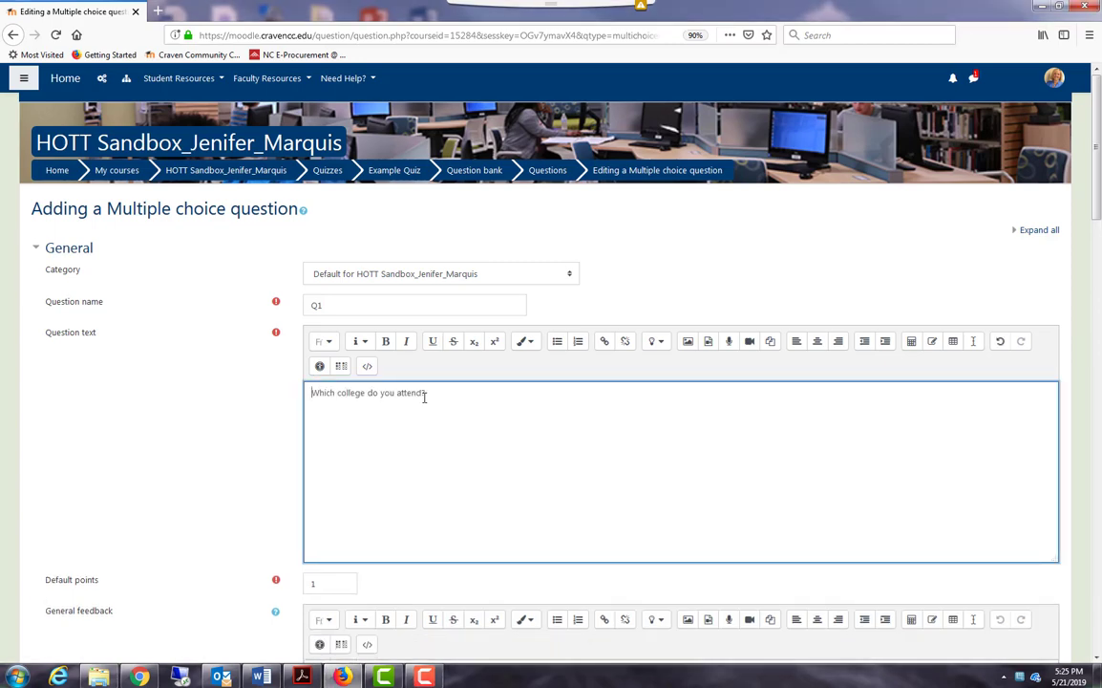
scroll("down", 3)
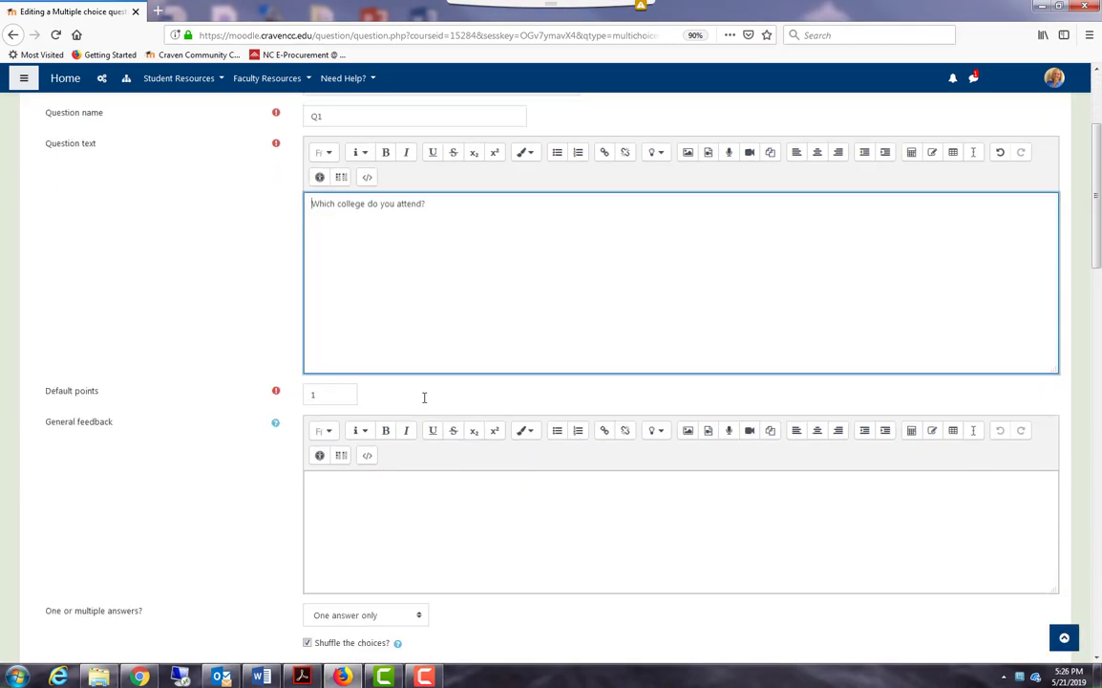
scroll("down", 3)
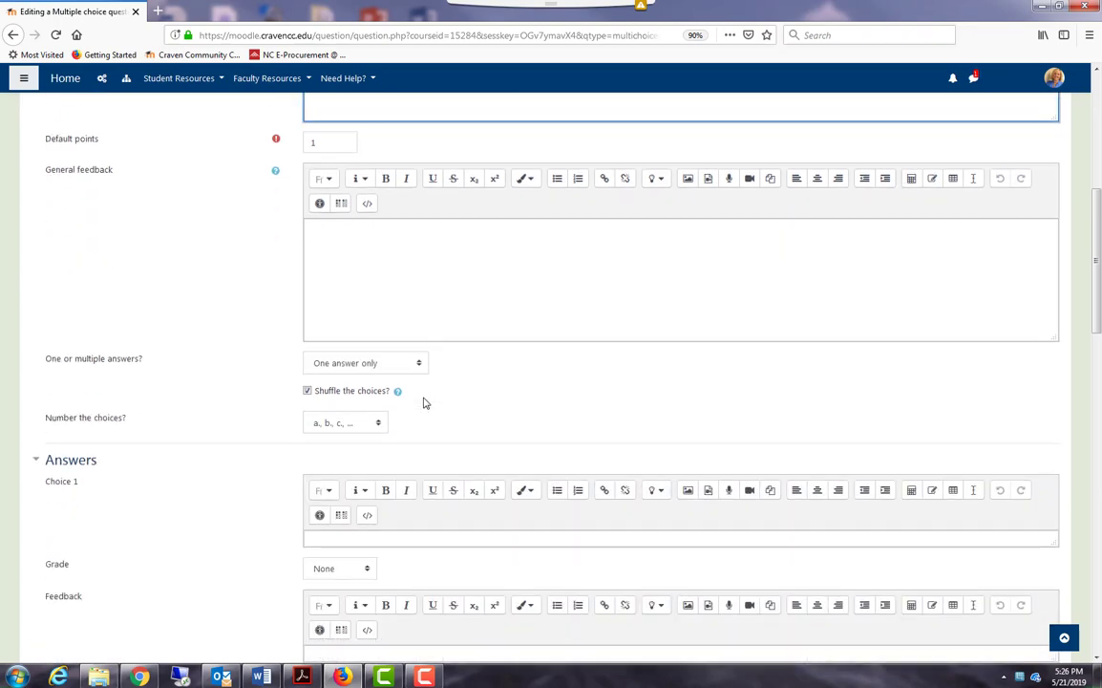
mouse_move(334, 373)
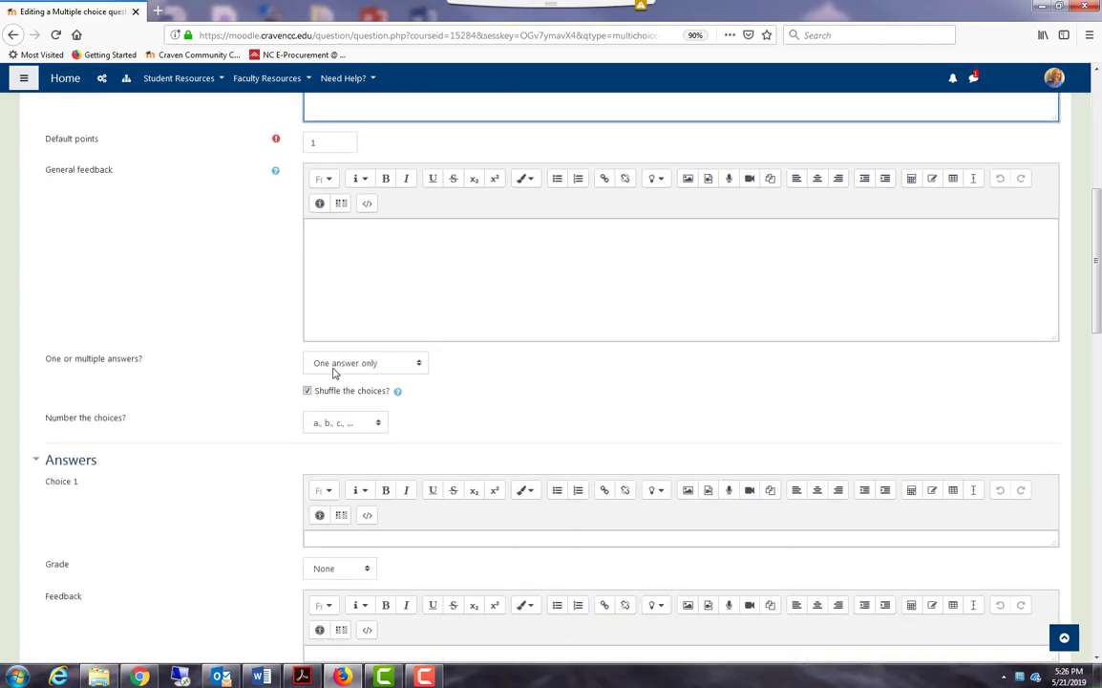
scroll("down", 3)
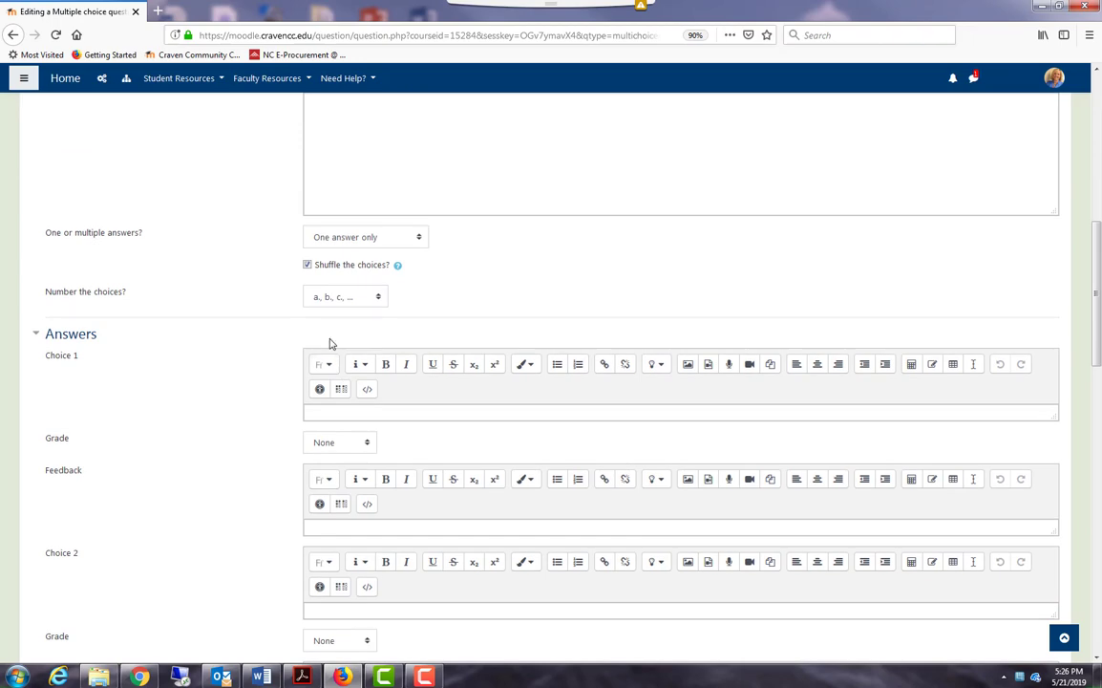
Give the first choice, Craven Community College, 100% credit and the feedback Correct
left_click(307, 265)
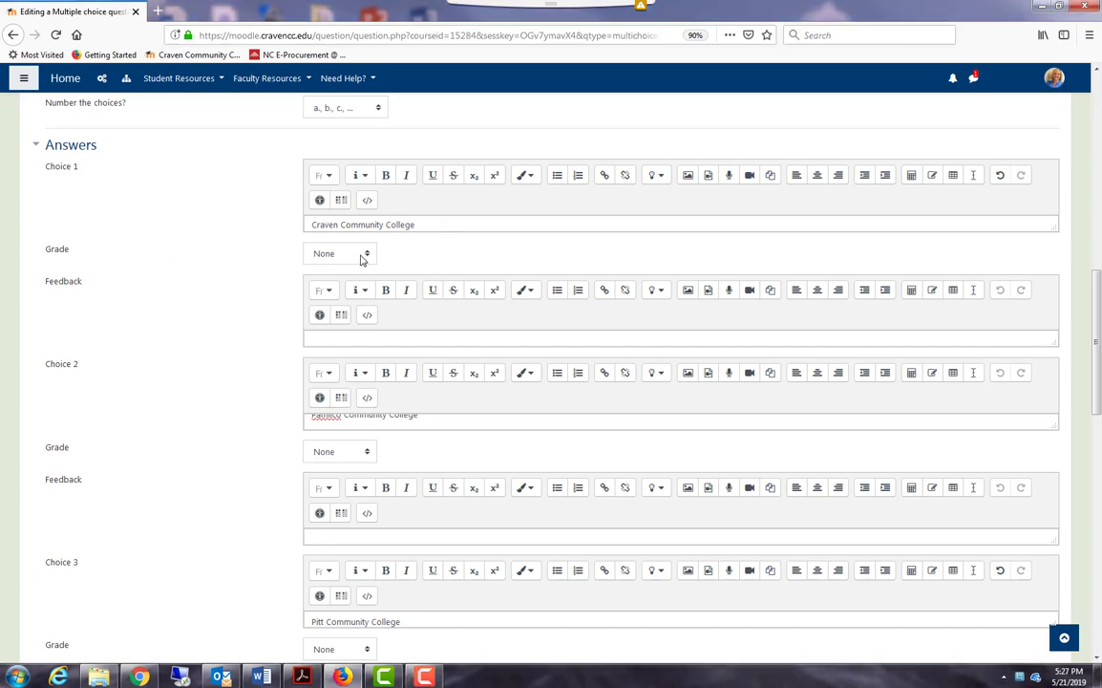
left_click(340, 253)
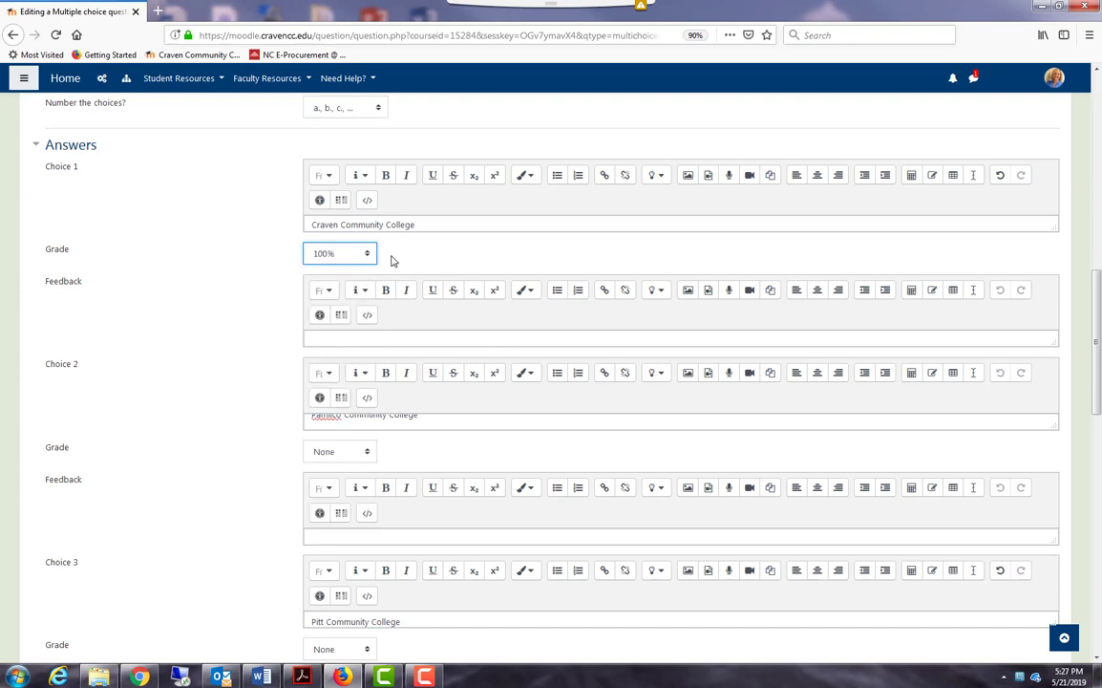
mouse_move(258, 296)
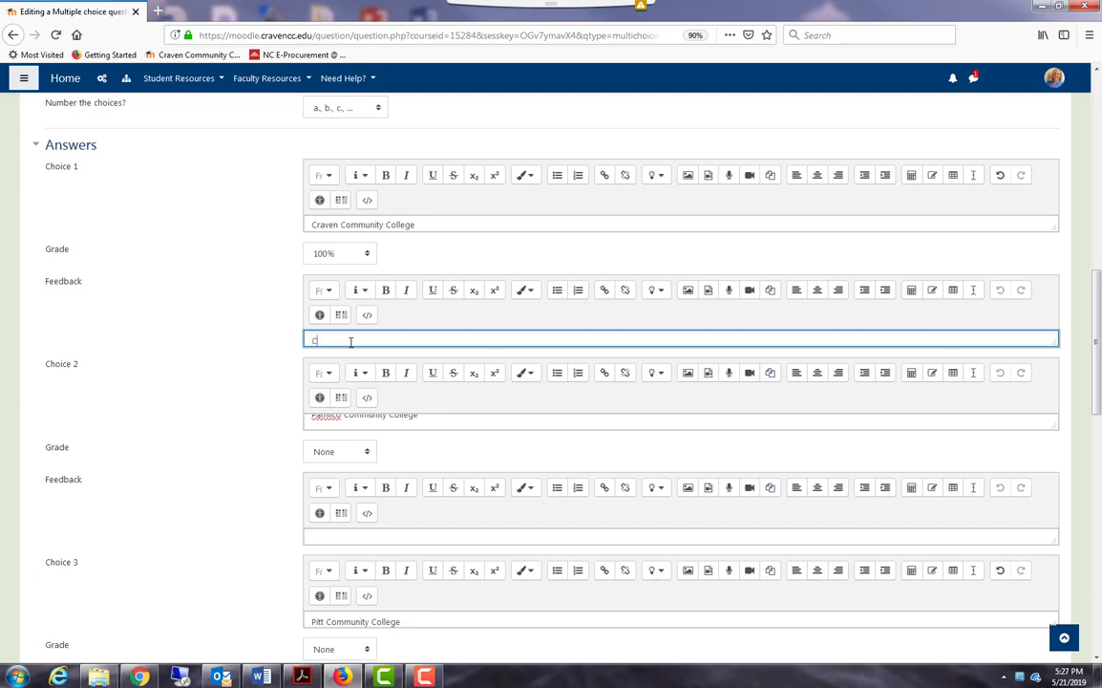
type("Correct!")
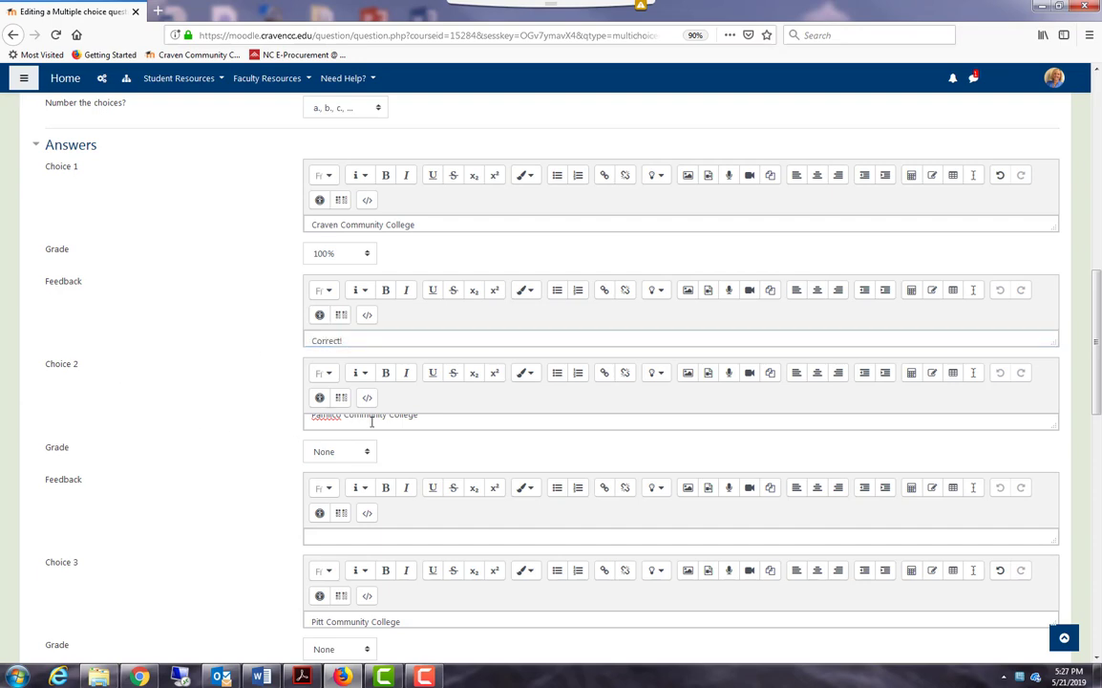
left_click(364, 424)
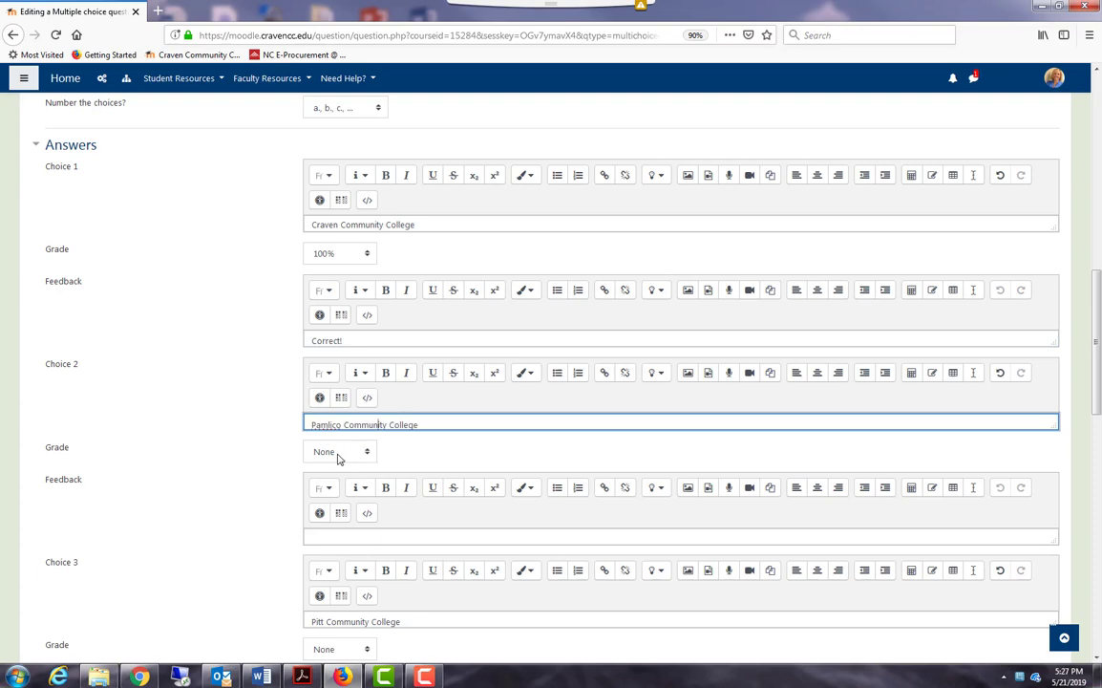
Give the wrong choices Pamlico and Pitt Community College the feedback Incorrect!
scroll("down", 3)
type("Incorrect!")
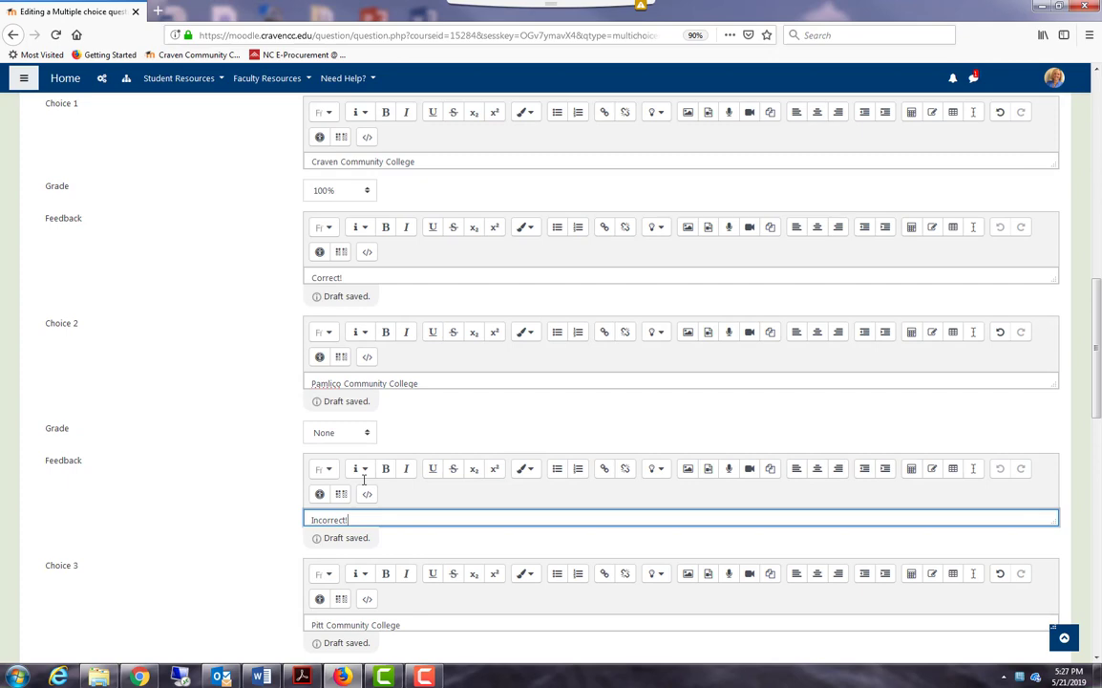
scroll("down", 3)
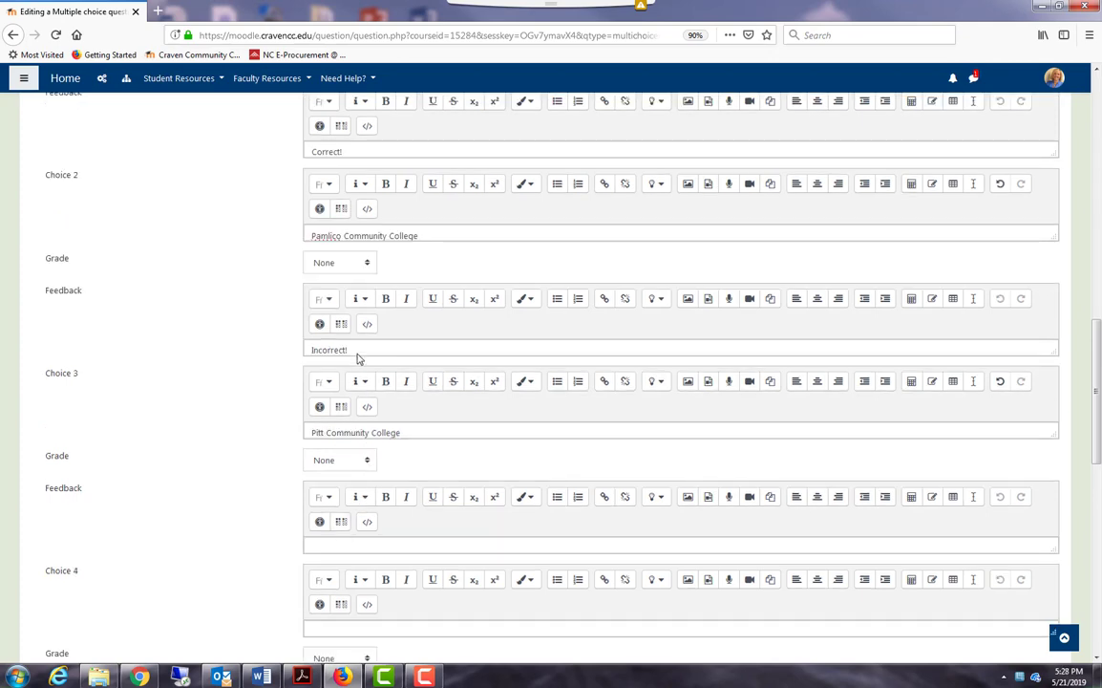
double_click(328, 349)
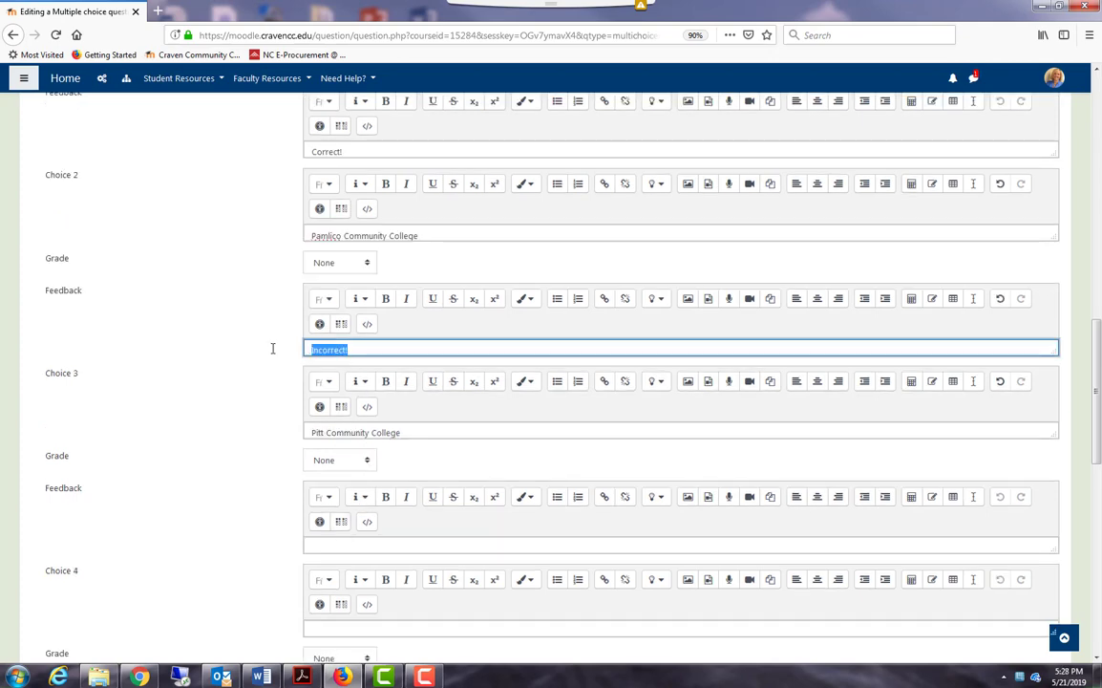
left_click(680, 545)
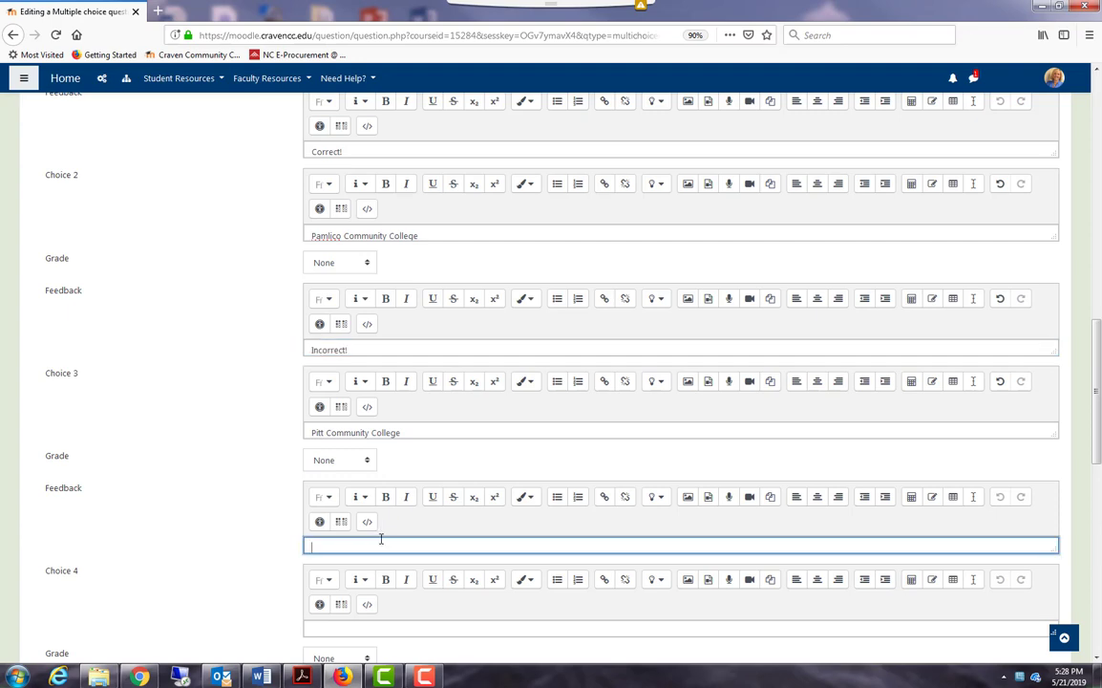
type("Incorrect!")
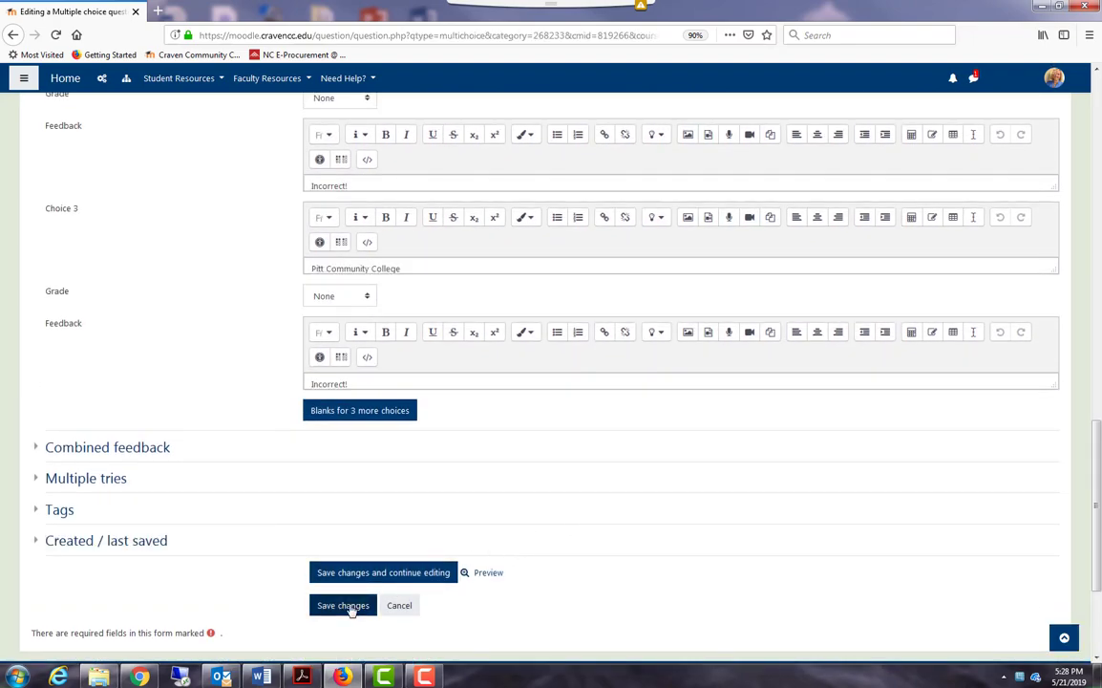
Save Q1 'Which college do you attend?' into Example Quiz and preview how it looks
left_click(343, 605)
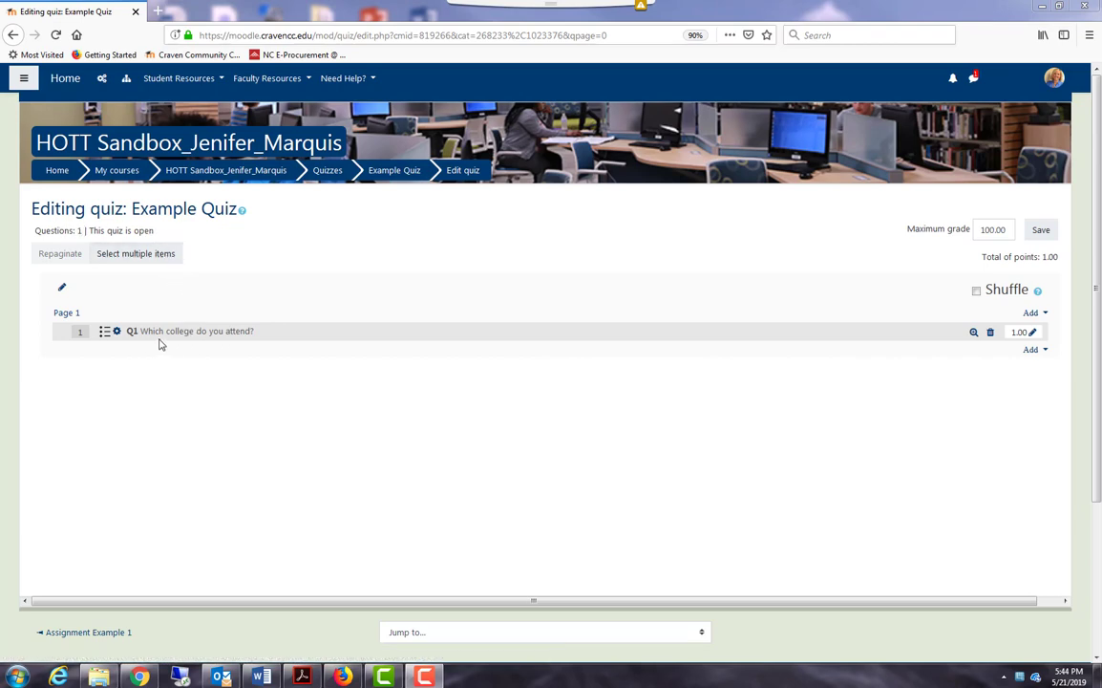
mouse_move(200, 346)
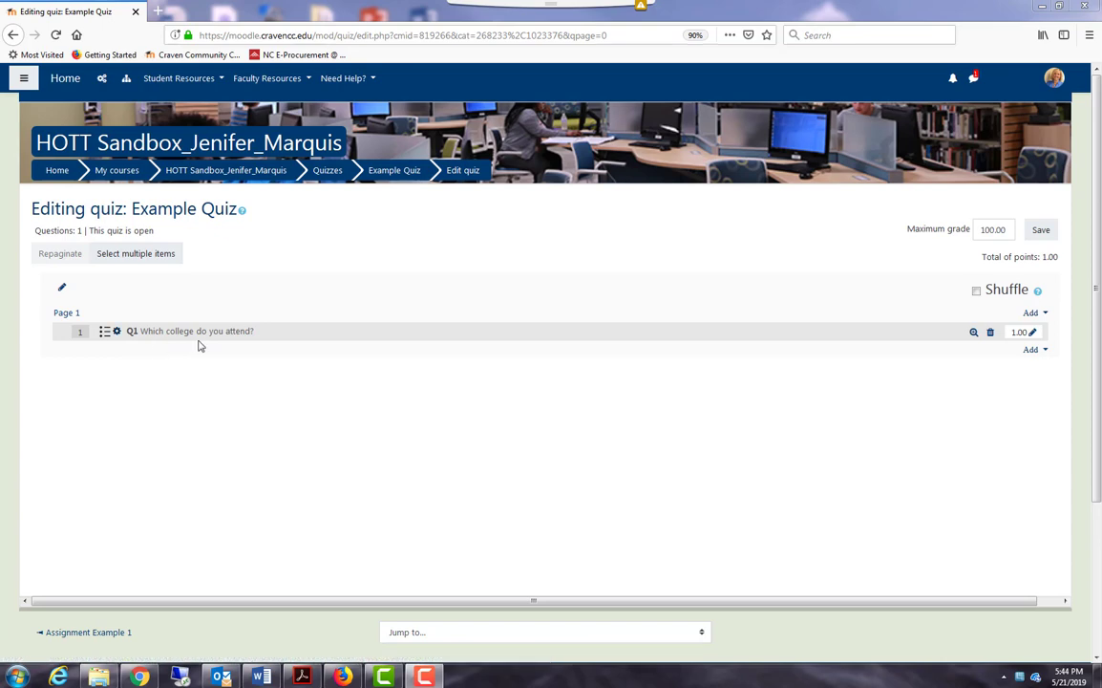
mouse_move(973, 331)
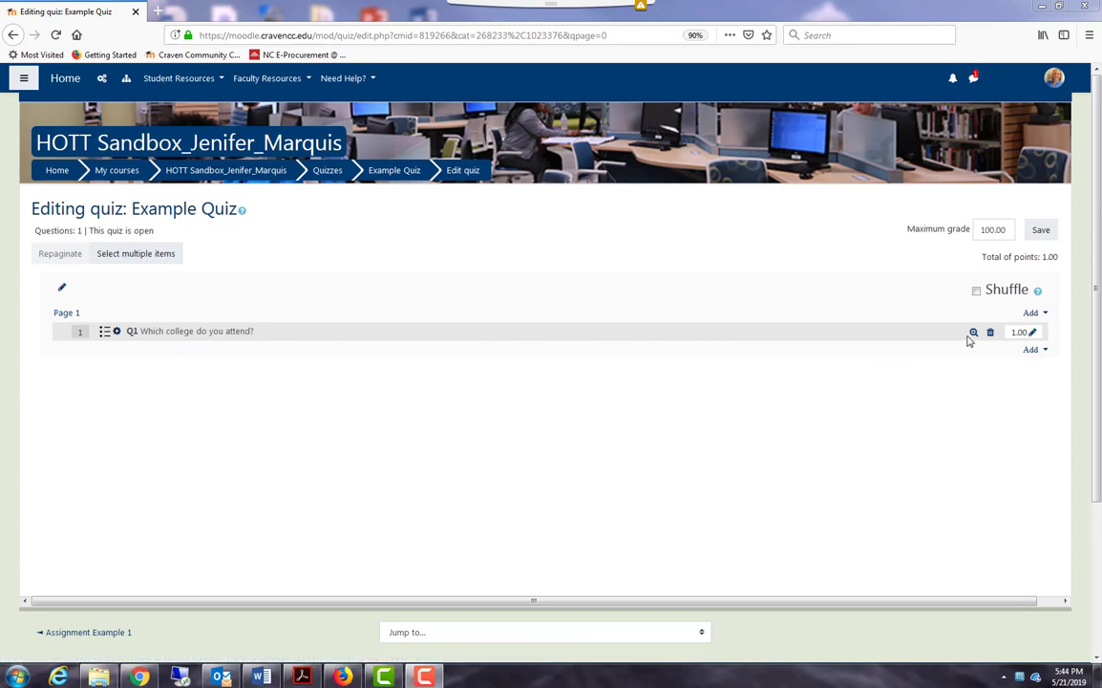
mouse_move(973, 332)
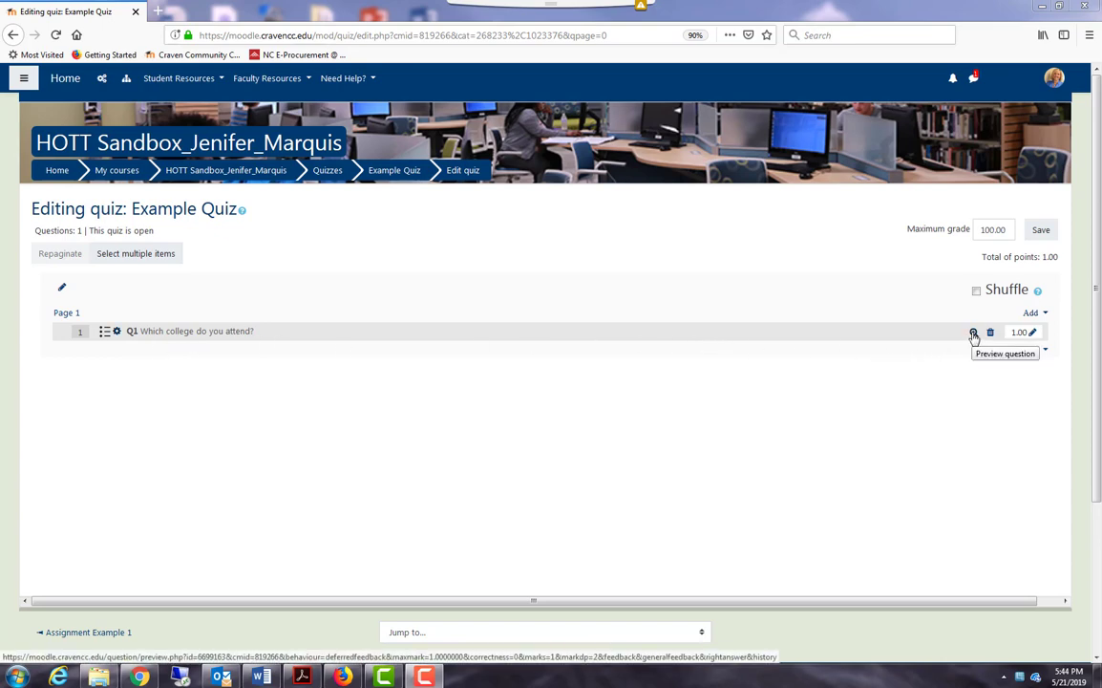
left_click(973, 333)
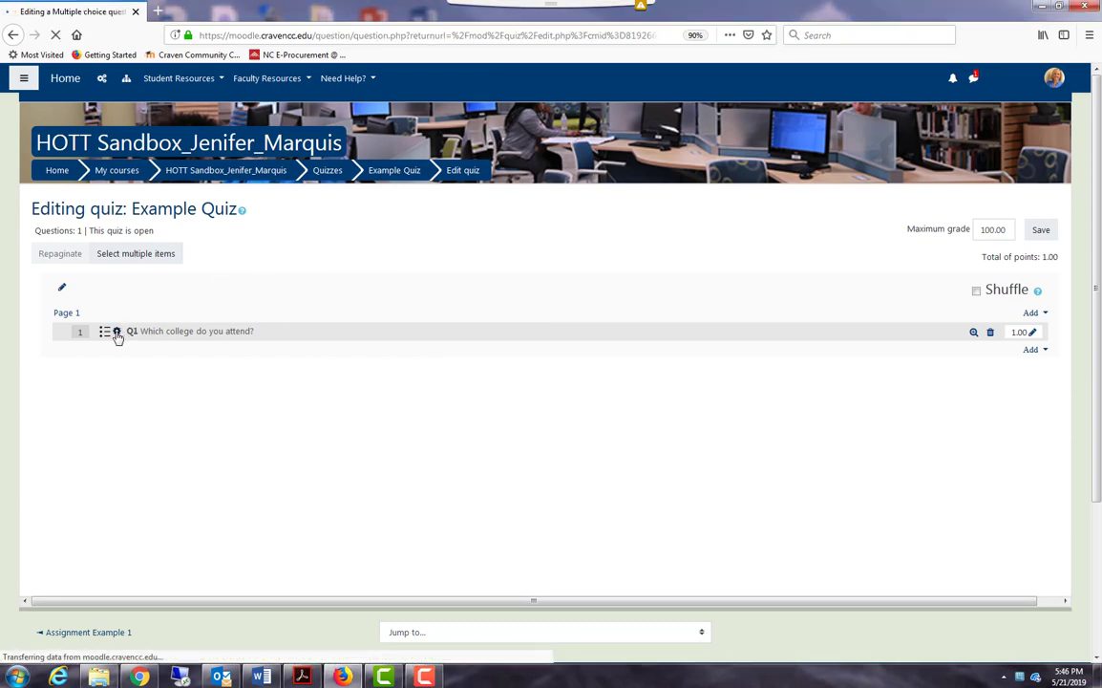
left_click(114, 332)
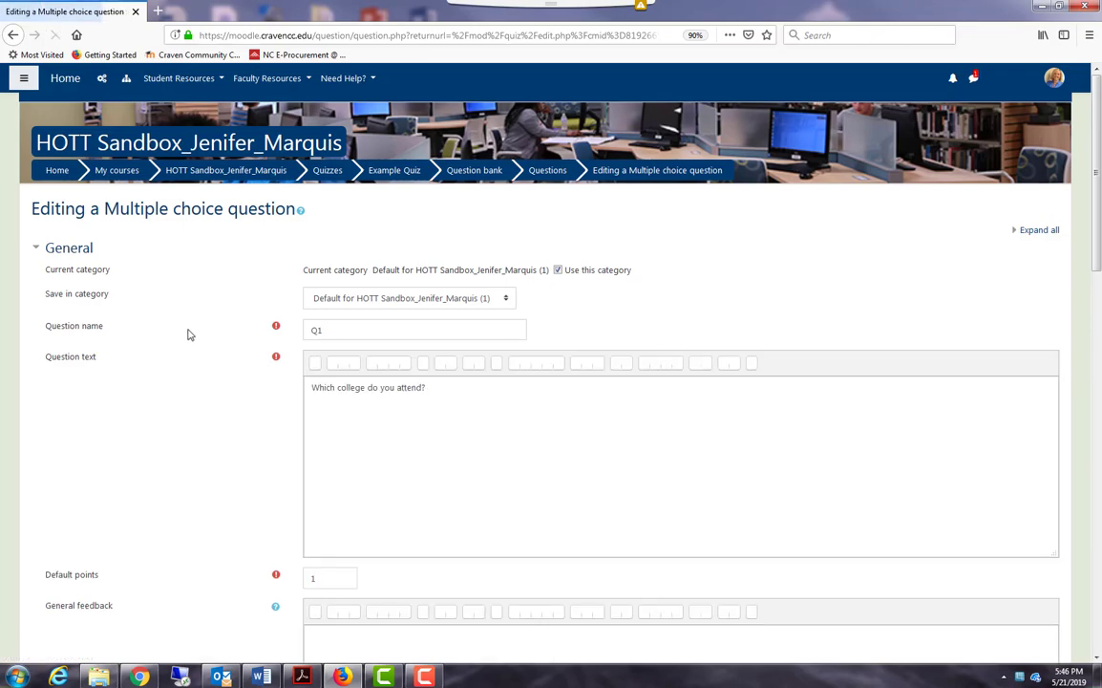
scroll("down", 3)
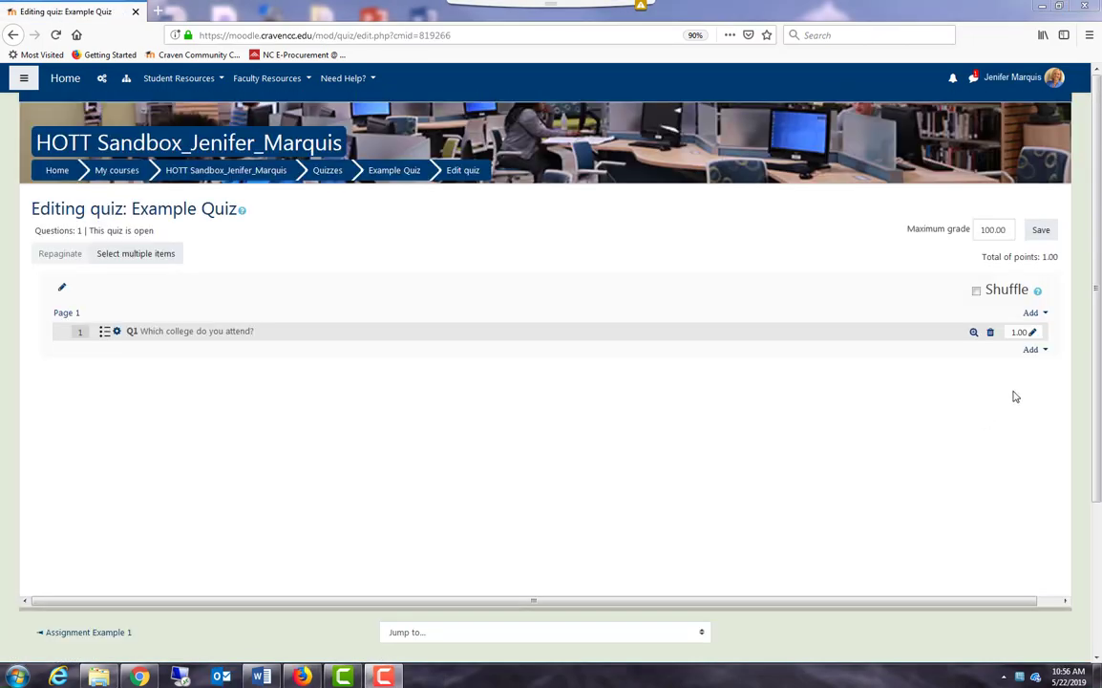
Add a new question to the quiz, choosing the True/False type
left_click(1034, 349)
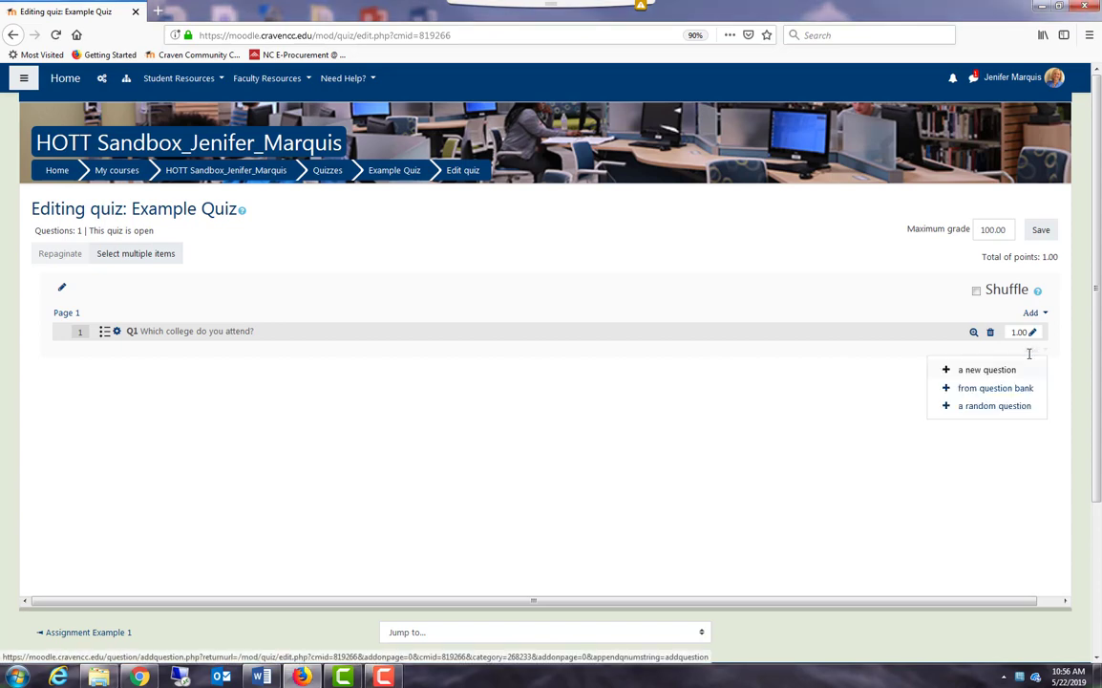
left_click(987, 369)
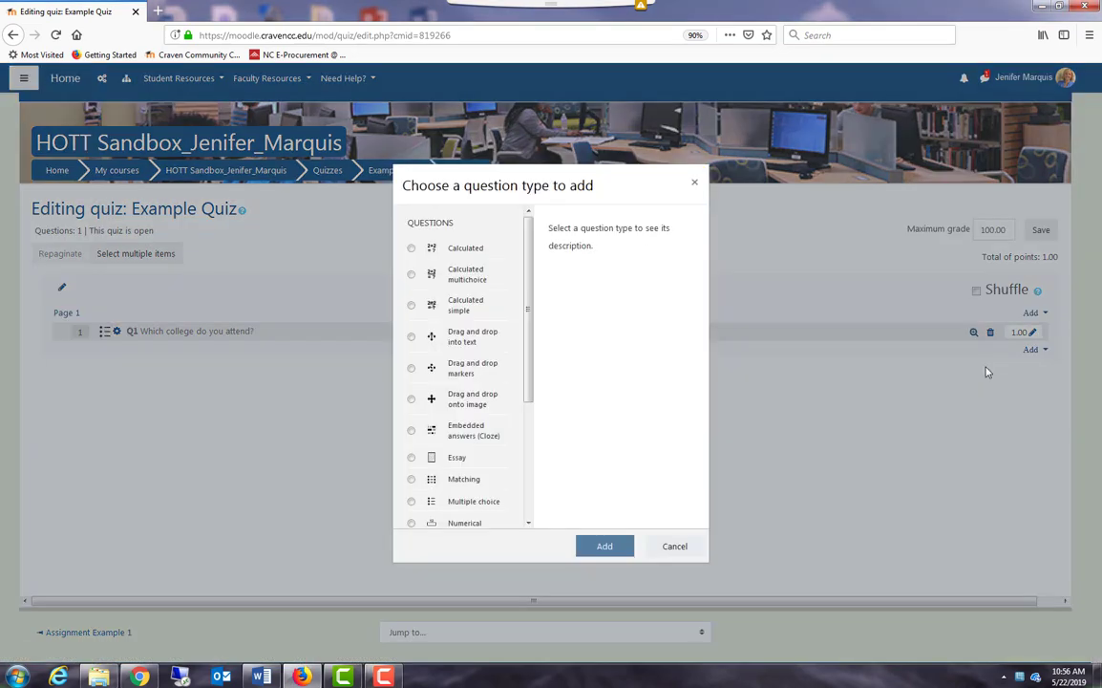
scroll("down", 3)
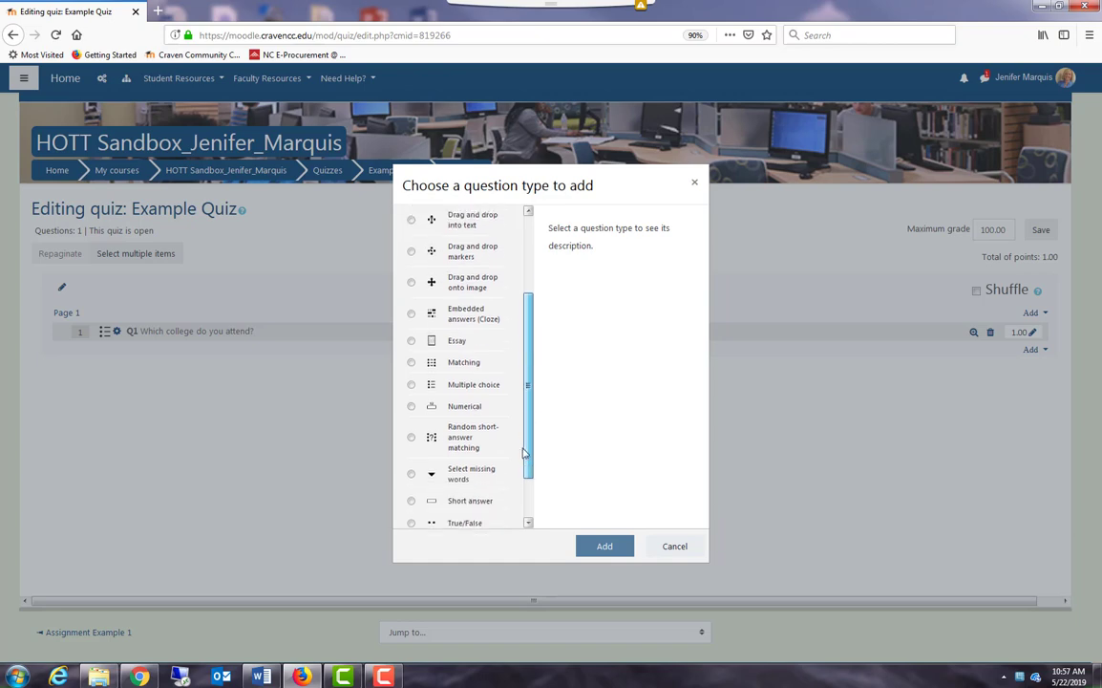
left_click(410, 481)
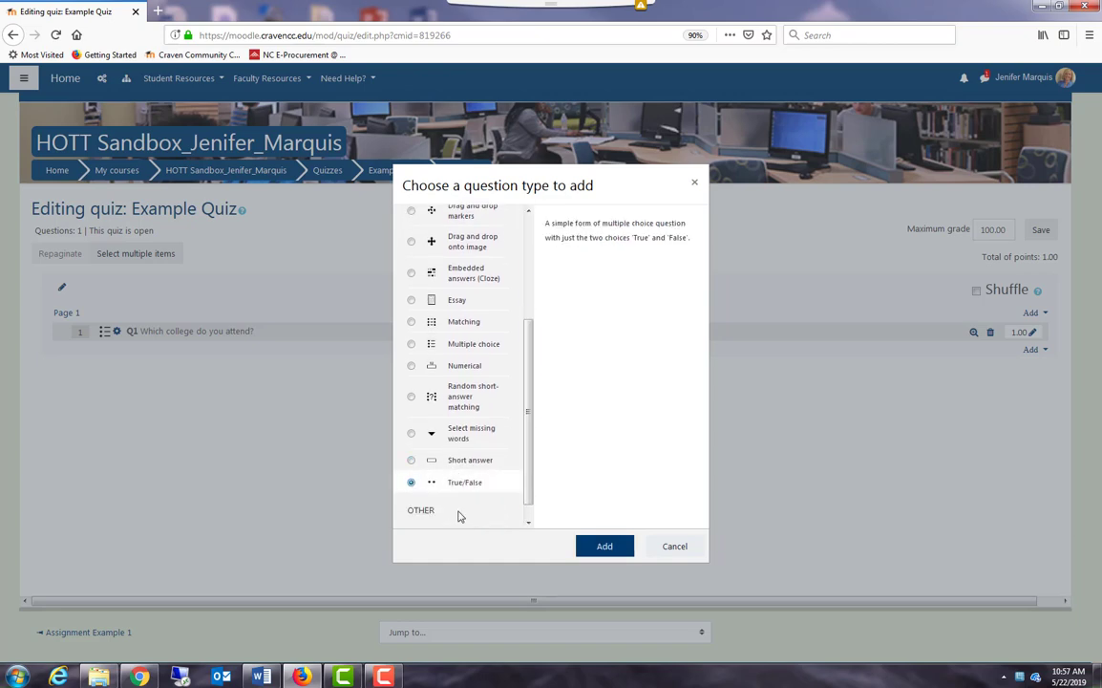
left_click(604, 545)
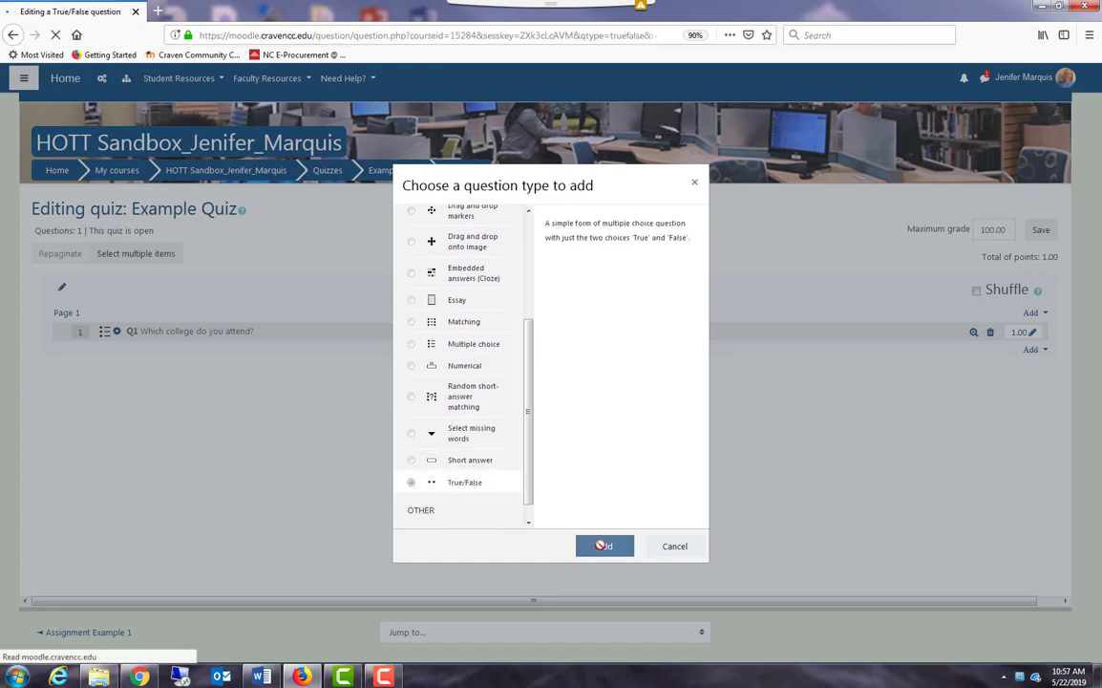
Enter Q2's question text, 'The name of our college is Craven Community College.'
left_click(604, 546)
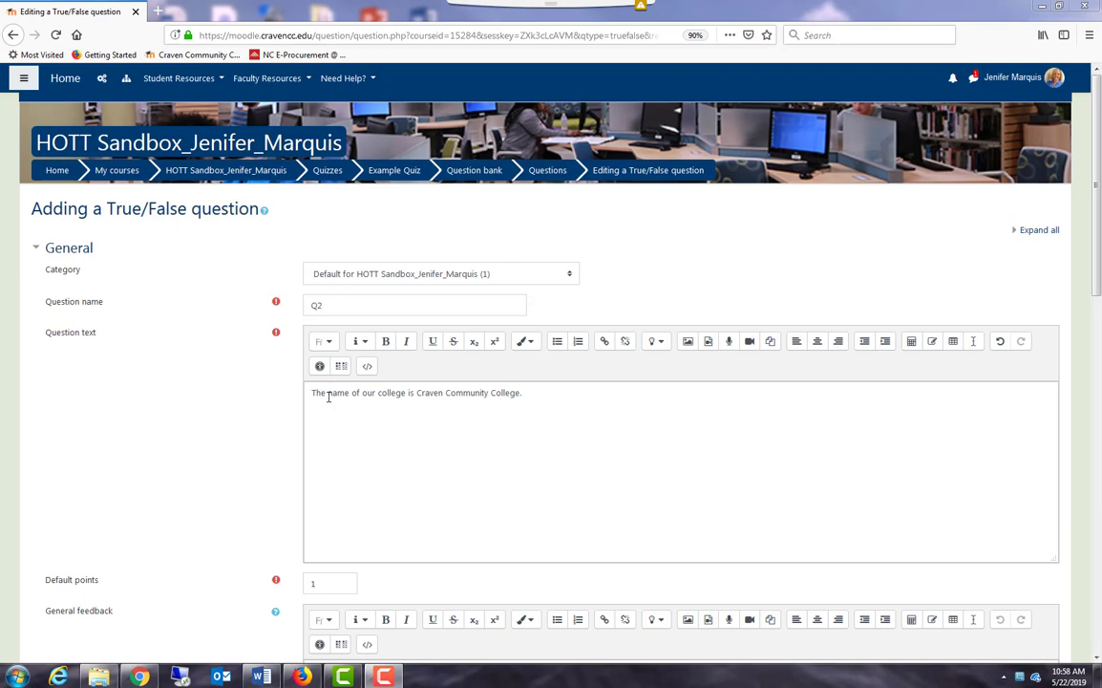
left_click(459, 404)
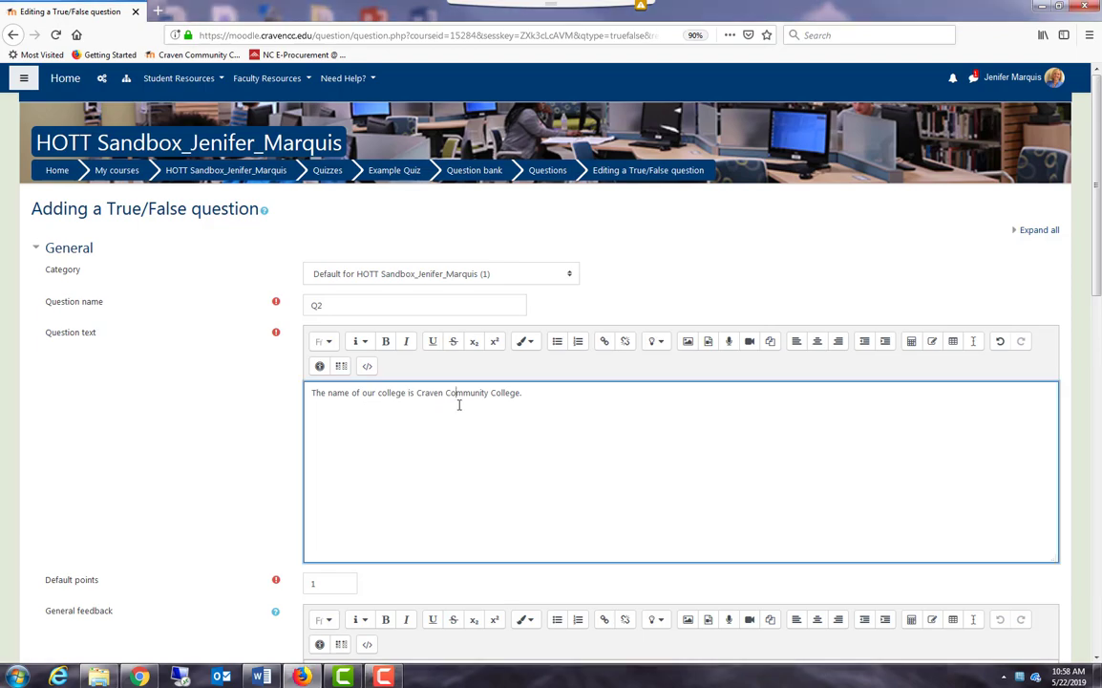
scroll("down", 3)
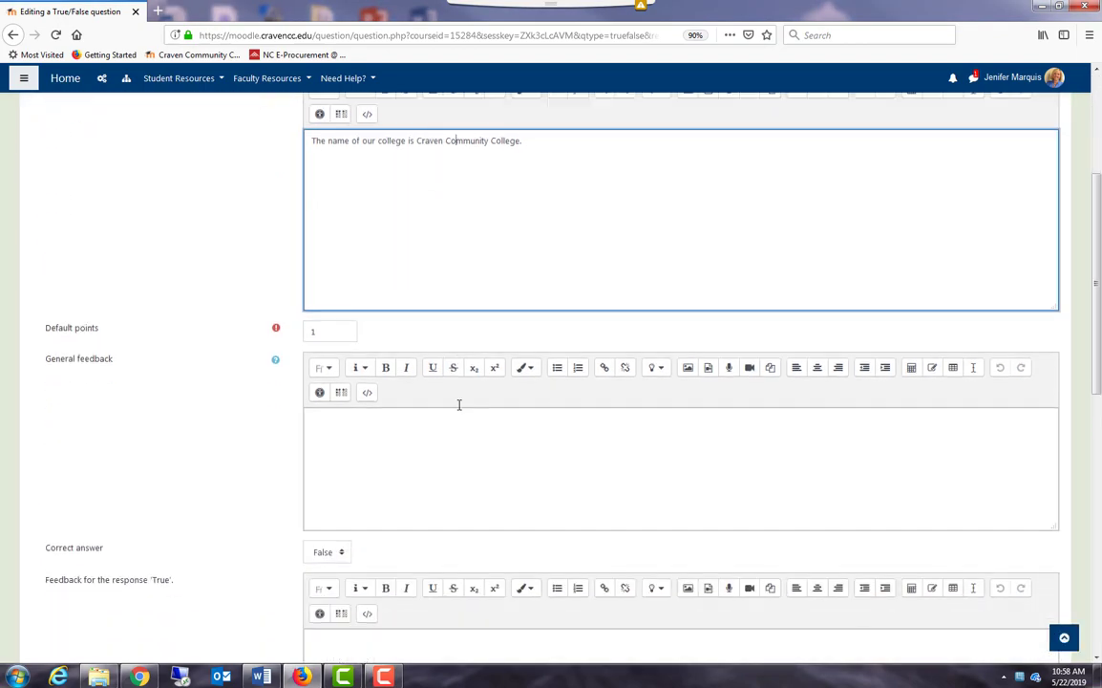
scroll("down", 3)
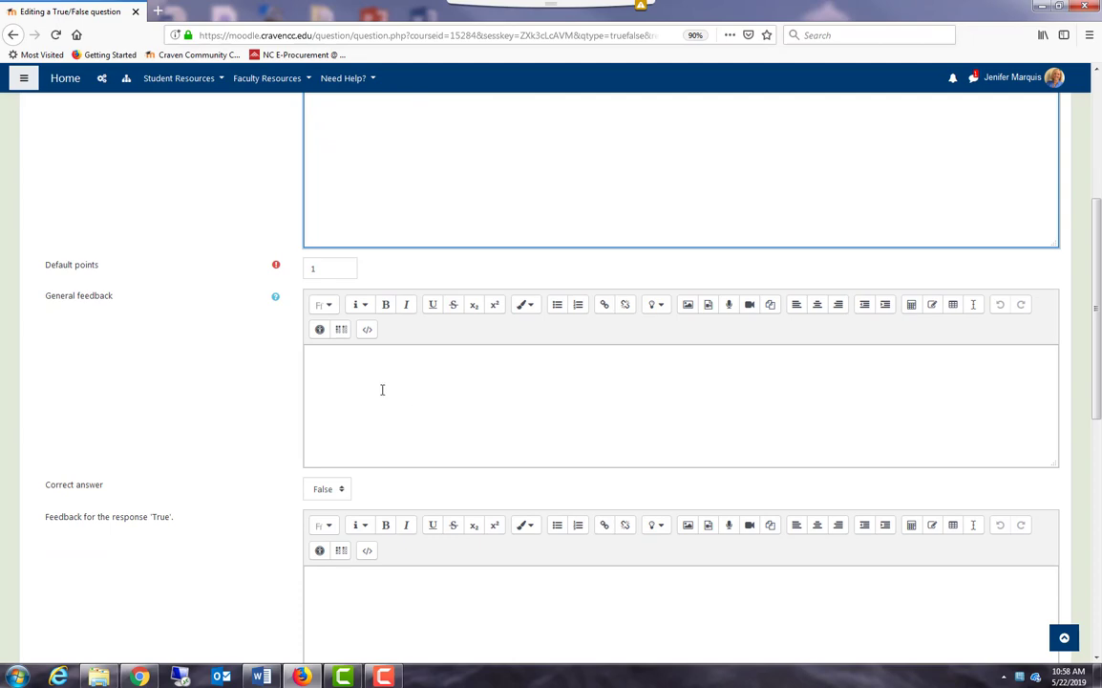
scroll("down", 3)
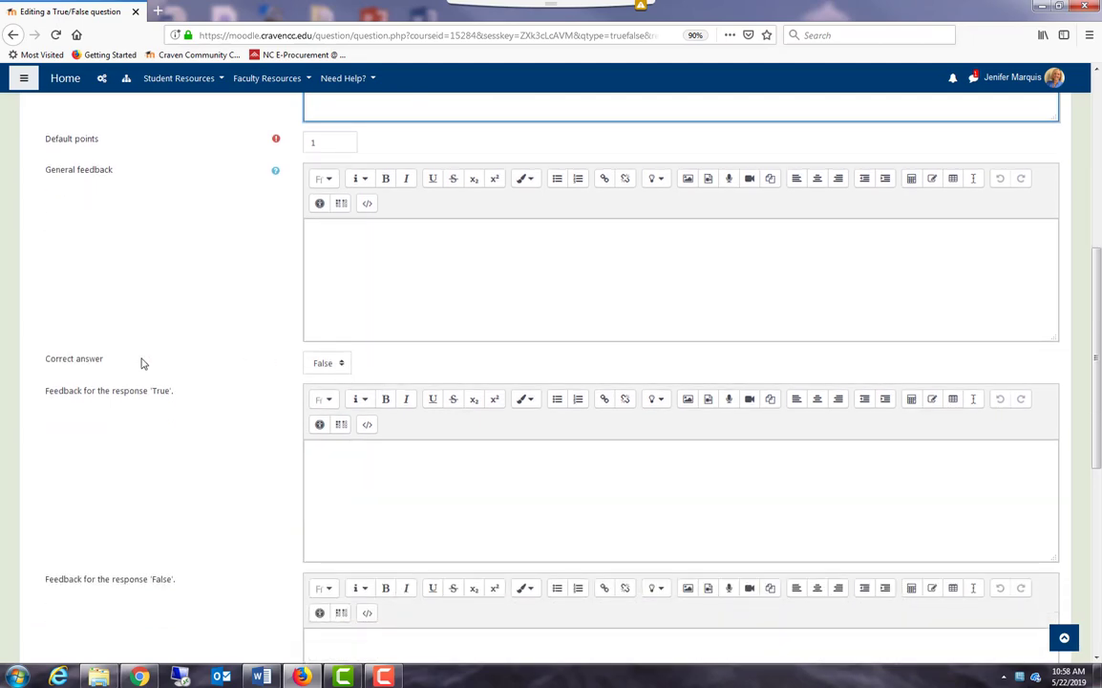
Make True the correct answer and save the True/False question
left_click(328, 363)
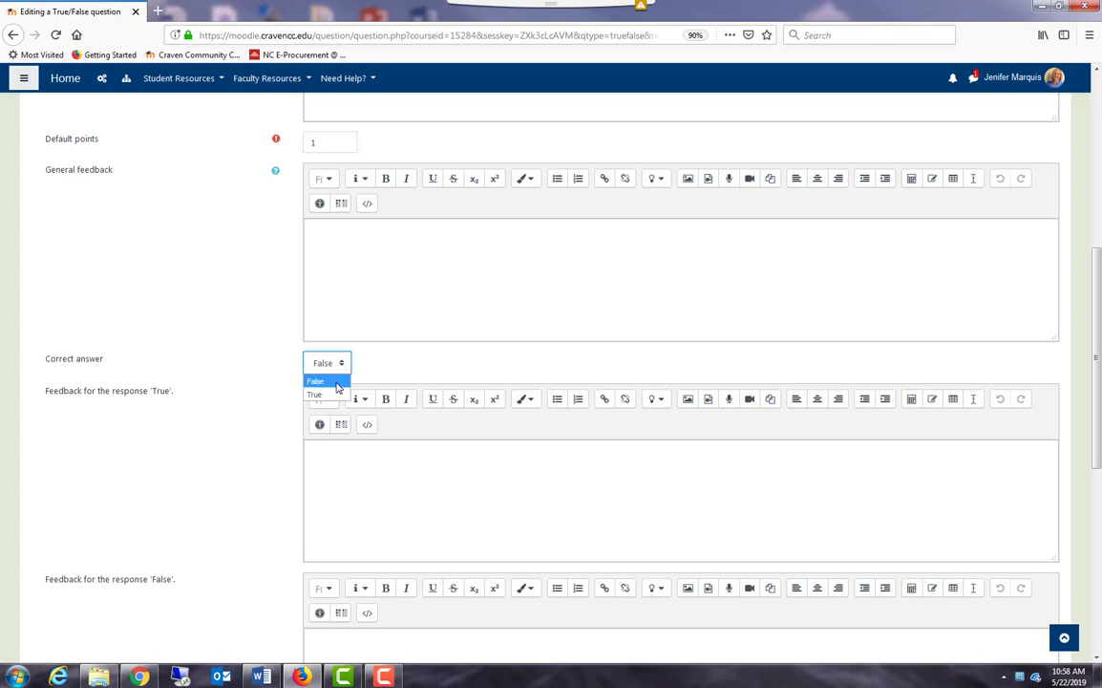
left_click(314, 393)
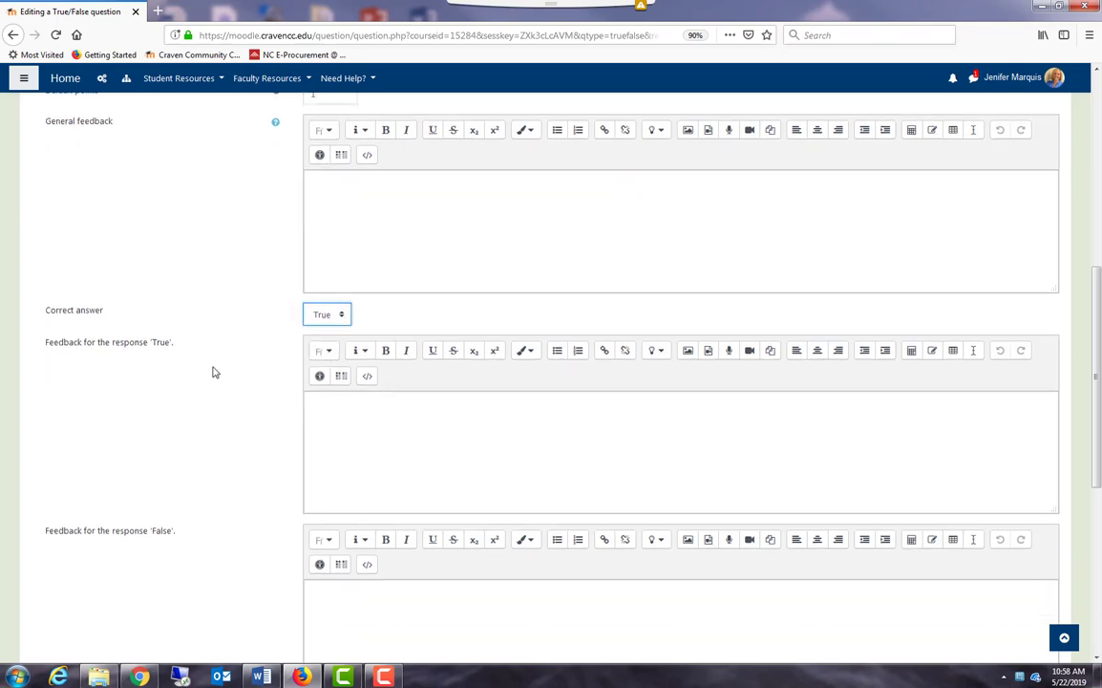
scroll("down", 3)
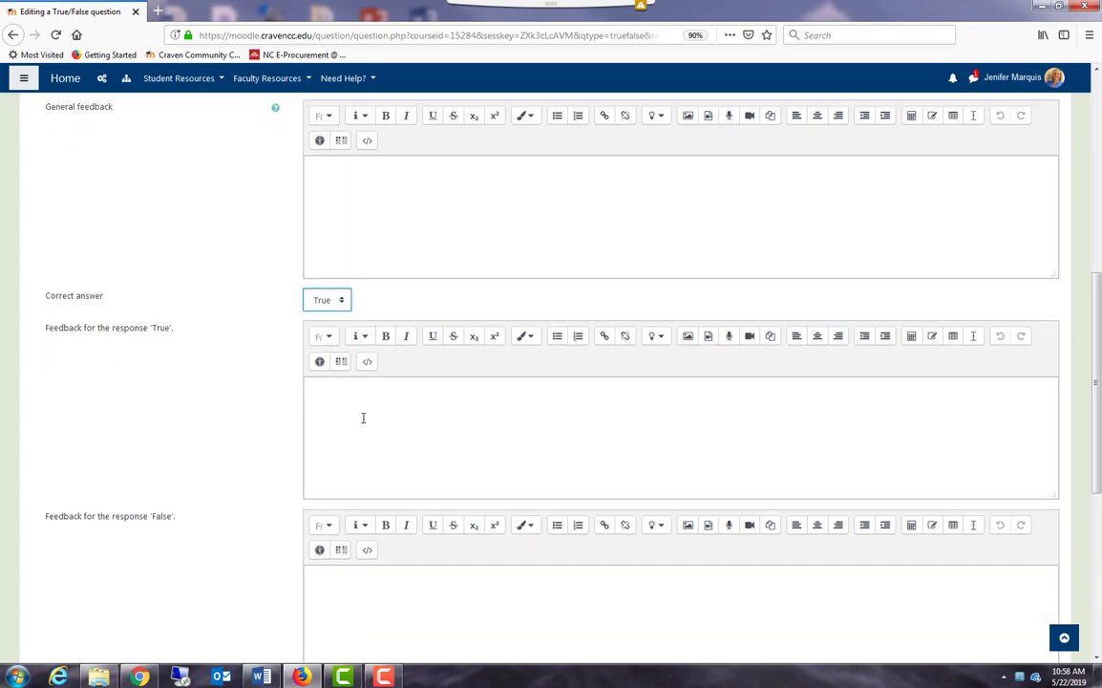
mouse_move(435, 581)
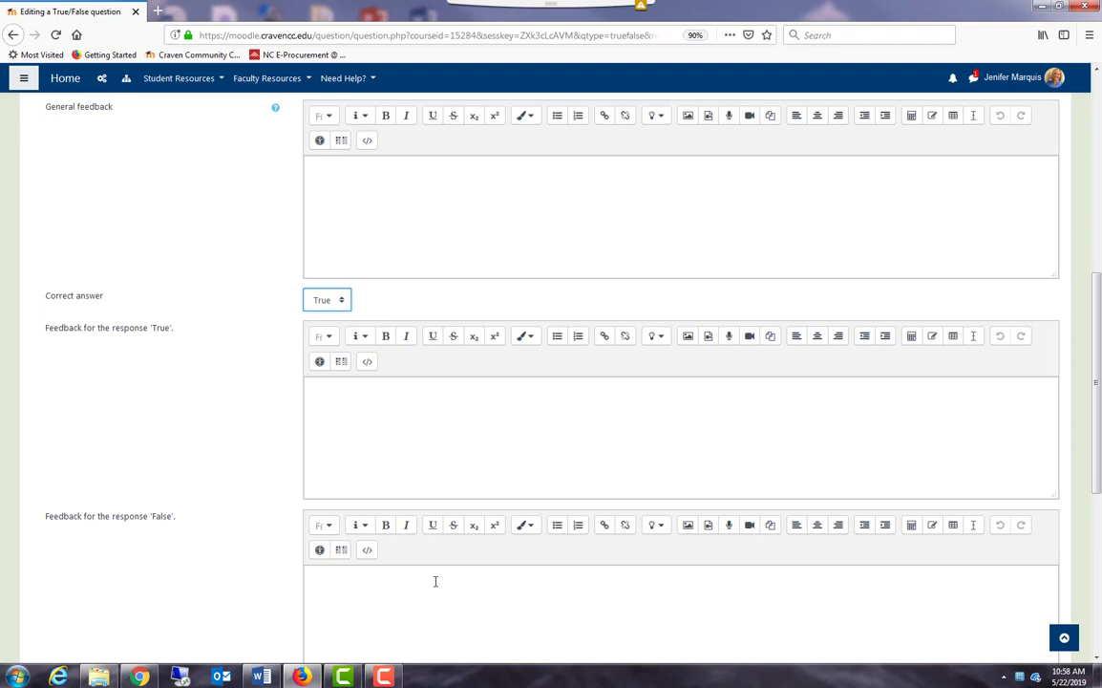
scroll("down", 3)
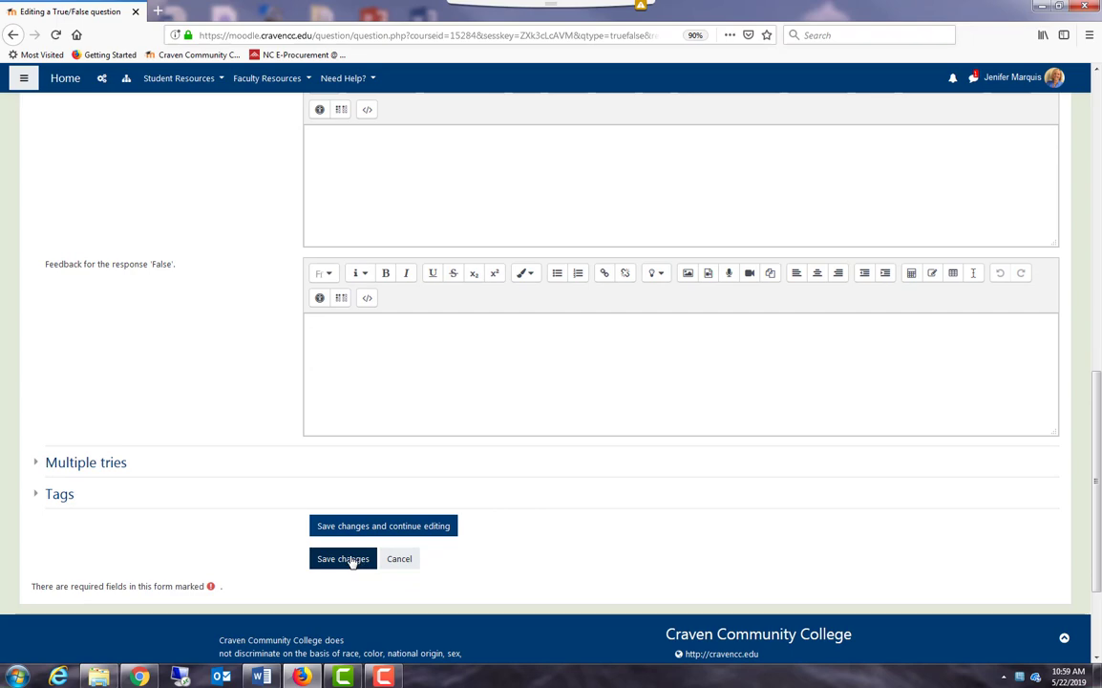
left_click(343, 558)
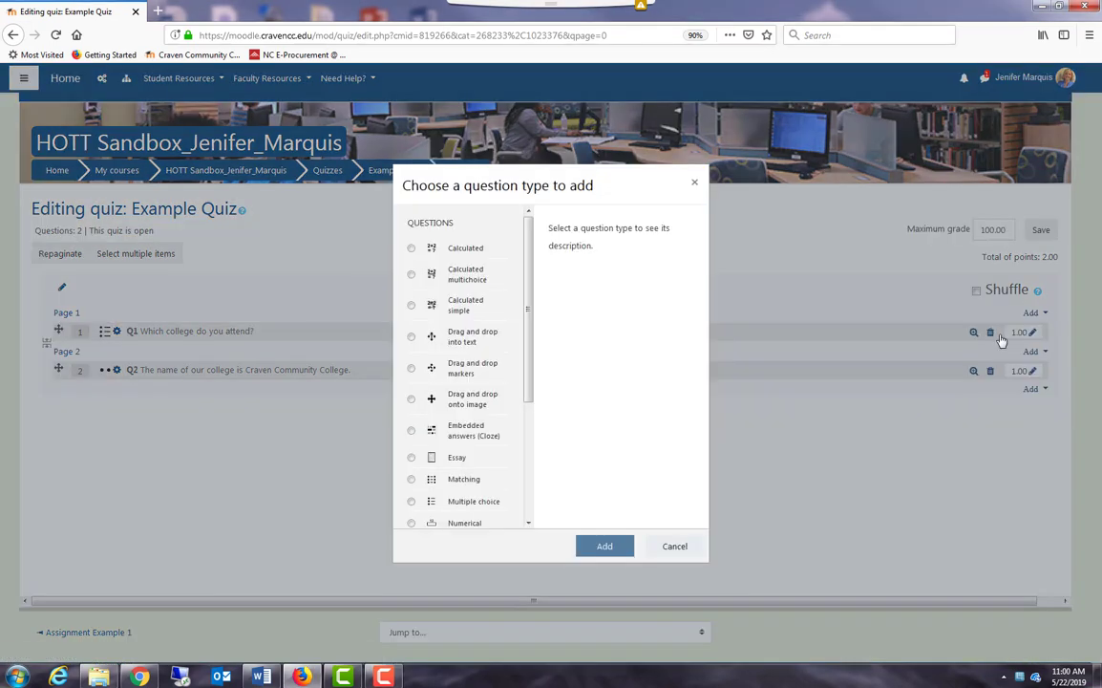
Choose the Matching question type and start creating it
scroll("down", 3)
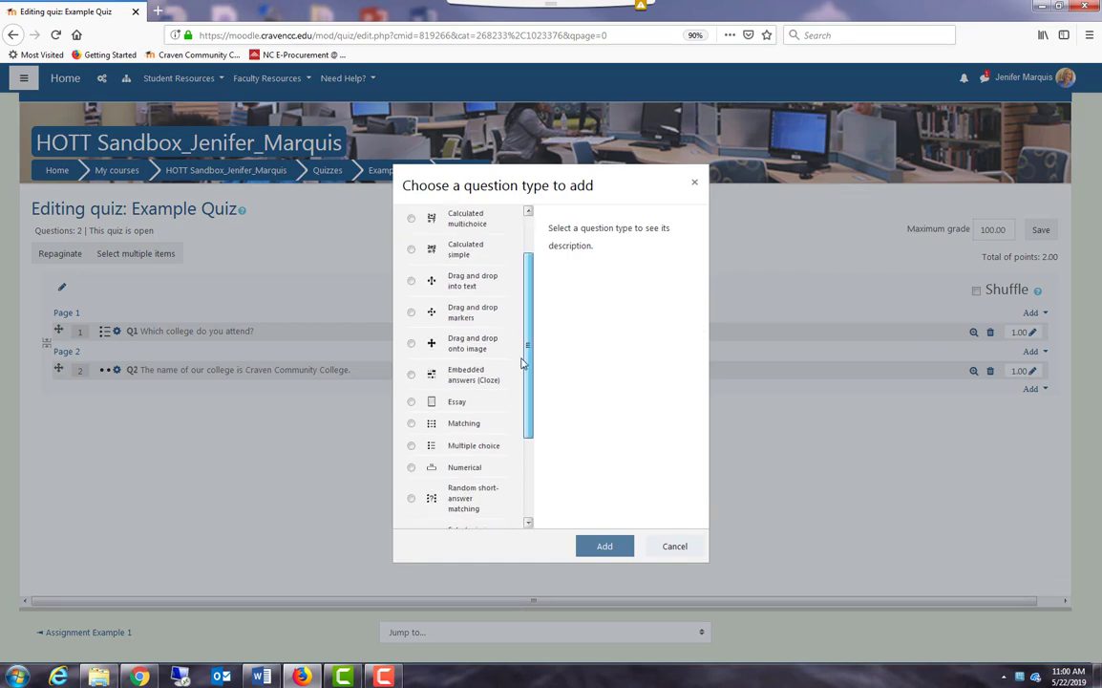
scroll("down", 3)
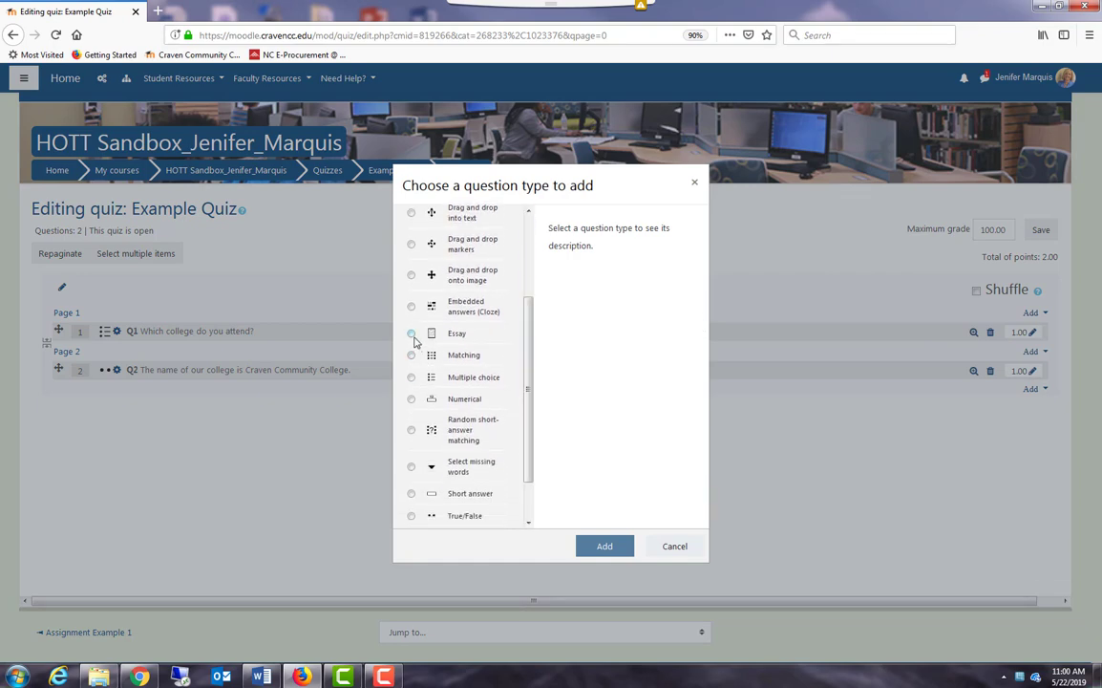
left_click(412, 354)
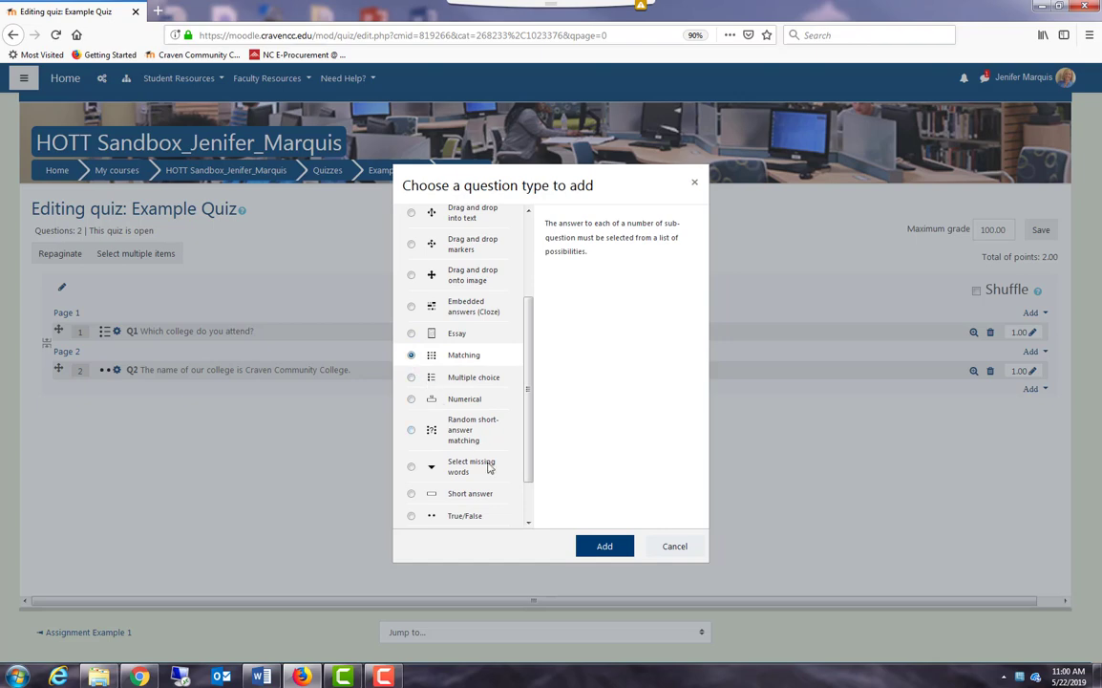
left_click(604, 546)
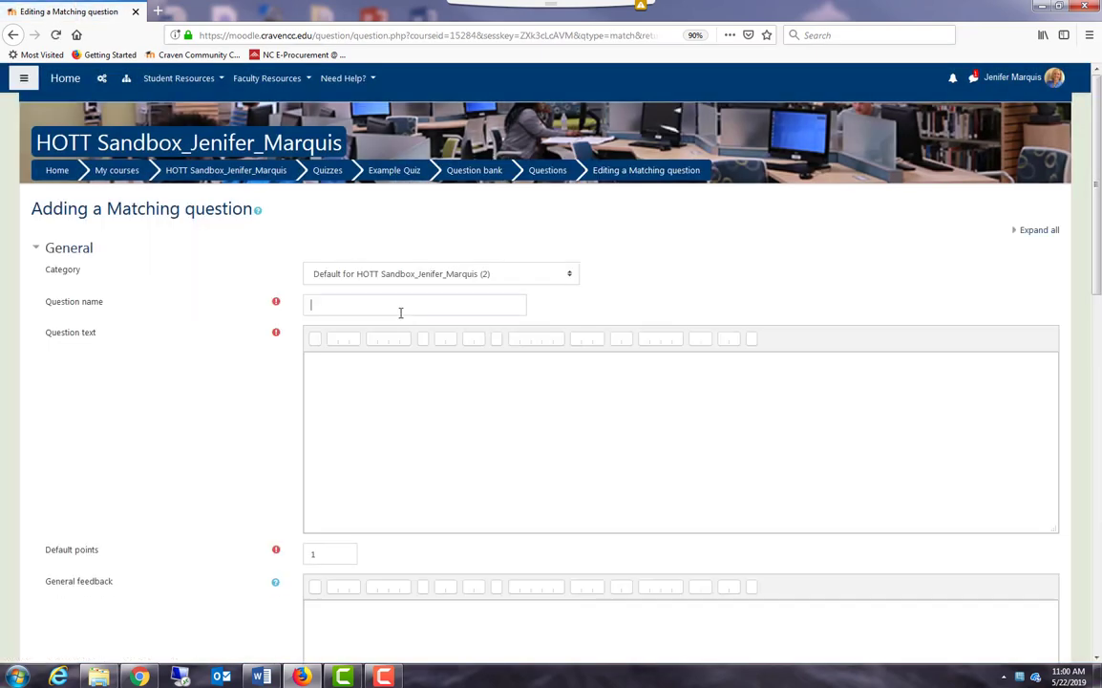
Name it Q3 with text 'Match the each college name to its correct city.', pair the cities with colleges, and add blanks for more
type("Q3")
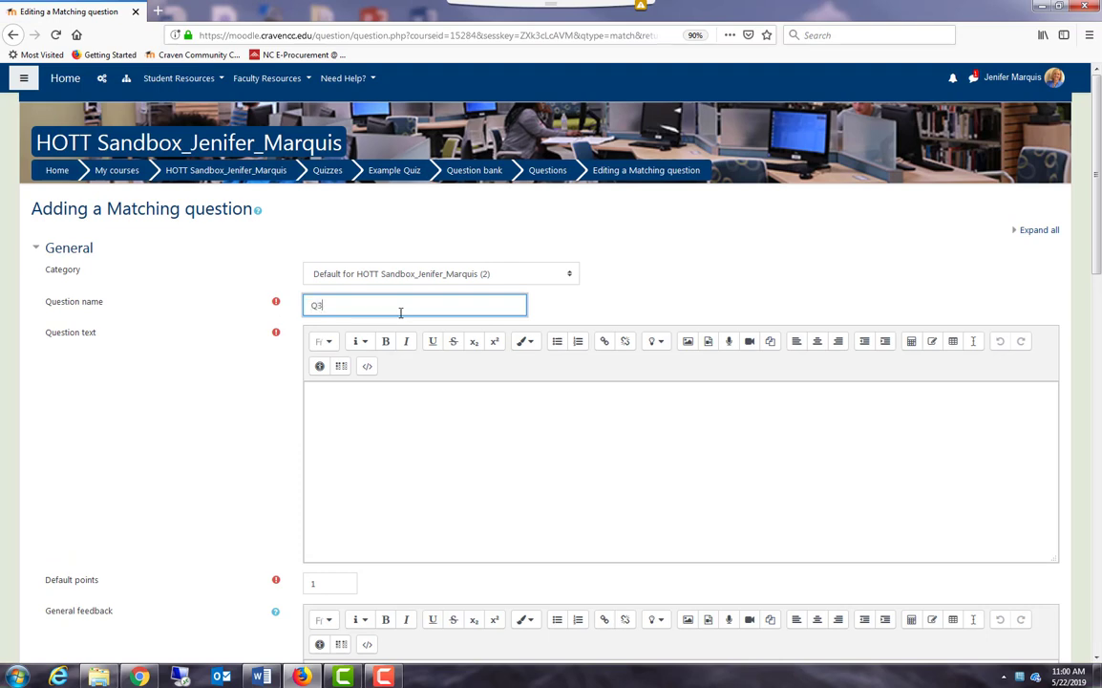
type("Match the each college name to its correct city.")
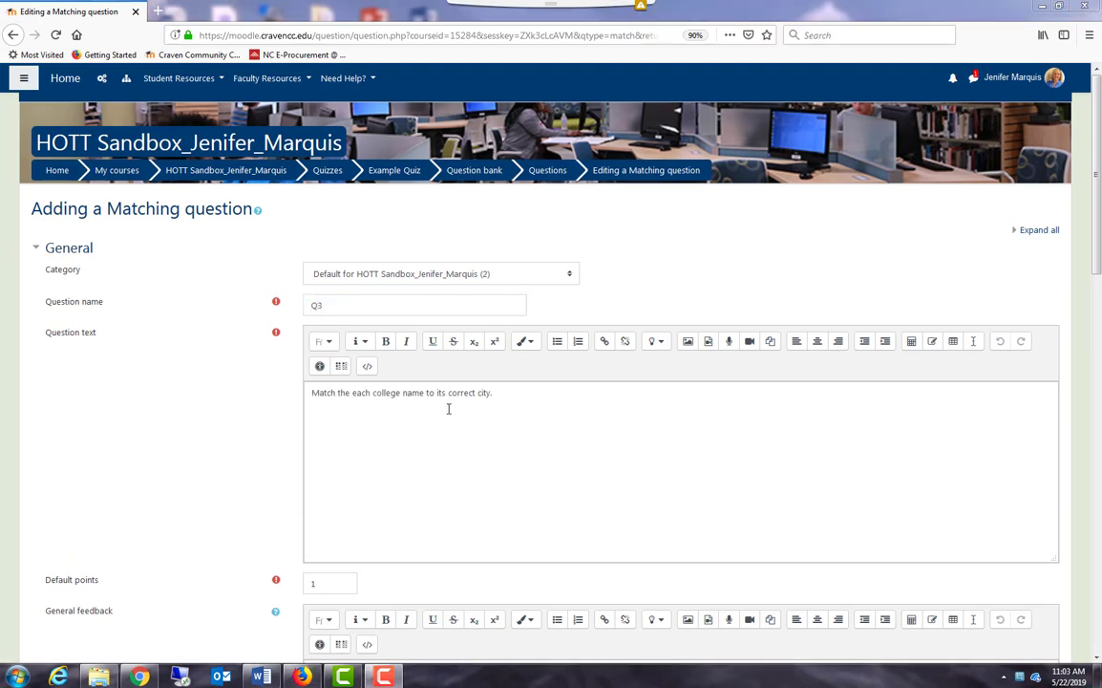
scroll("down", 3)
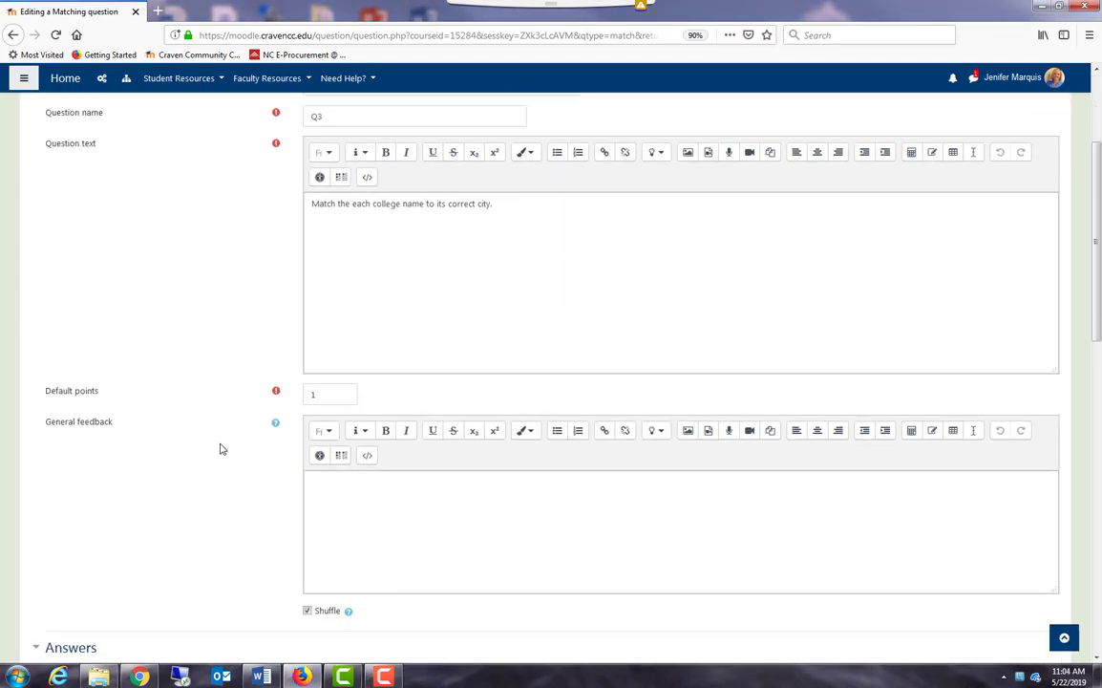
scroll("down", 3)
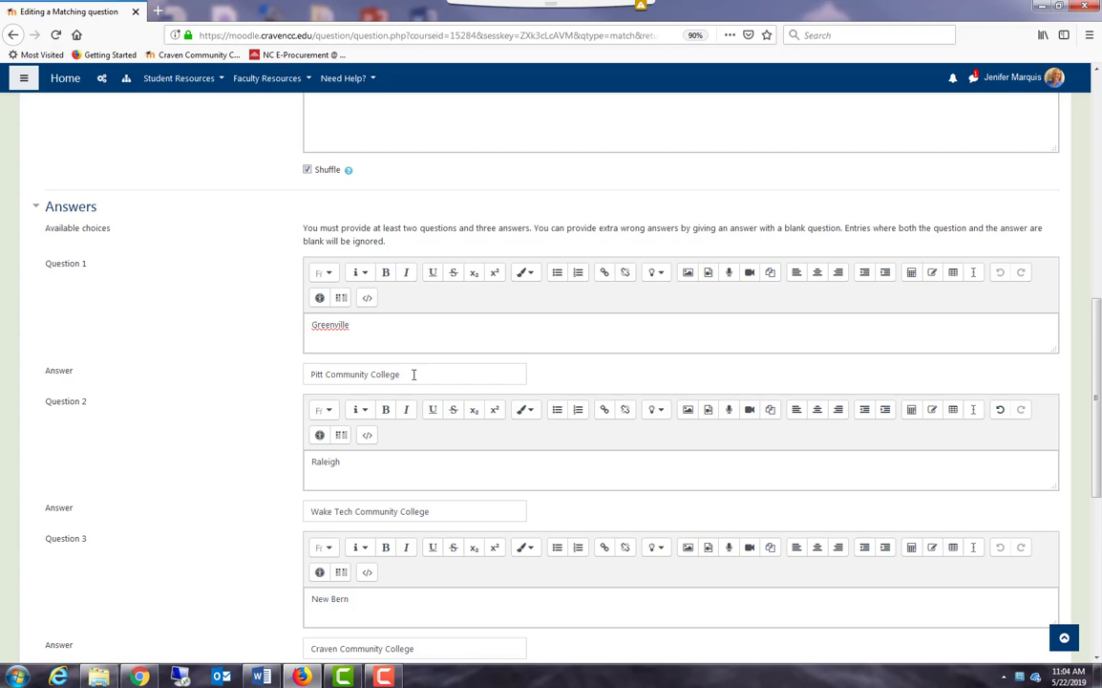
scroll("down", 3)
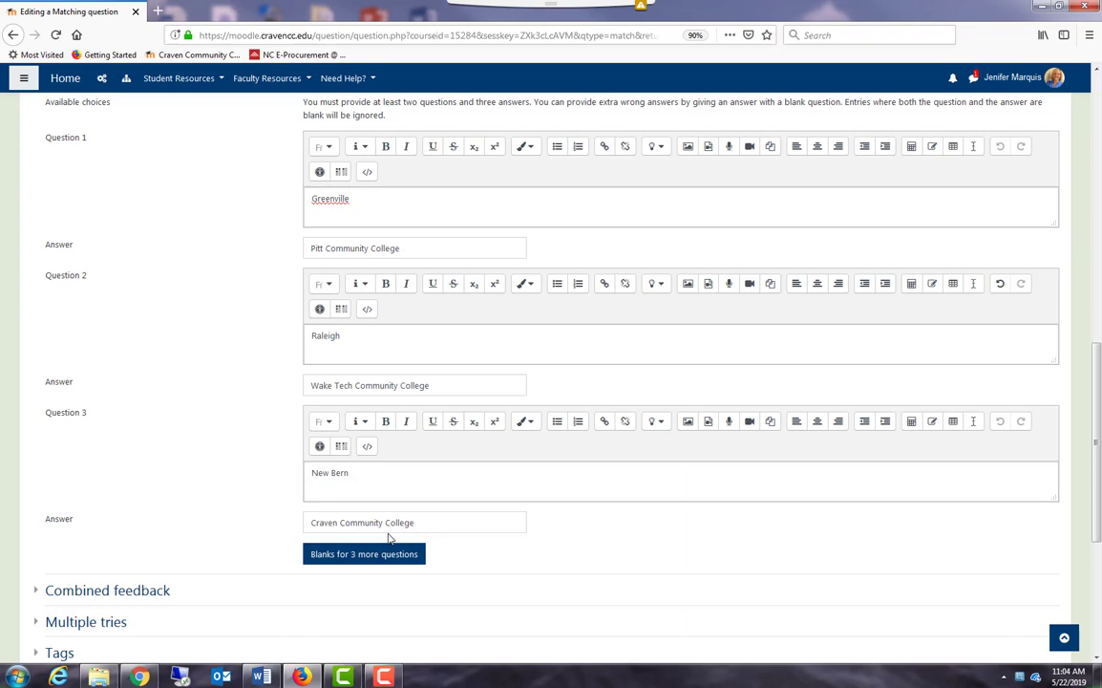
left_click(364, 554)
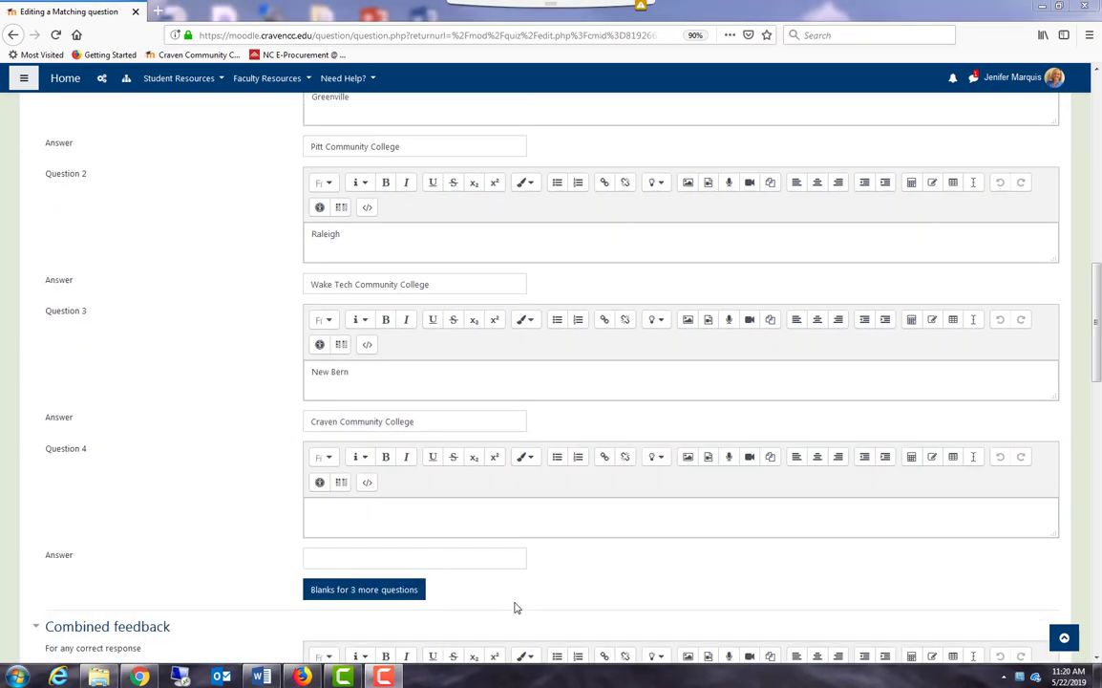
mouse_move(504, 600)
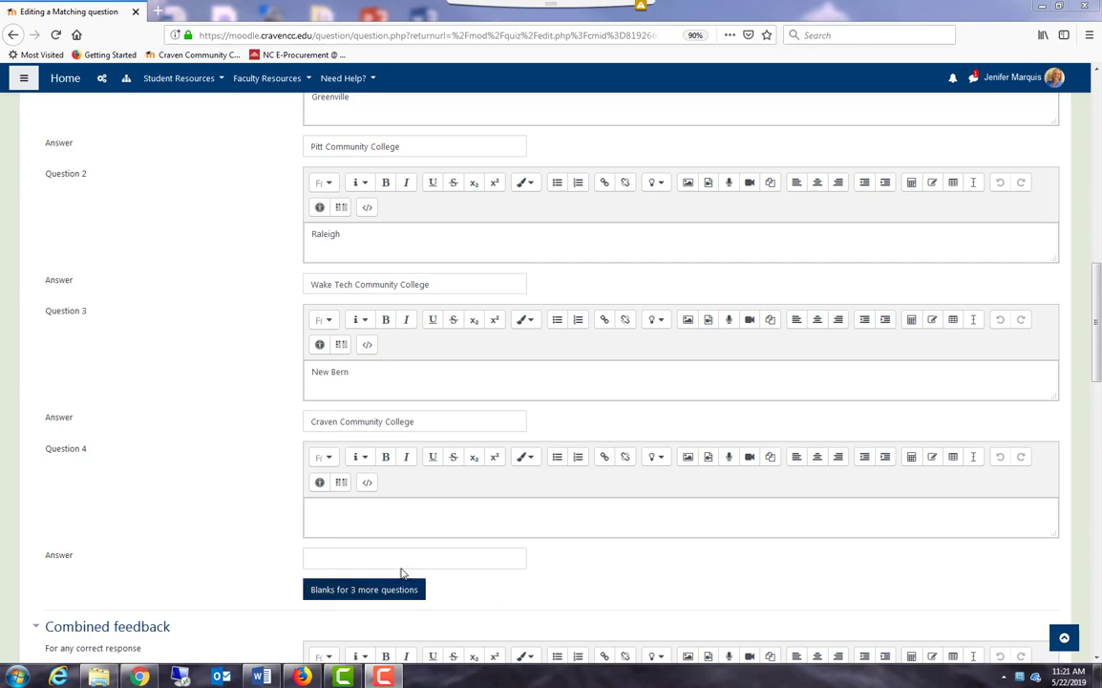
mouse_move(302, 547)
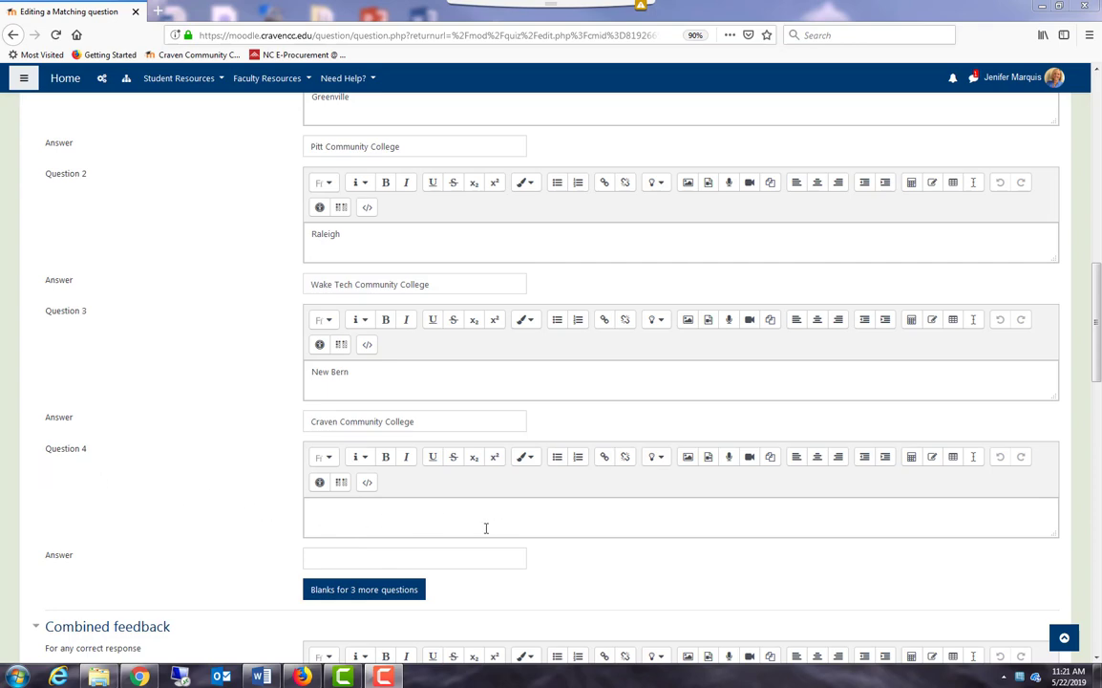
Add Pamlico as an extra wrong answer and save Q3 into the quiz
type("Pam")
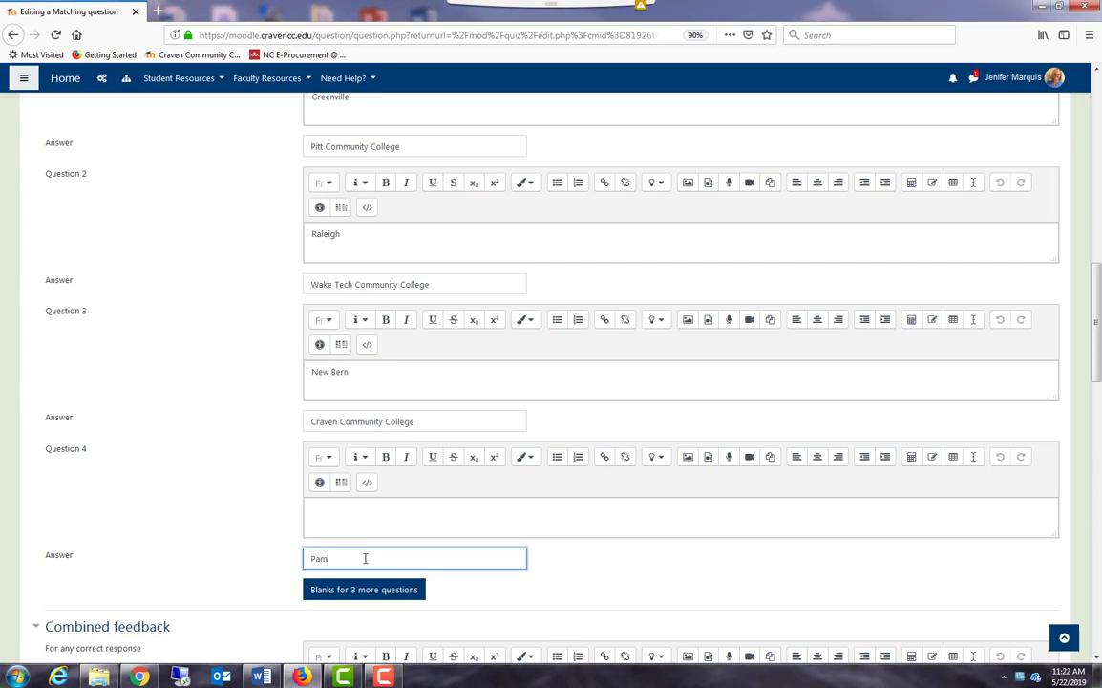
type("lico")
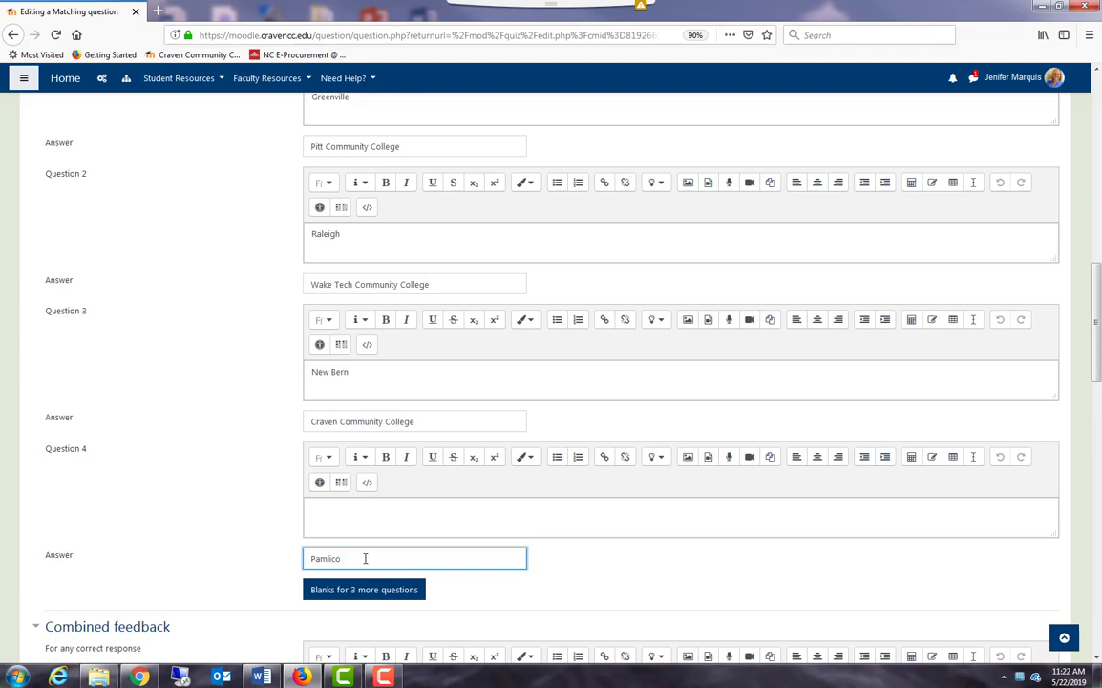
scroll("down", 3)
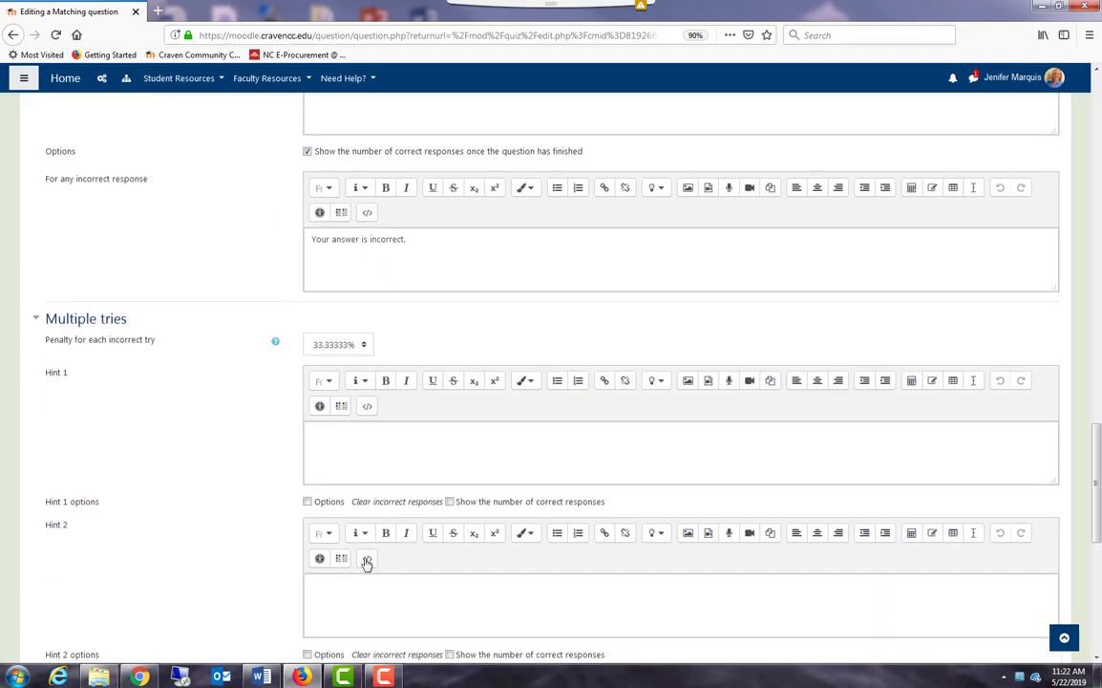
scroll("down", 3)
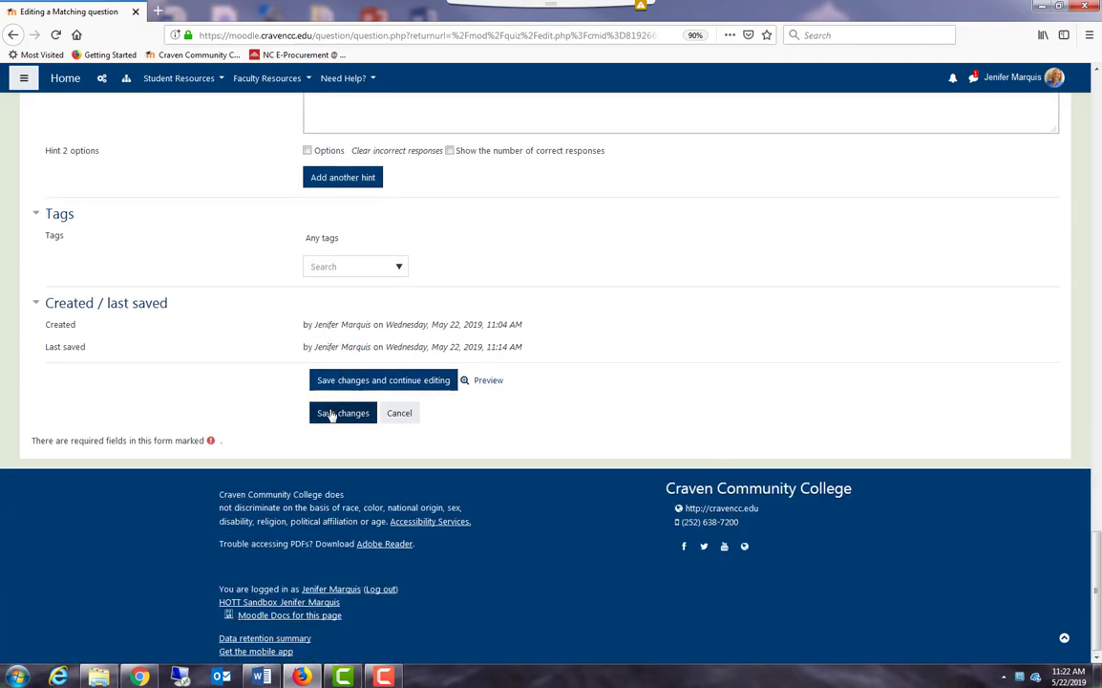
left_click(342, 413)
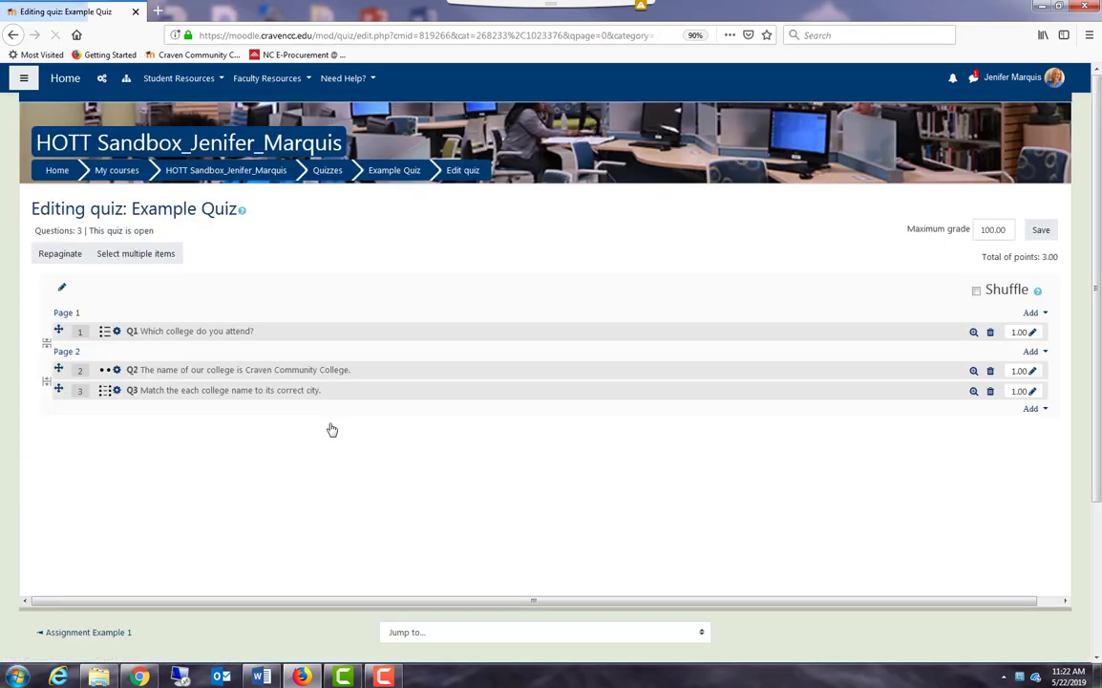
mouse_move(974, 392)
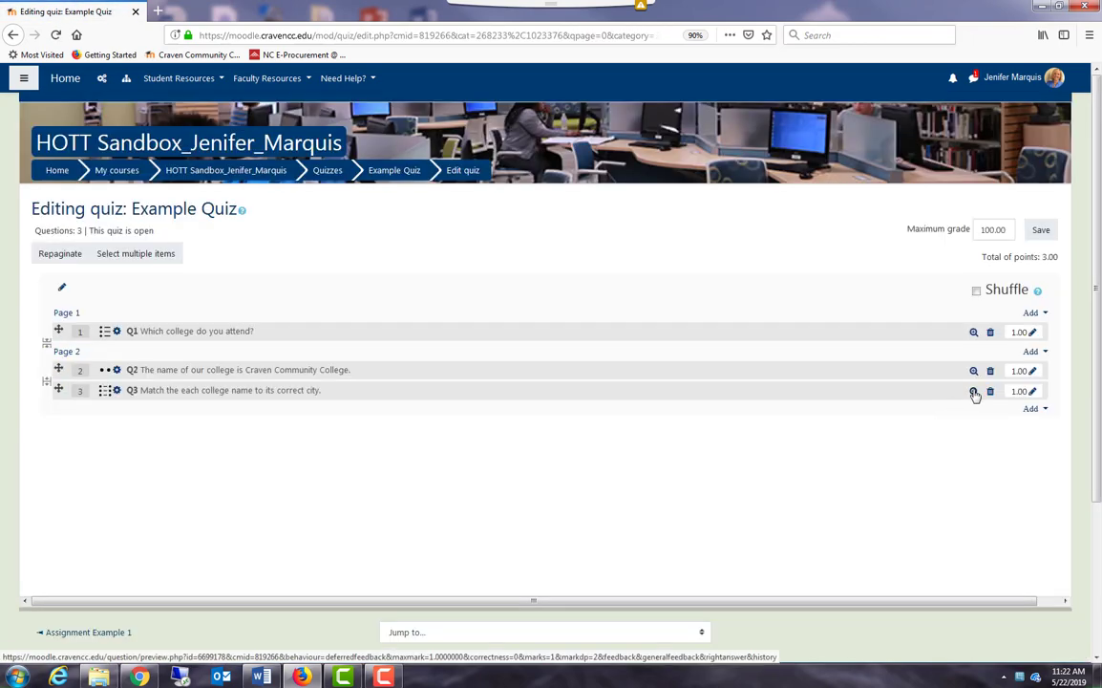
Preview Q3 and check the college choices offered for Greenville
left_click(973, 391)
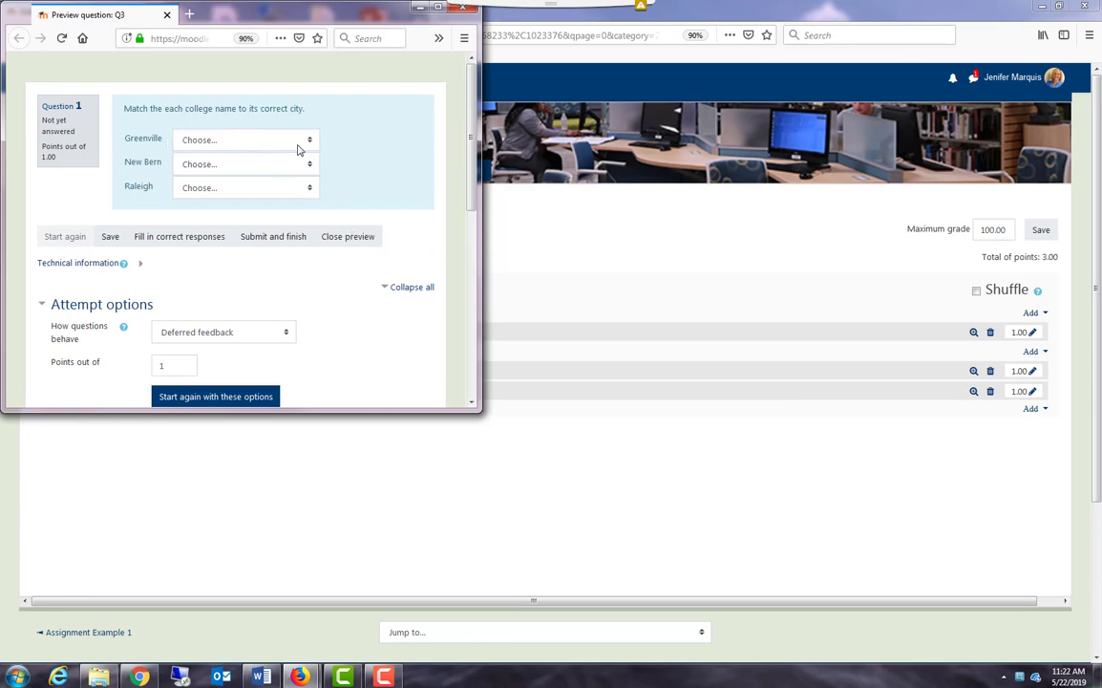
left_click(244, 139)
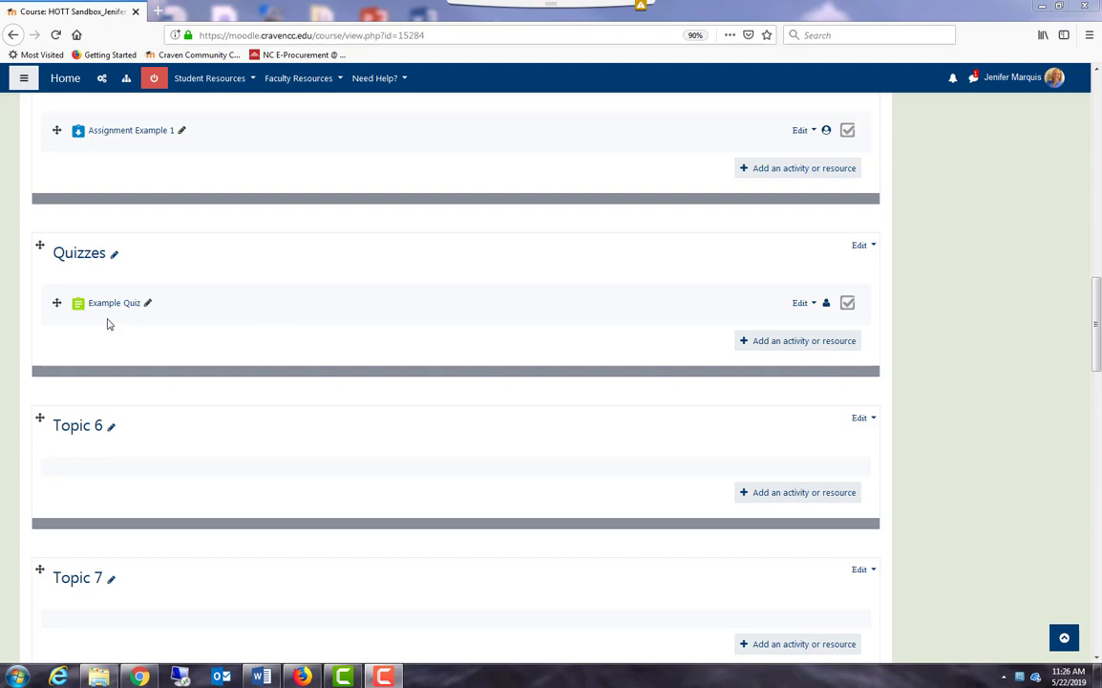
mouse_move(113, 303)
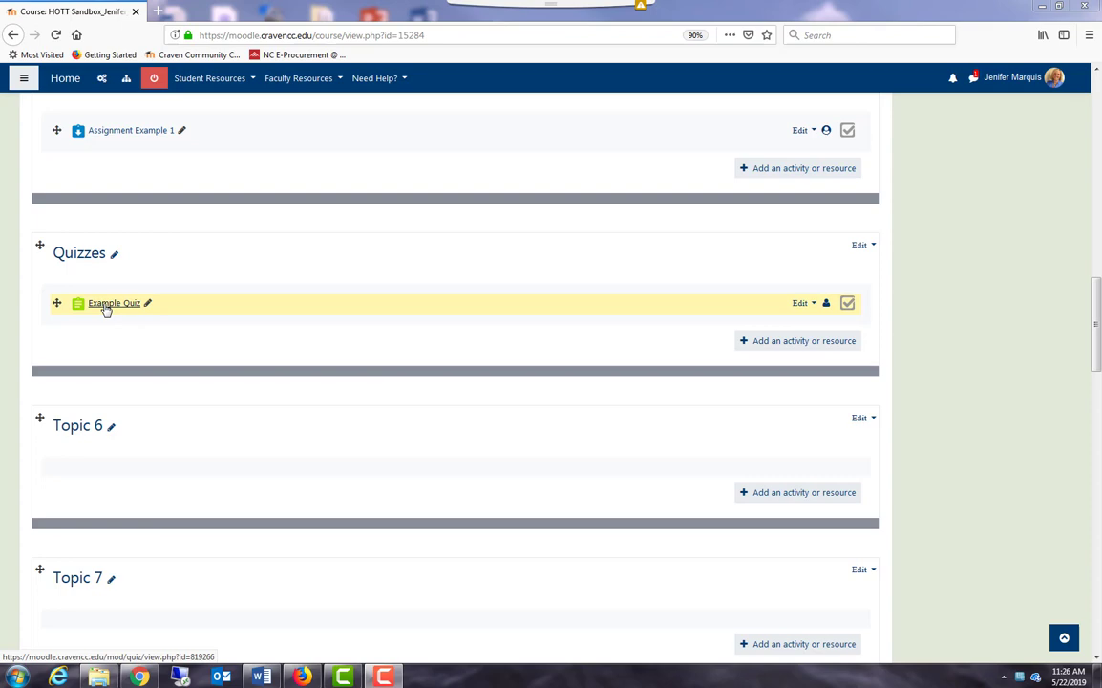
Open Example Quiz from the course page and show its administration options
left_click(114, 303)
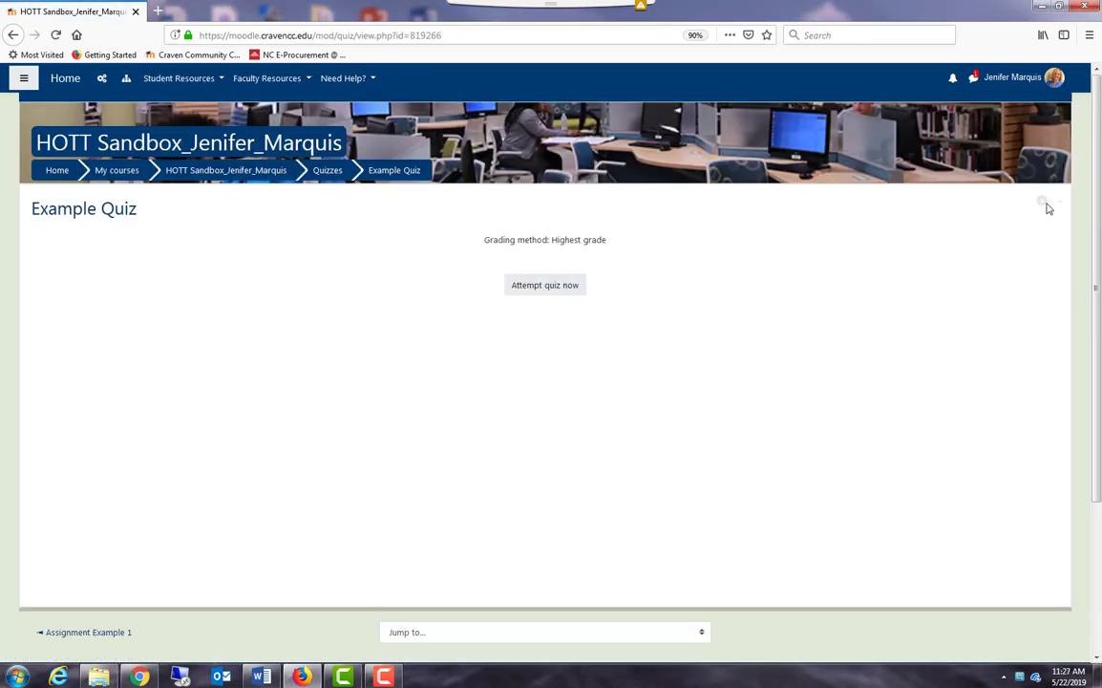
left_click(1042, 201)
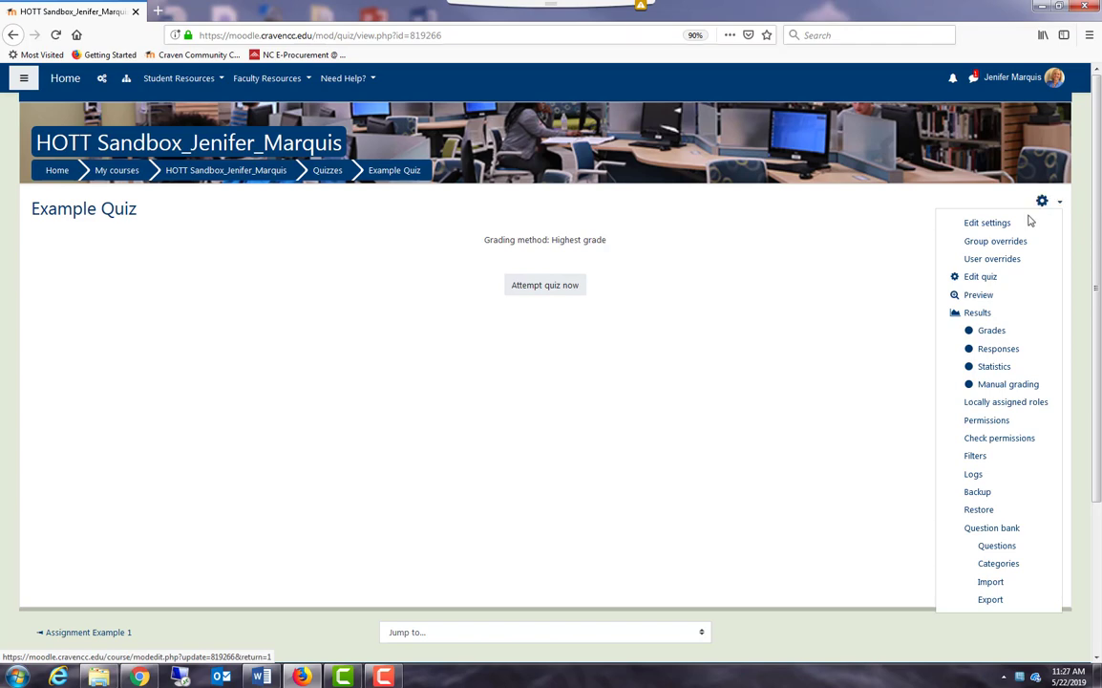
mouse_move(987, 223)
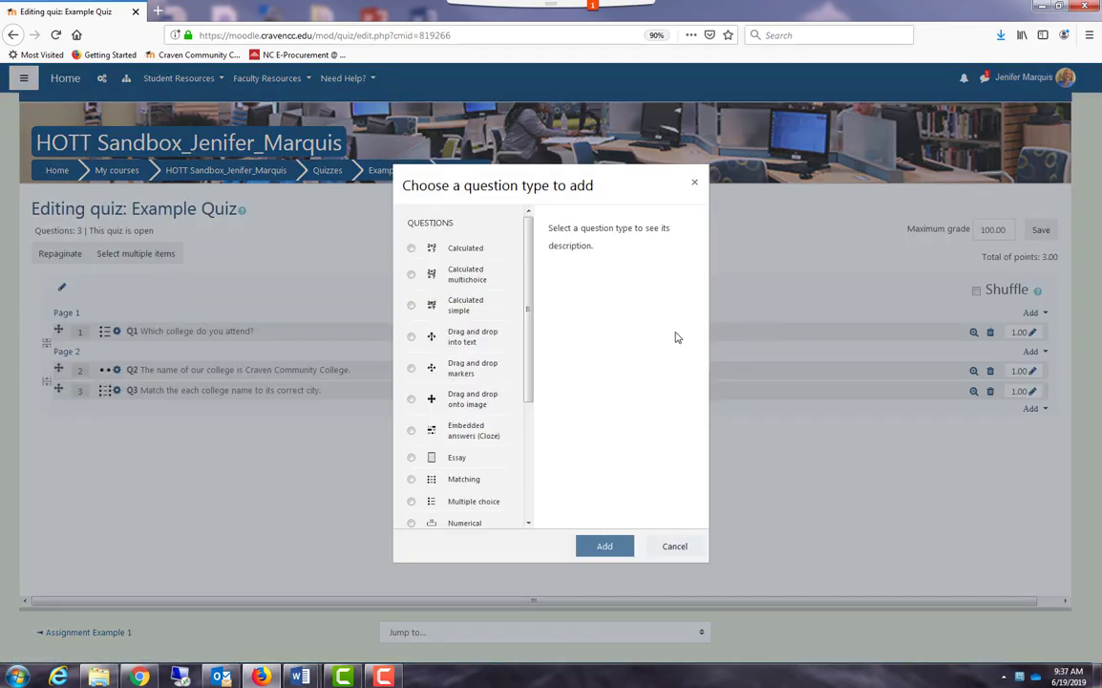
scroll("down", 3)
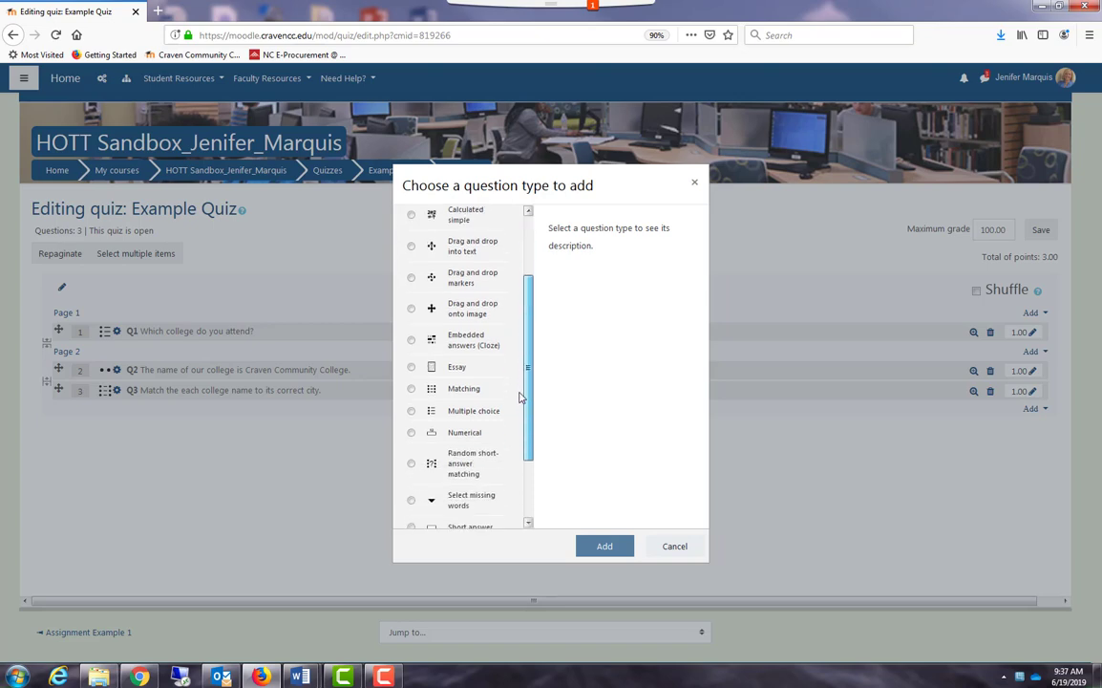
scroll("down", 3)
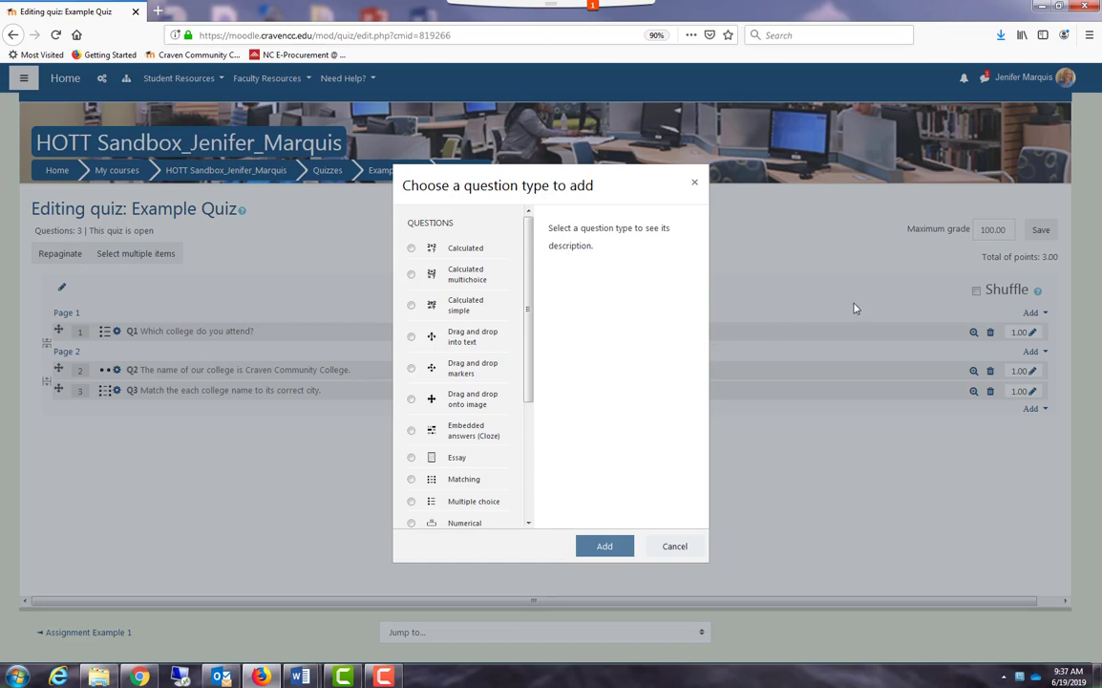
mouse_move(543, 332)
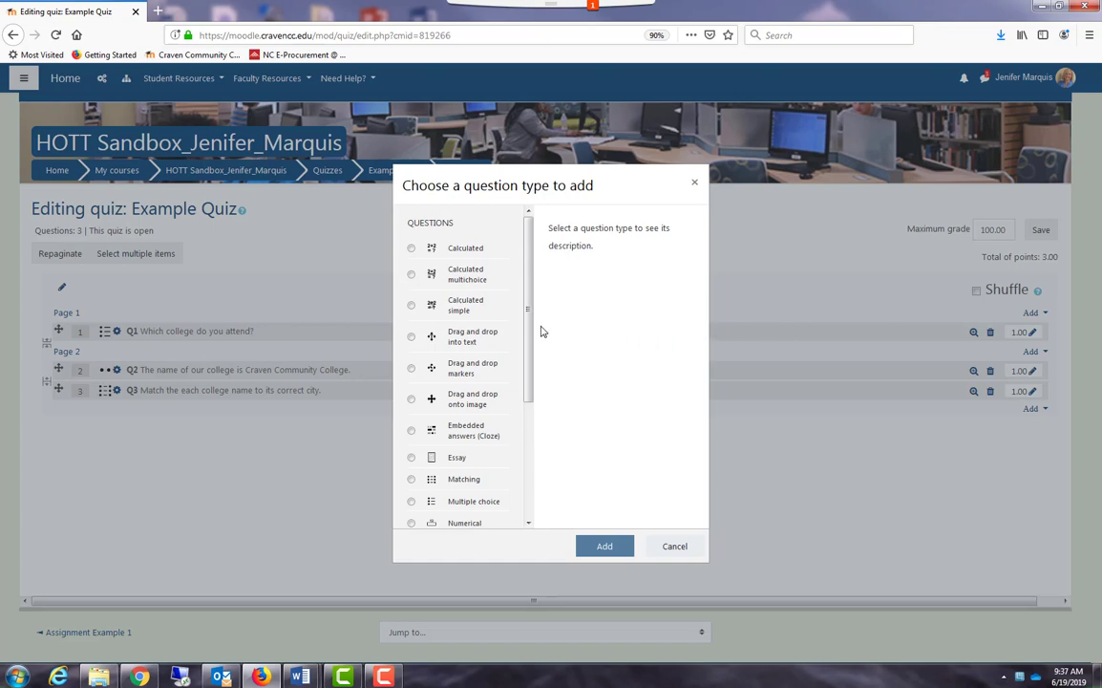